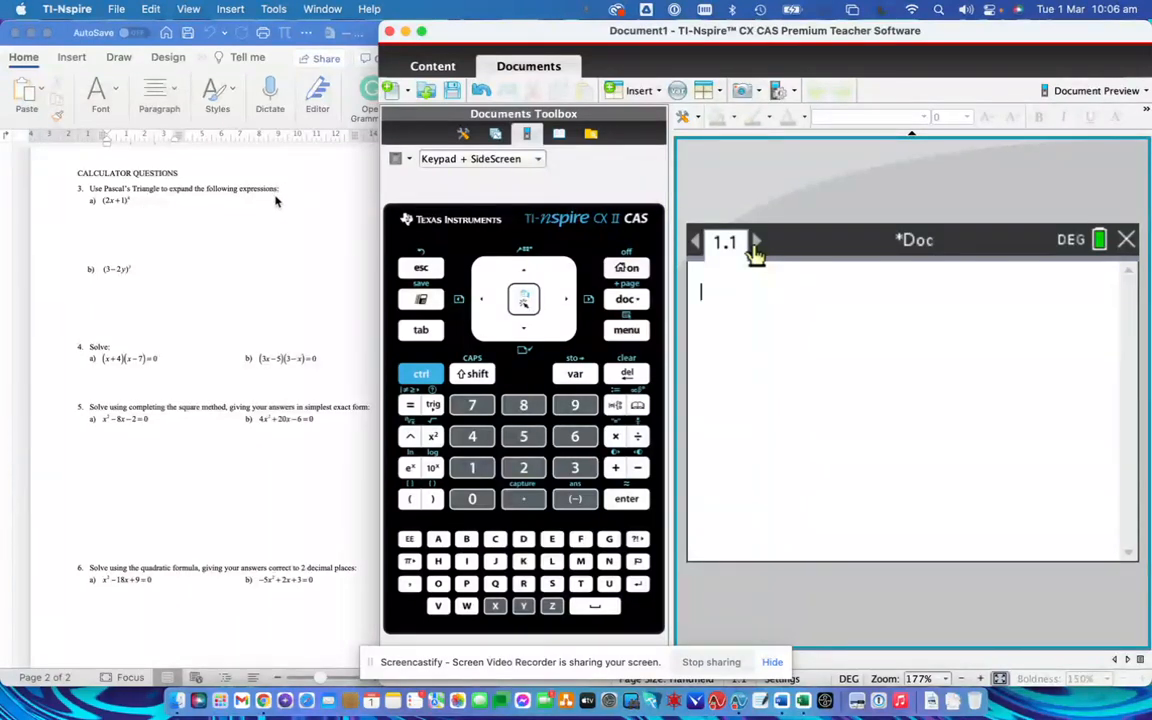
mouse_move(348, 224)
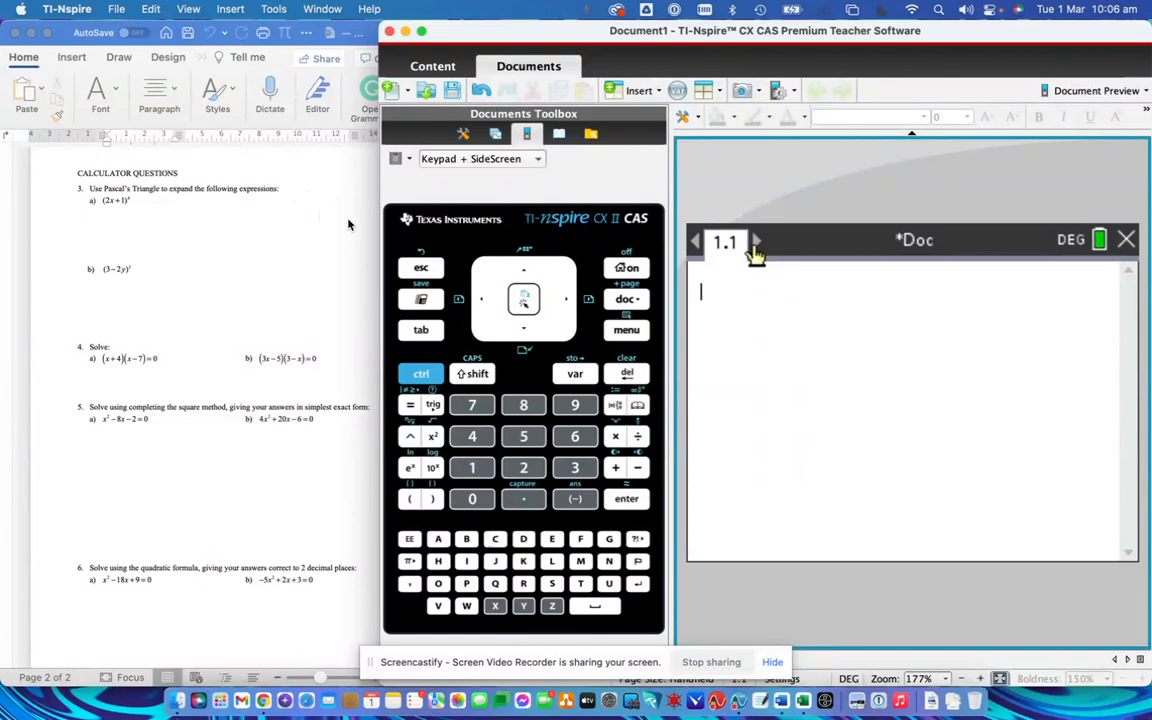
mouse_move(124, 244)
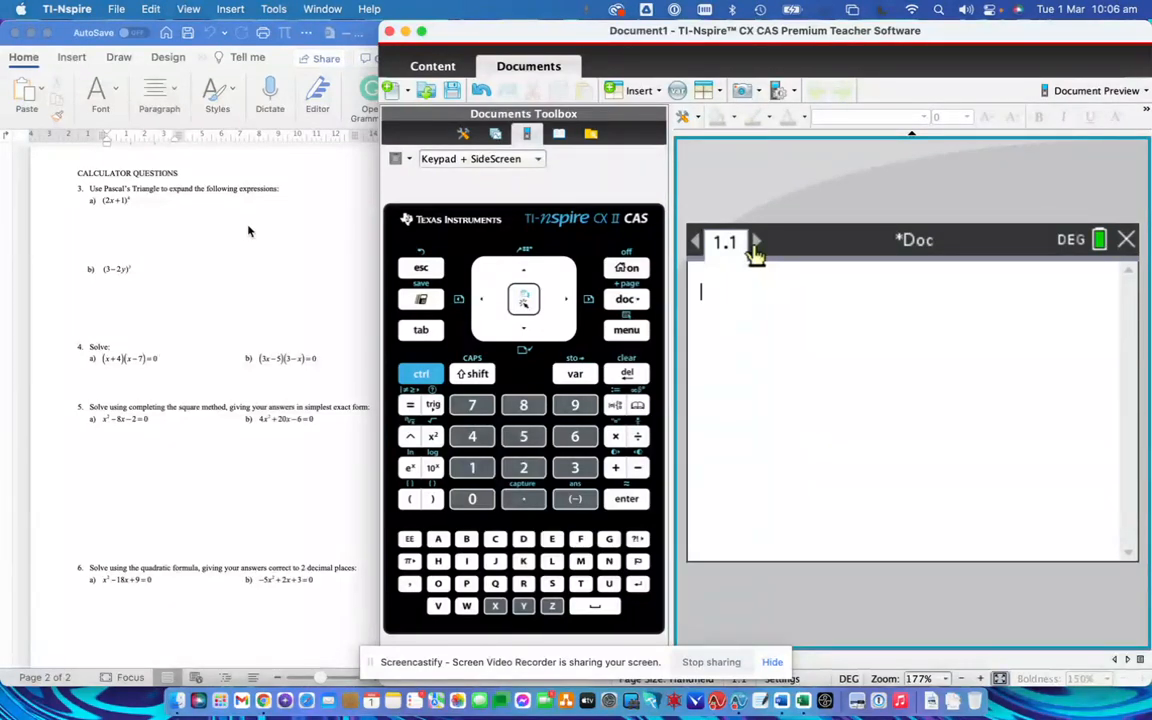
mouse_move(392, 248)
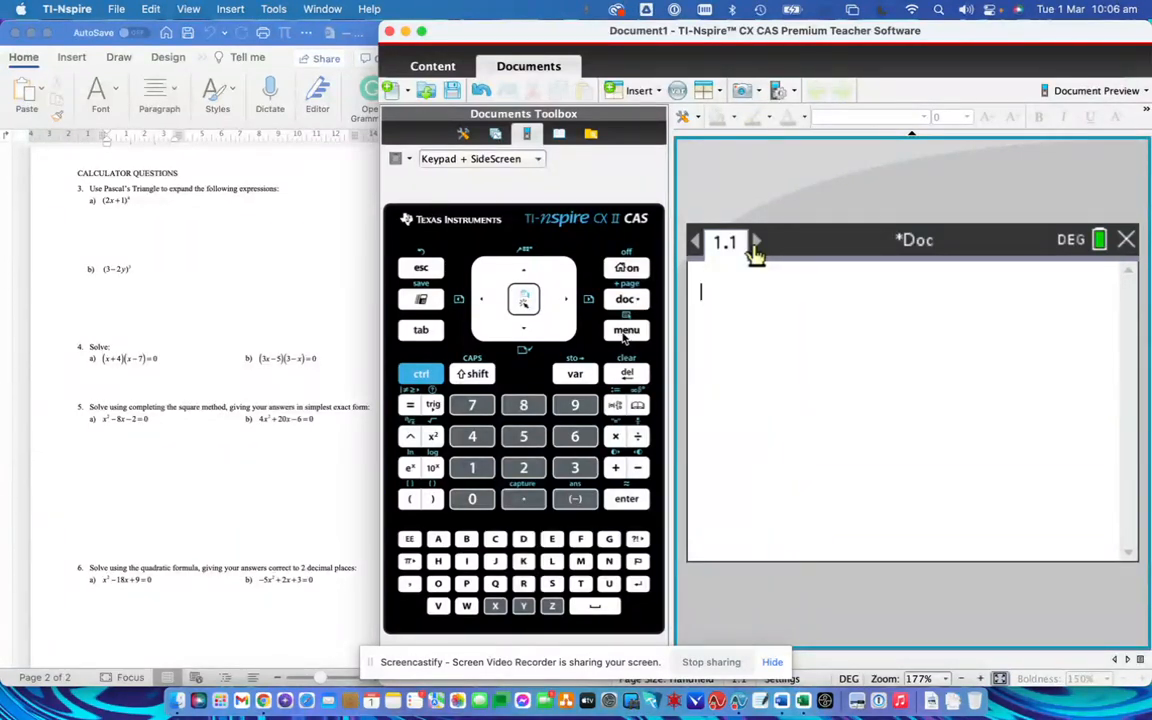
Use Algebra > Expand to evaluate expand((2x+1)^4), giving 16x⁴+32x³+24x²+8x+1.
click(626, 330)
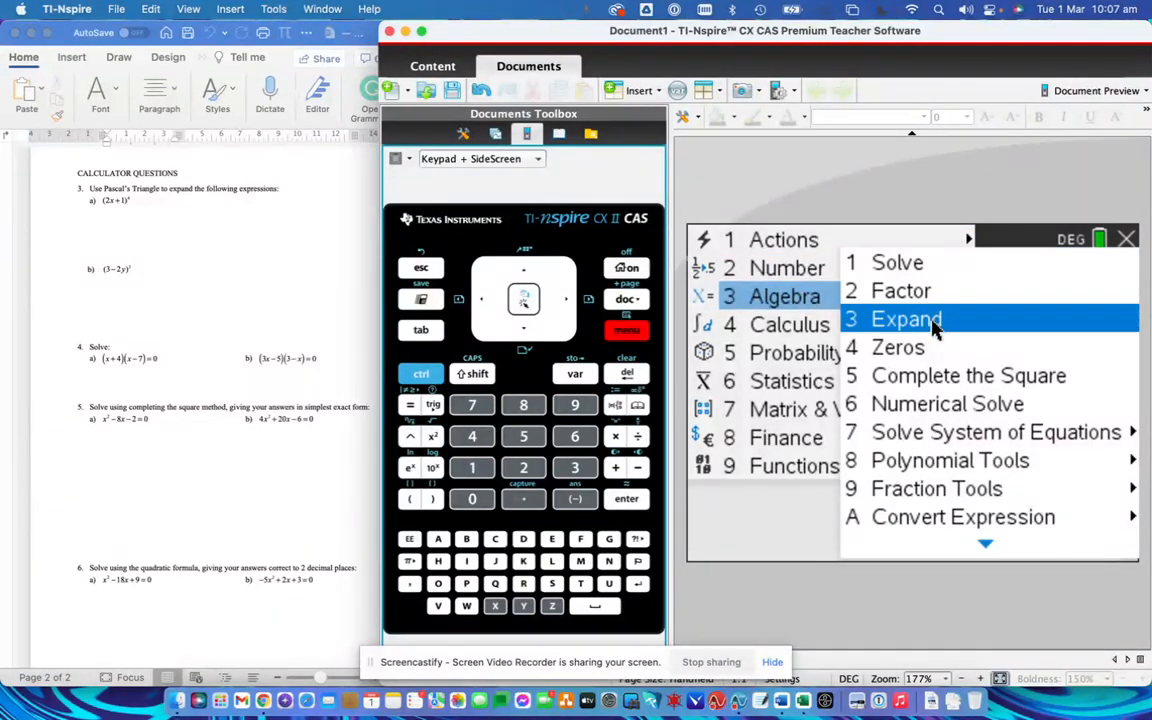
click(906, 320)
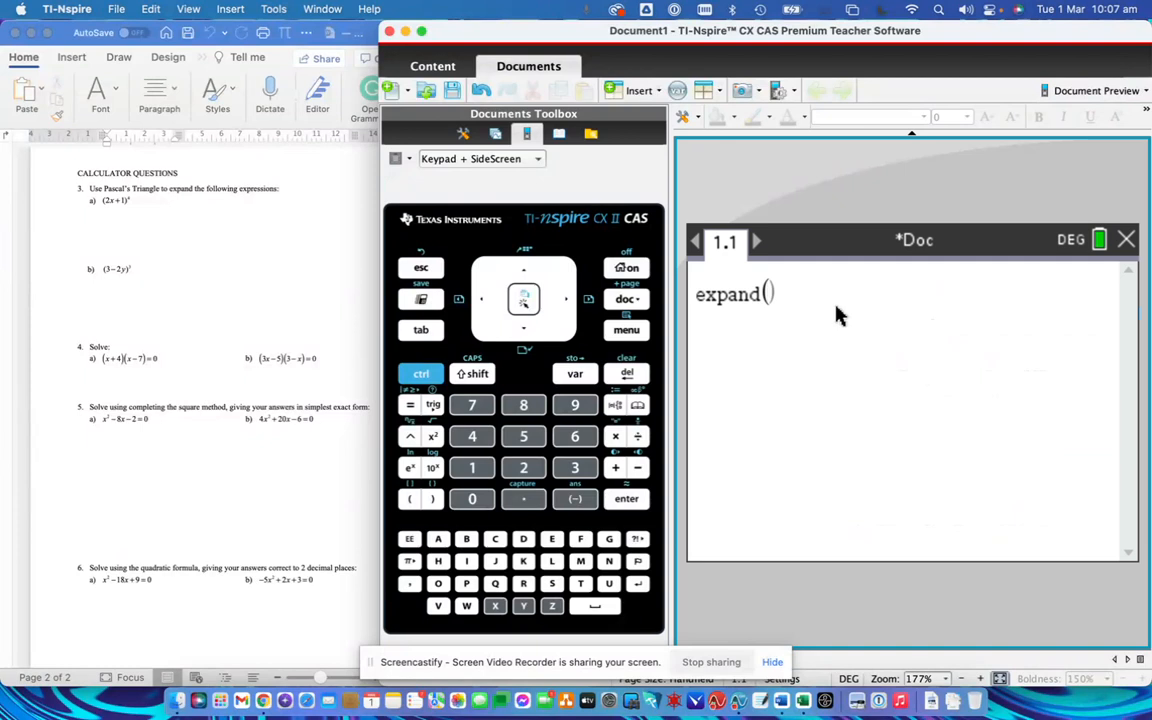
click(408, 498)
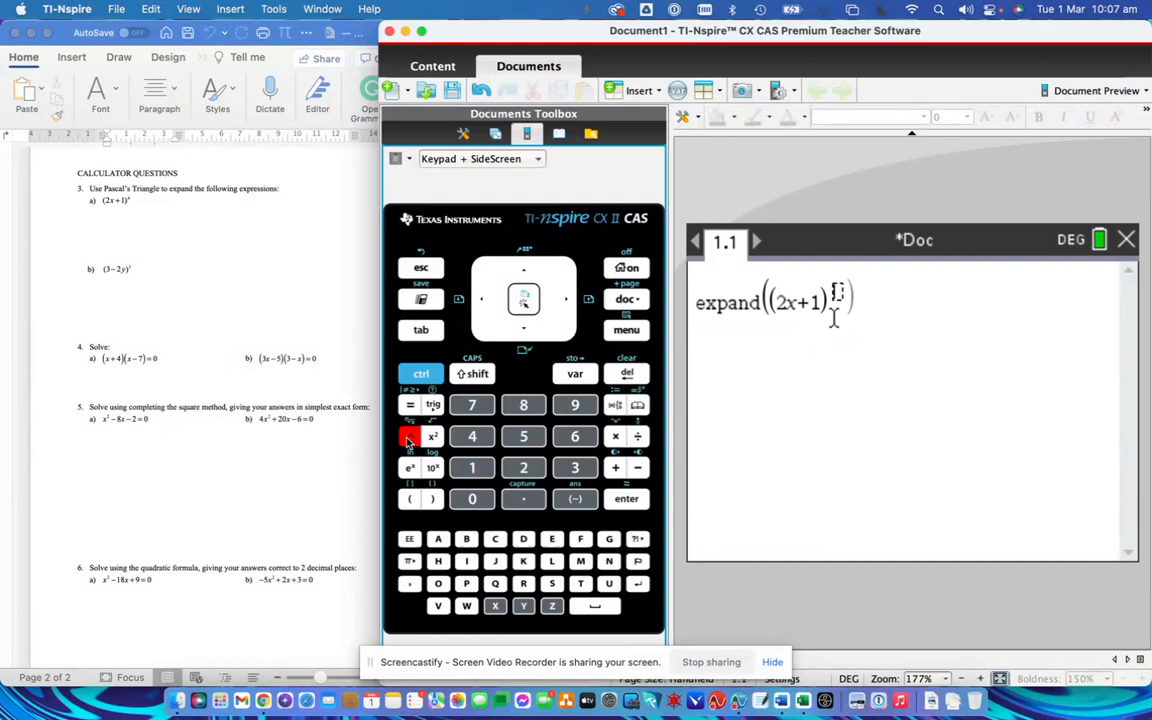
click(472, 436)
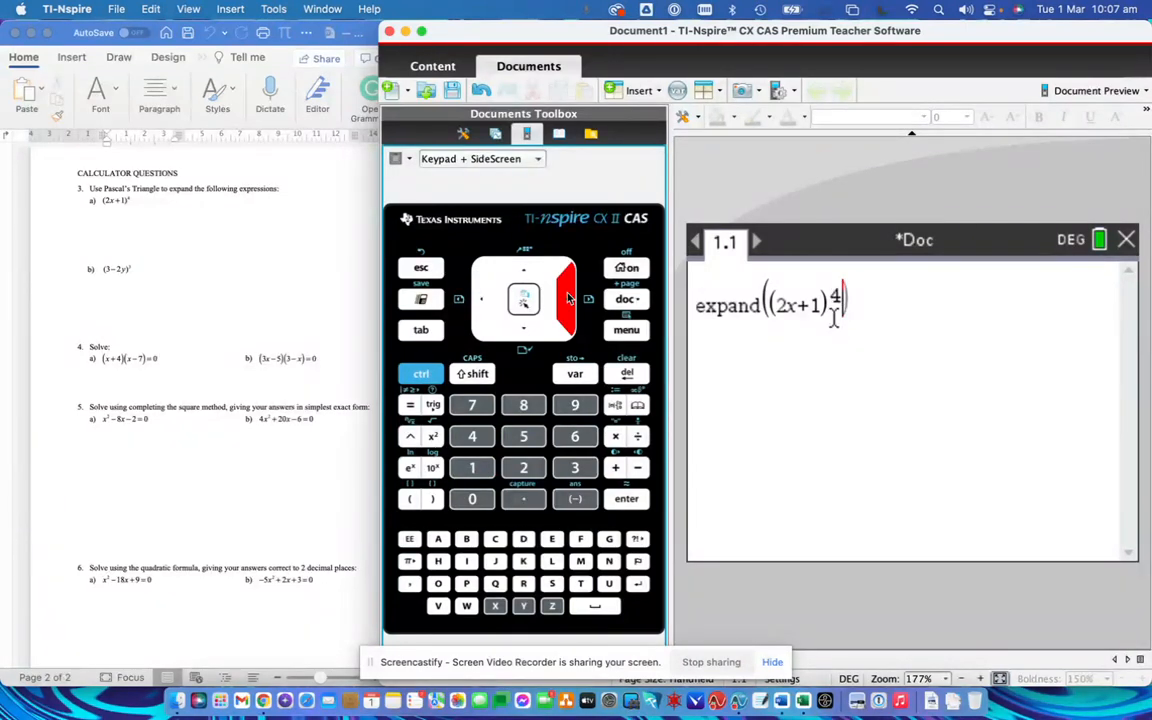
click(408, 498)
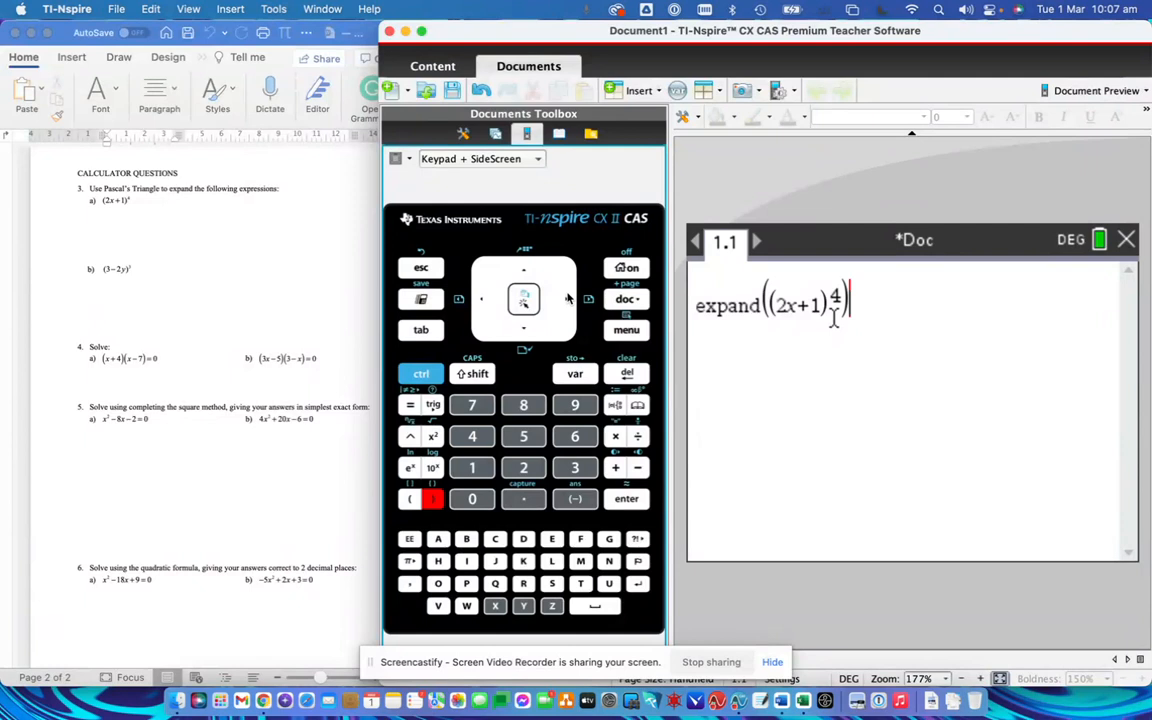
click(626, 498)
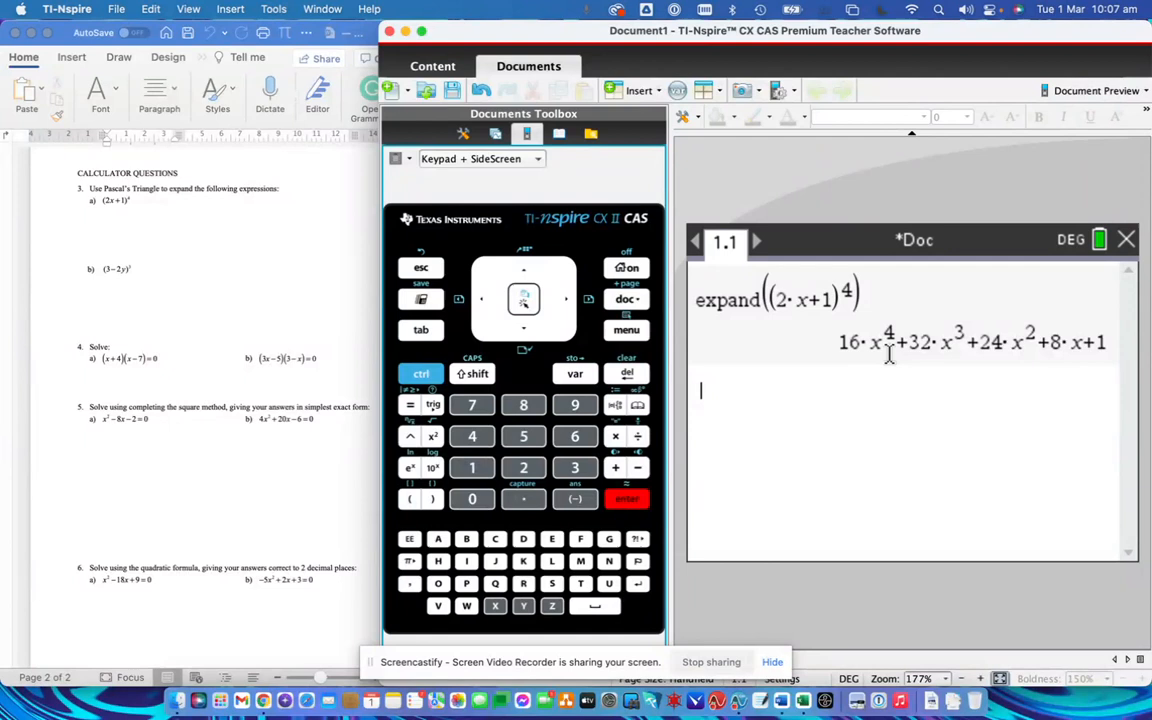
mouse_move(792, 420)
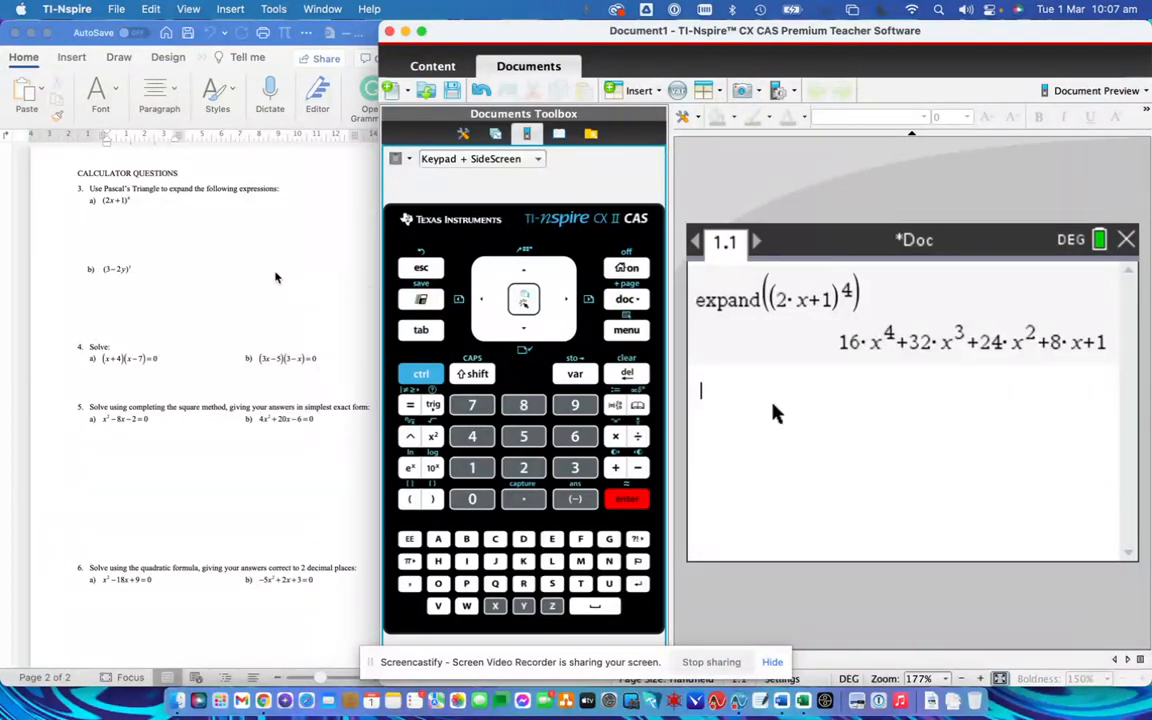
mouse_move(796, 404)
text(expand(()
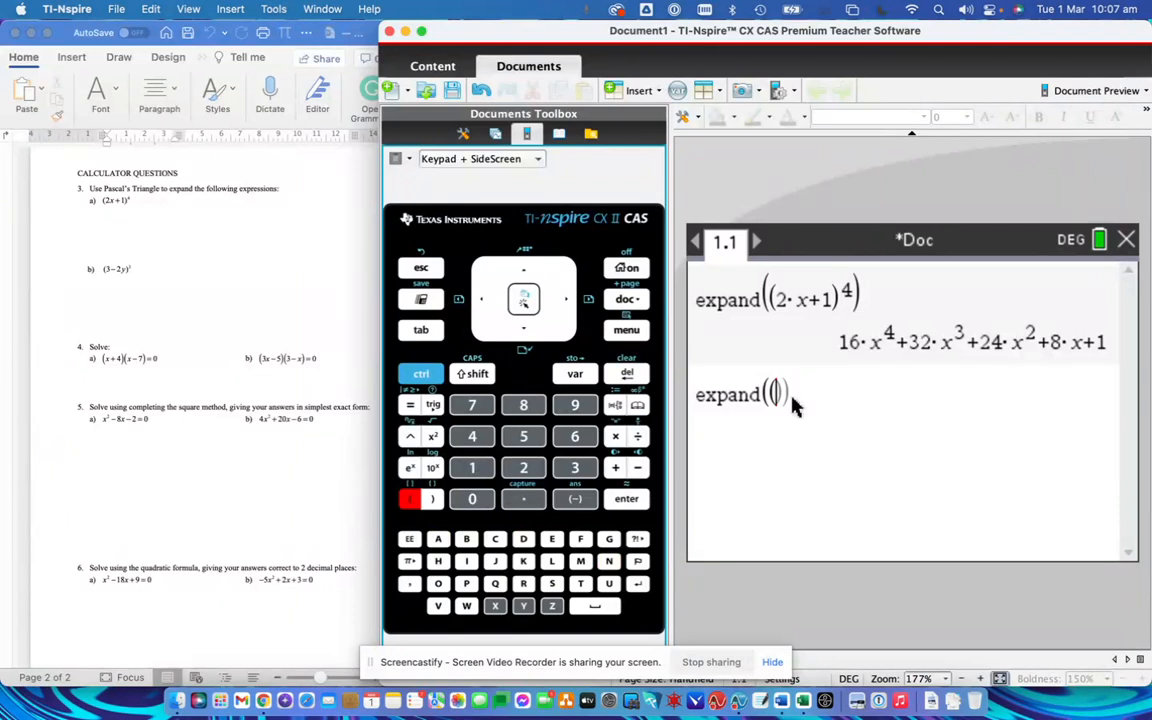
Evaluate expand((3−2y)^3), giving −8y³+36y²−54y+27.
text(3-2y)
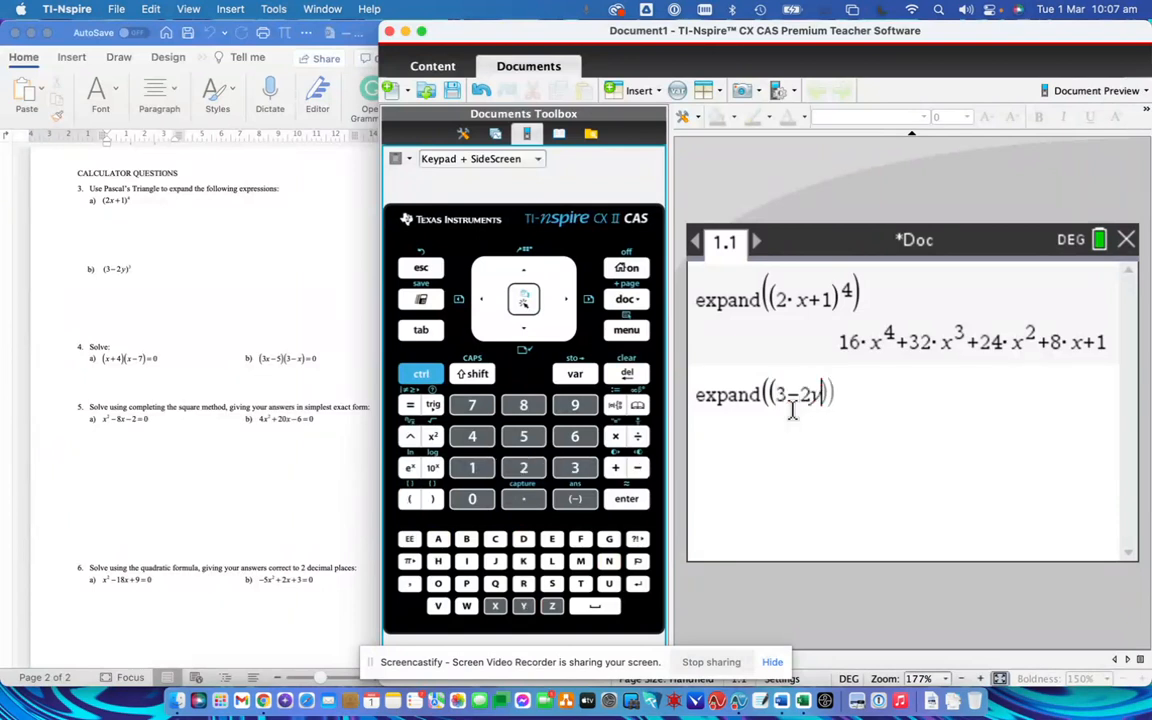
click(432, 436)
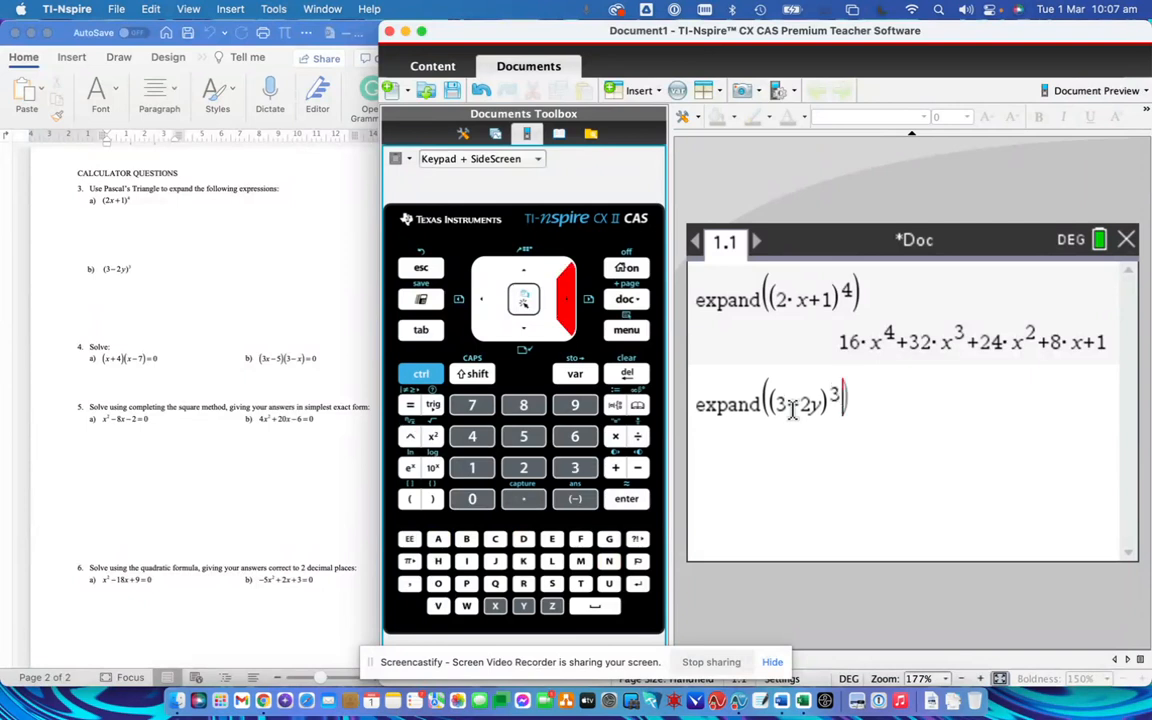
click(628, 498)
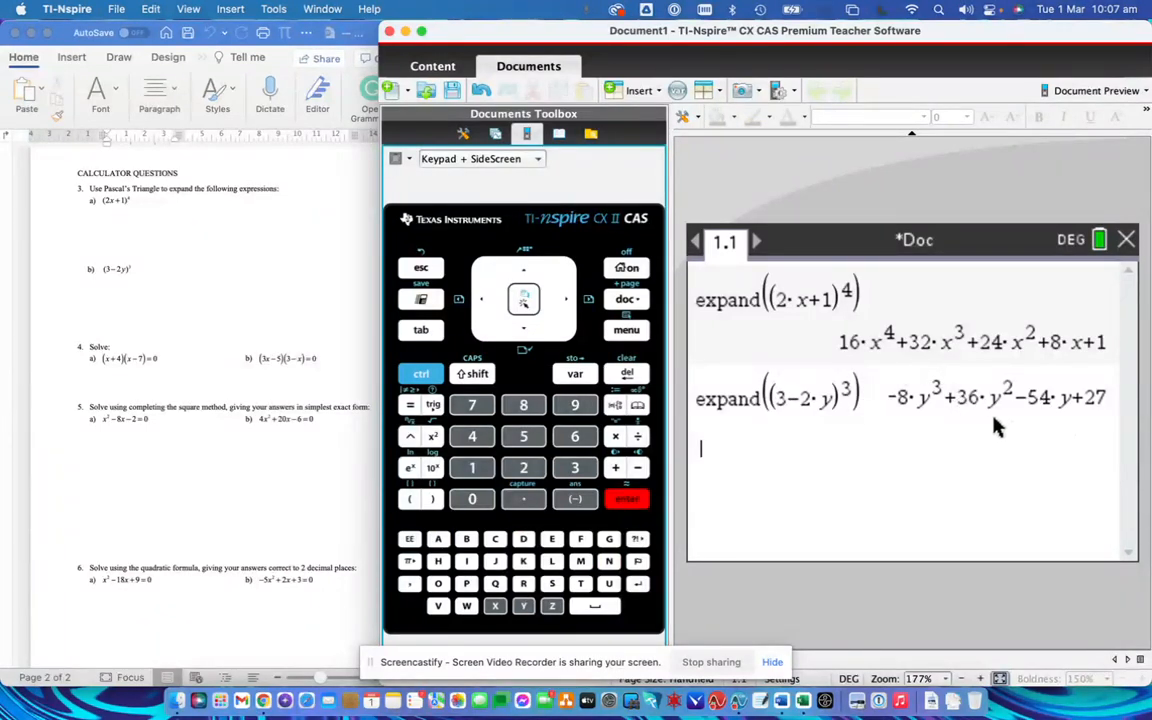
mouse_move(984, 404)
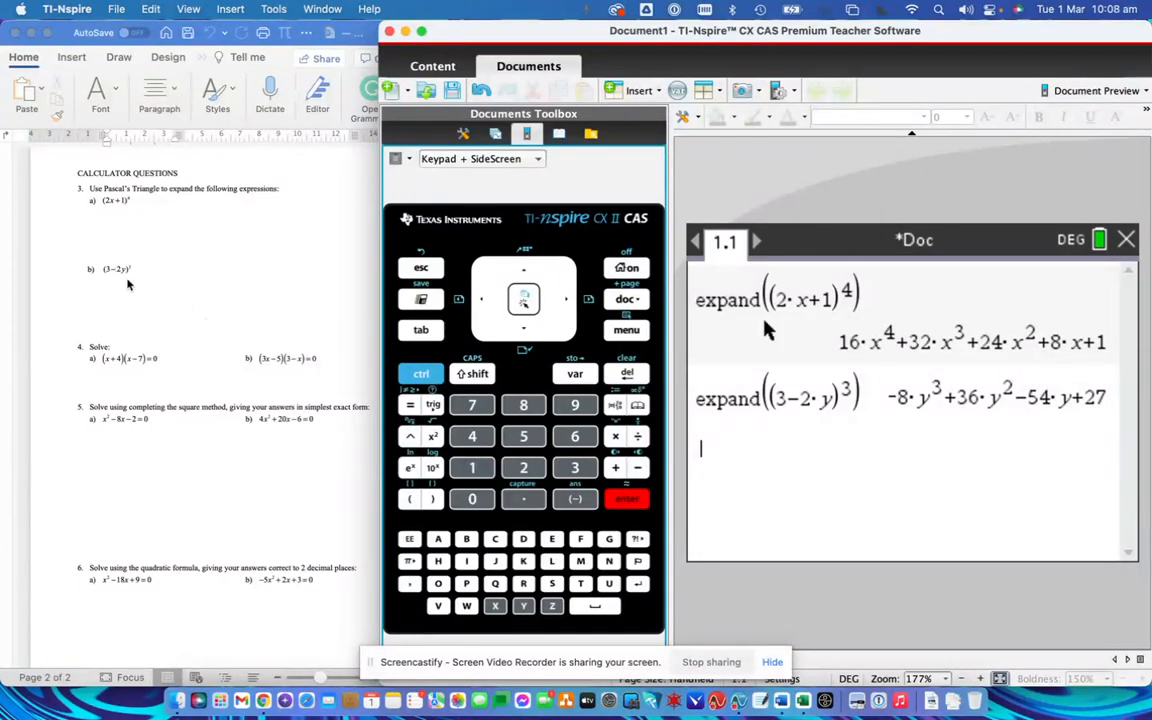
mouse_move(120, 276)
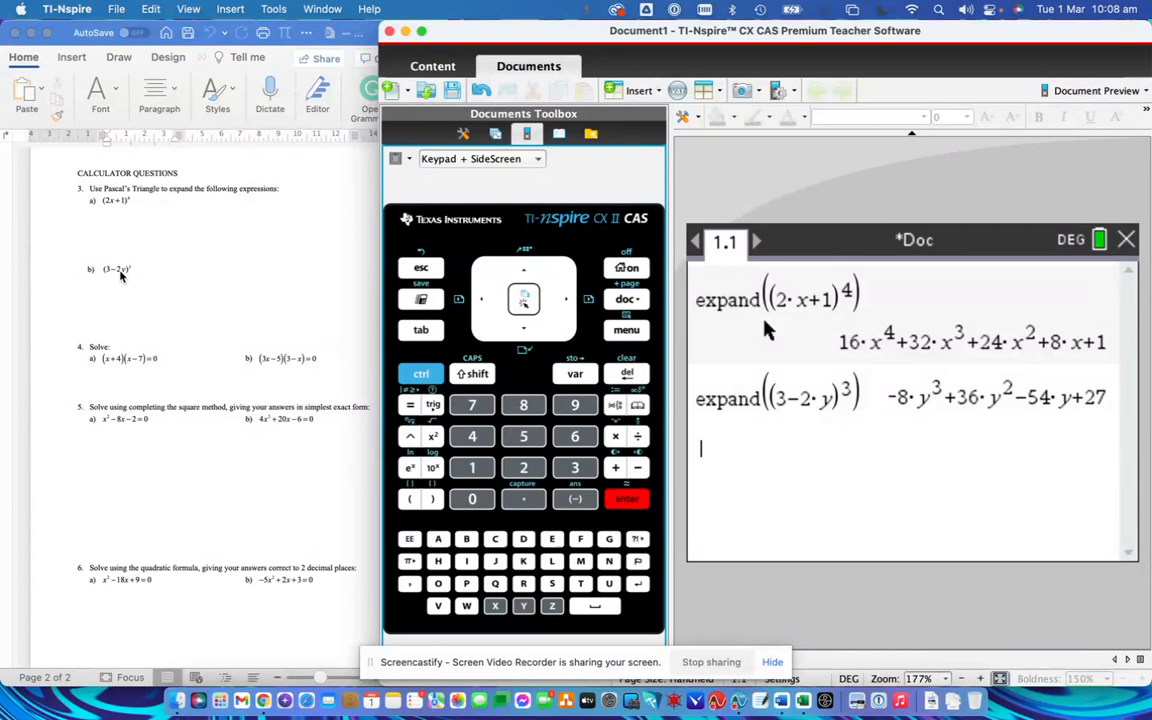
mouse_move(956, 430)
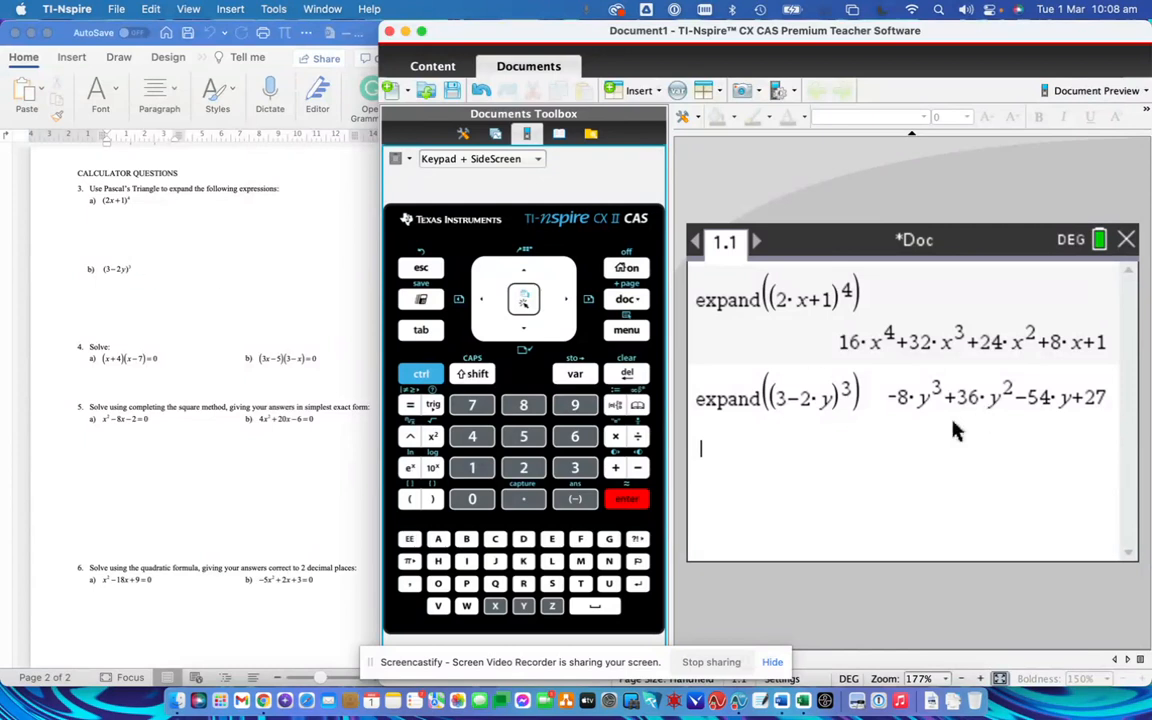
mouse_move(904, 420)
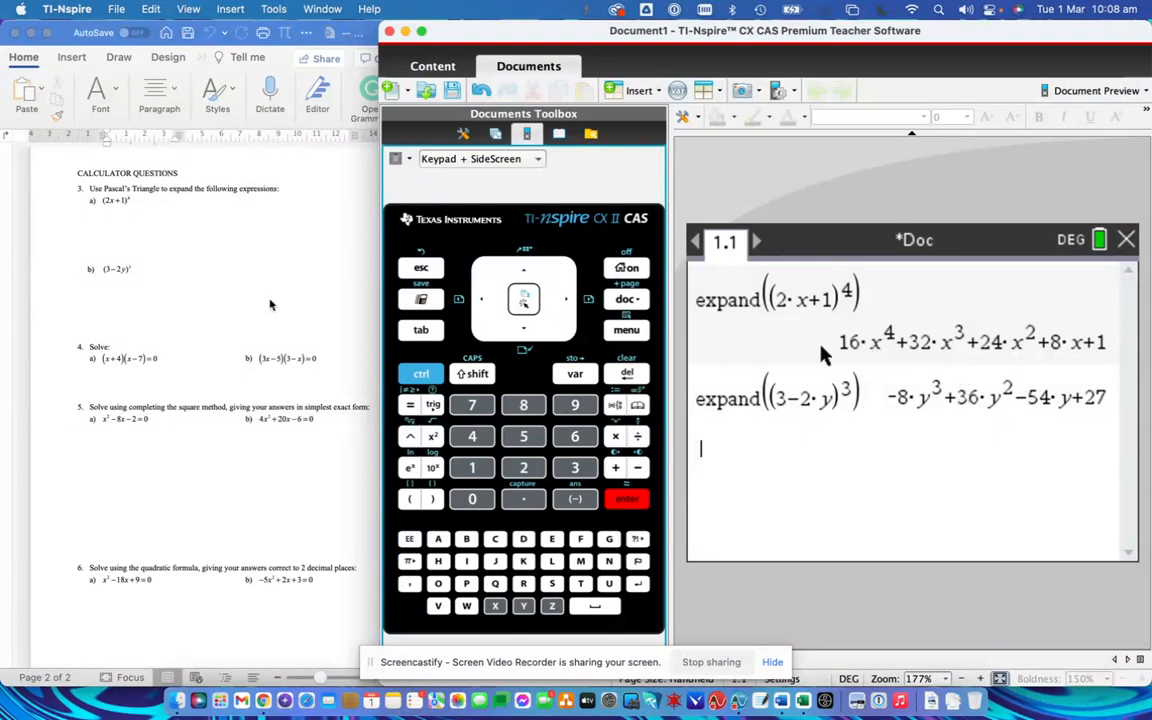
mouse_move(344, 360)
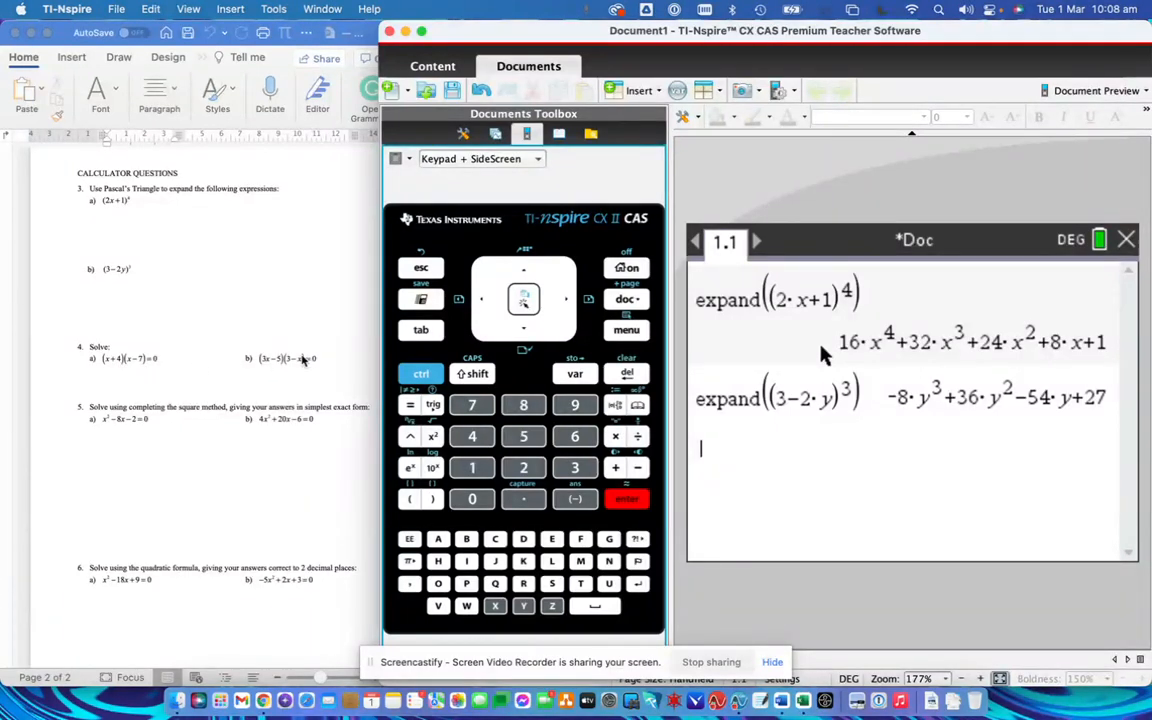
mouse_move(110, 364)
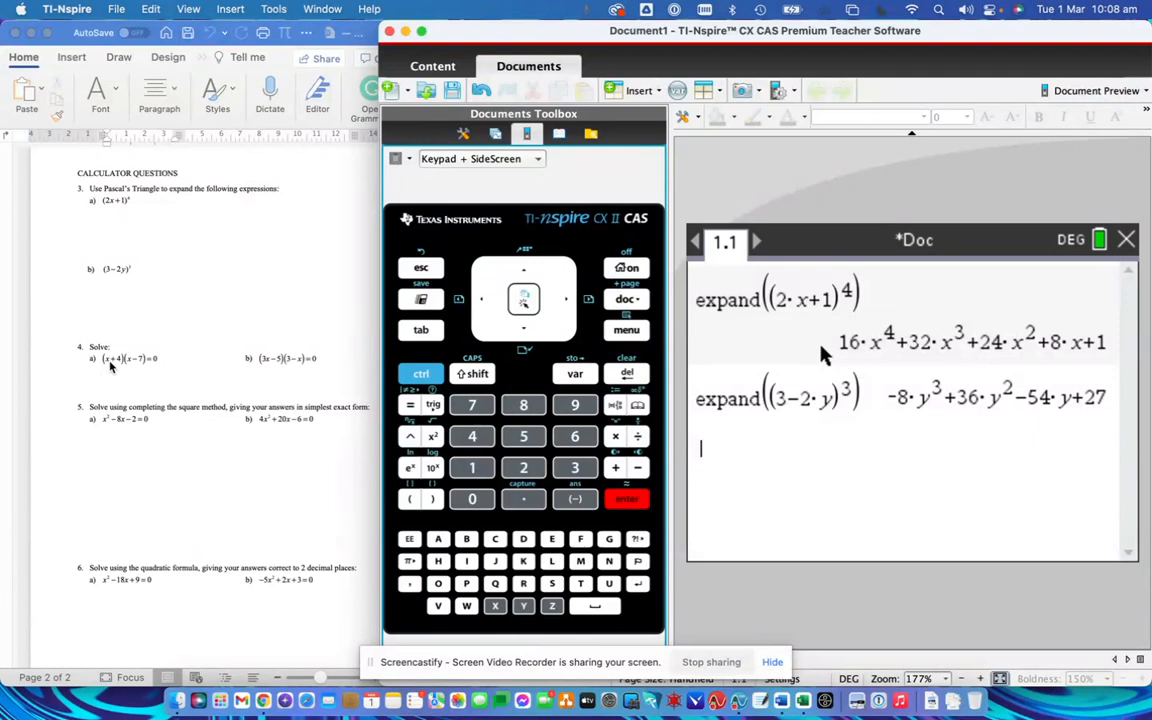
mouse_move(270, 378)
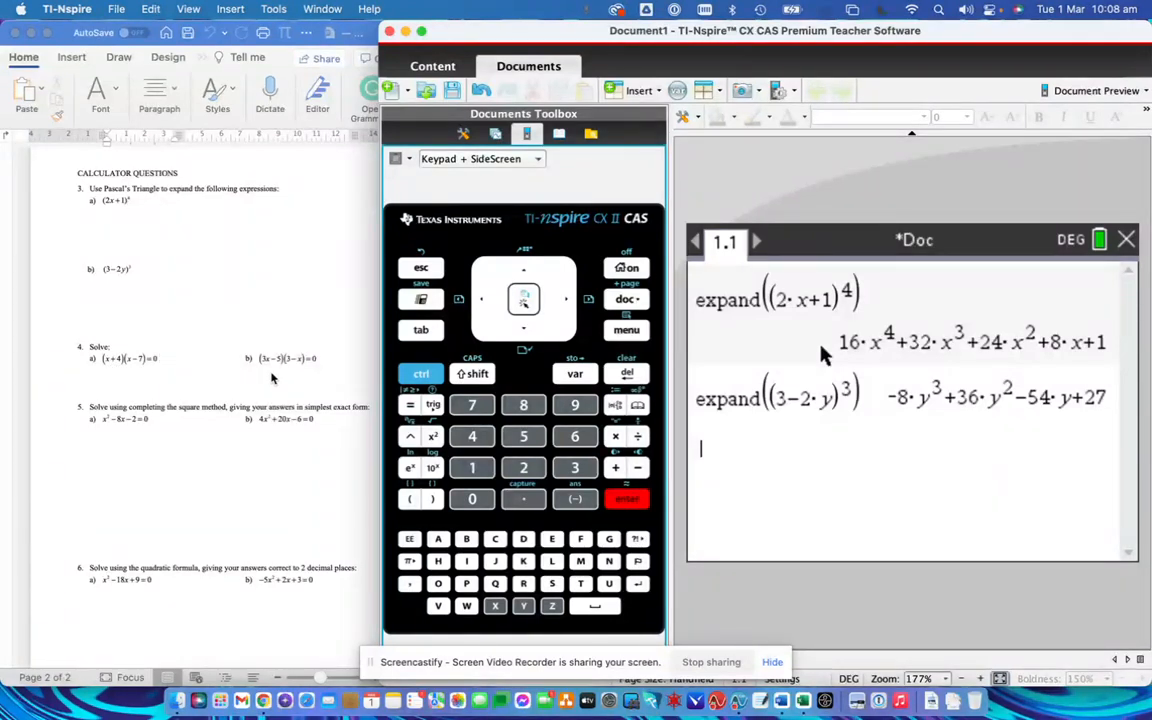
mouse_move(300, 368)
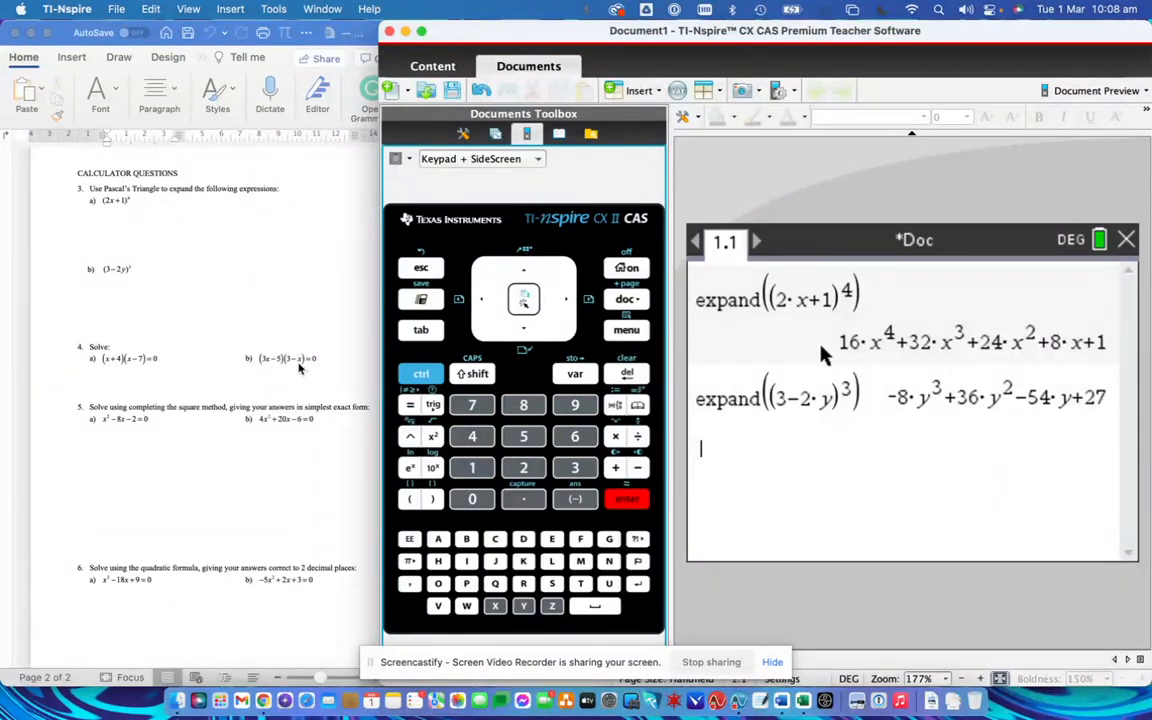
mouse_move(146, 382)
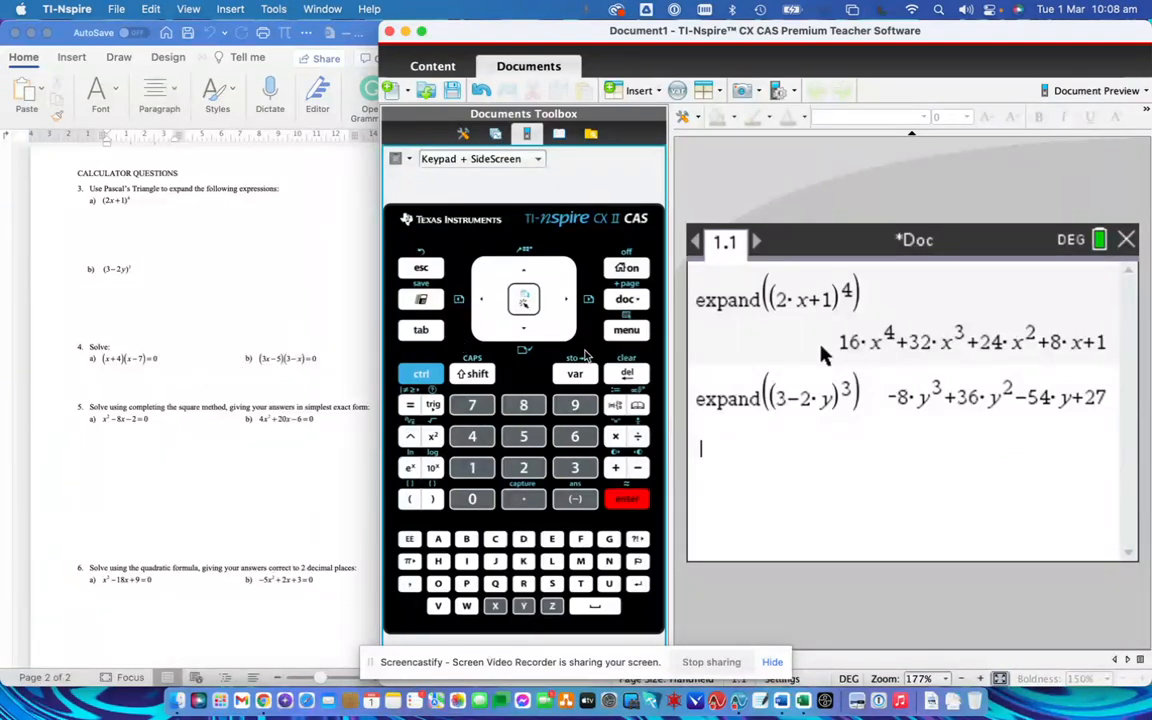
Use Algebra > Solve to enter solve((x+4)(x−7)=0,x), giving x=−4 or x=7.
click(626, 330)
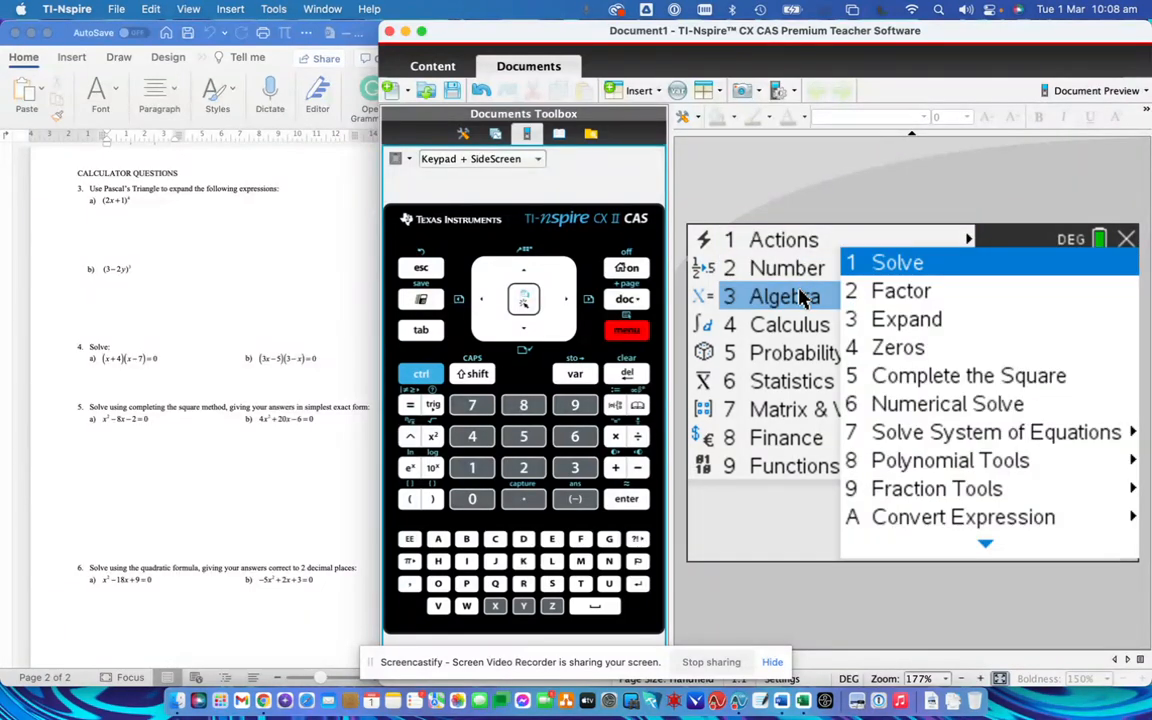
click(896, 262)
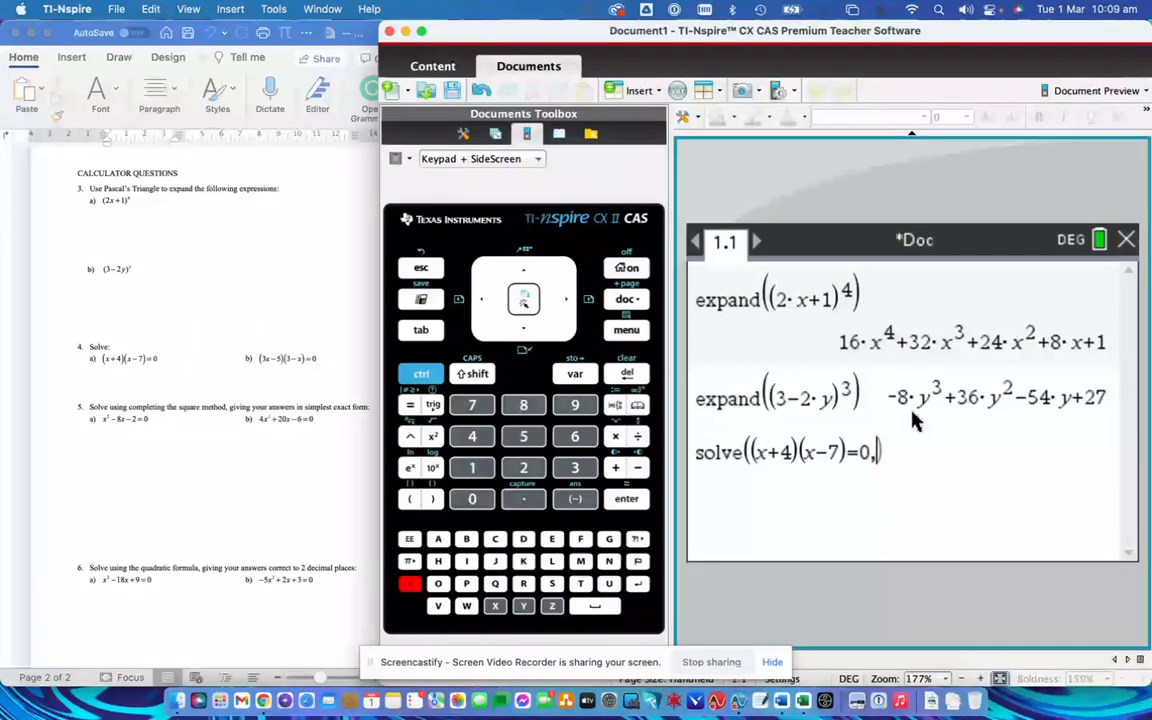
mouse_move(728, 550)
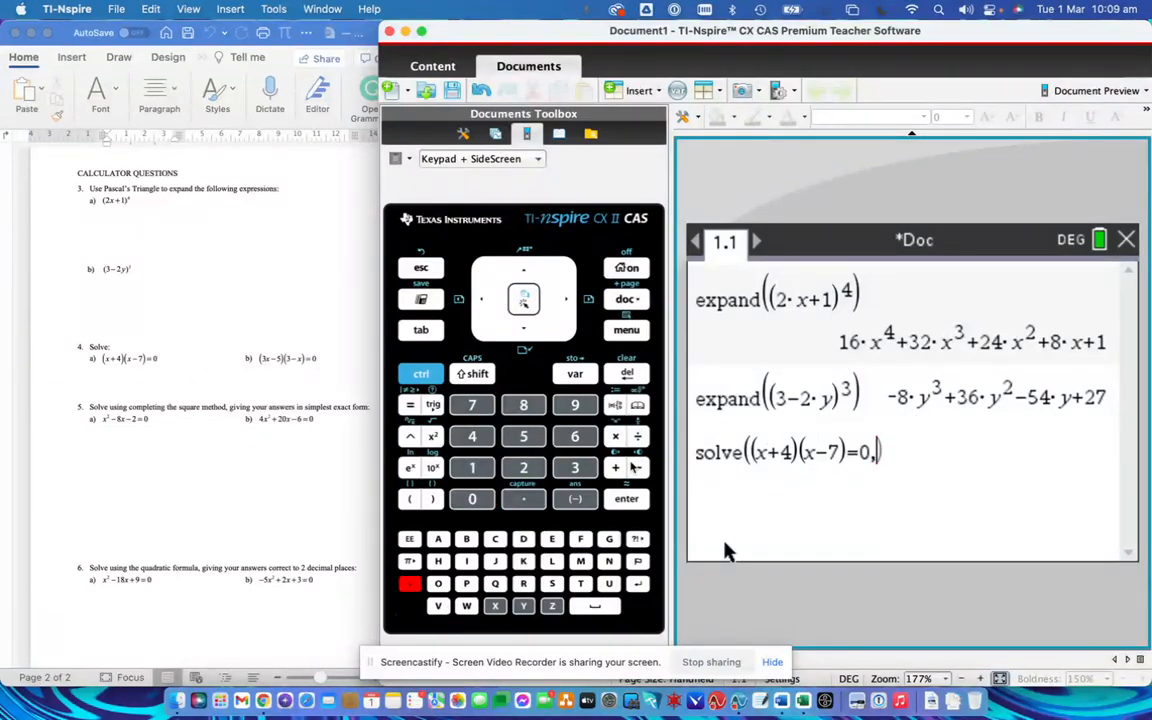
click(496, 606)
text(solve)
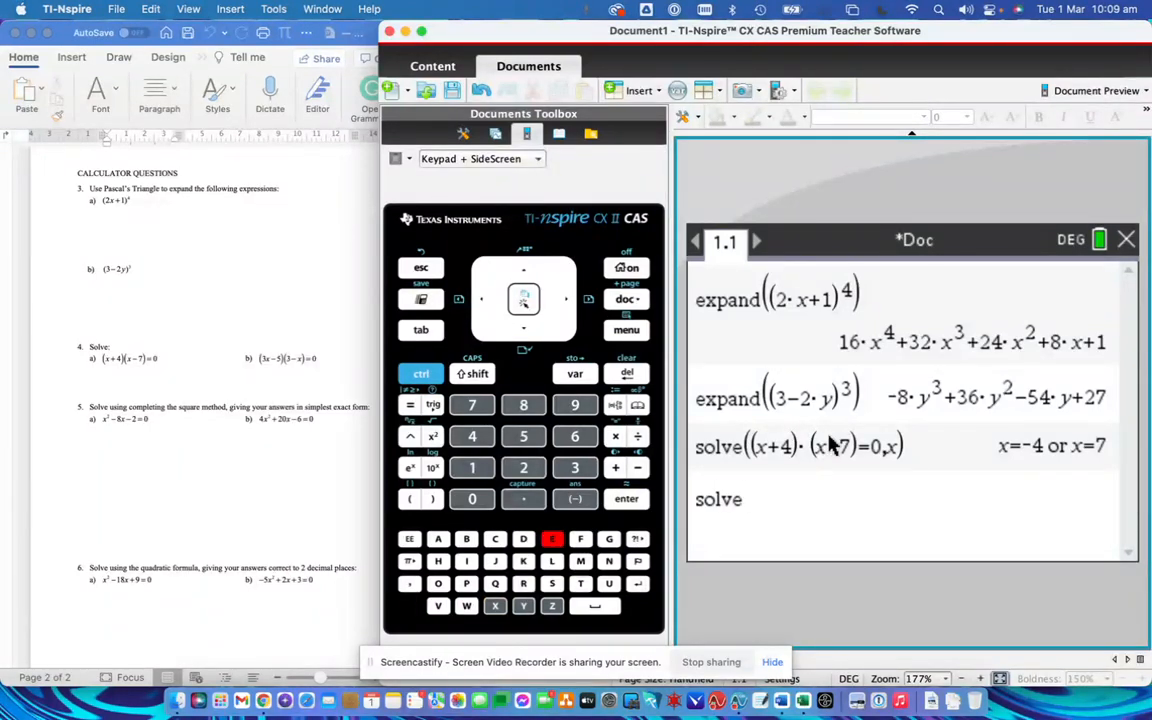
Evaluate solve((3x−5)(3−x)=0,x), giving x=5/3 or x=3.
click(408, 500)
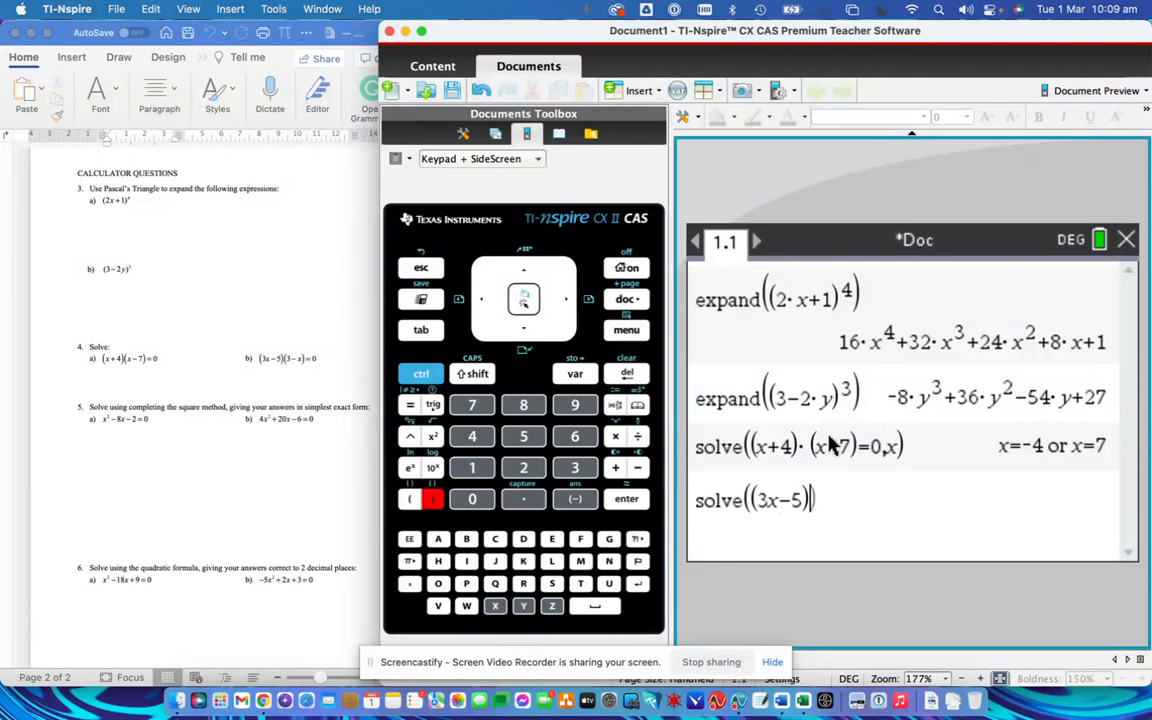
click(574, 468)
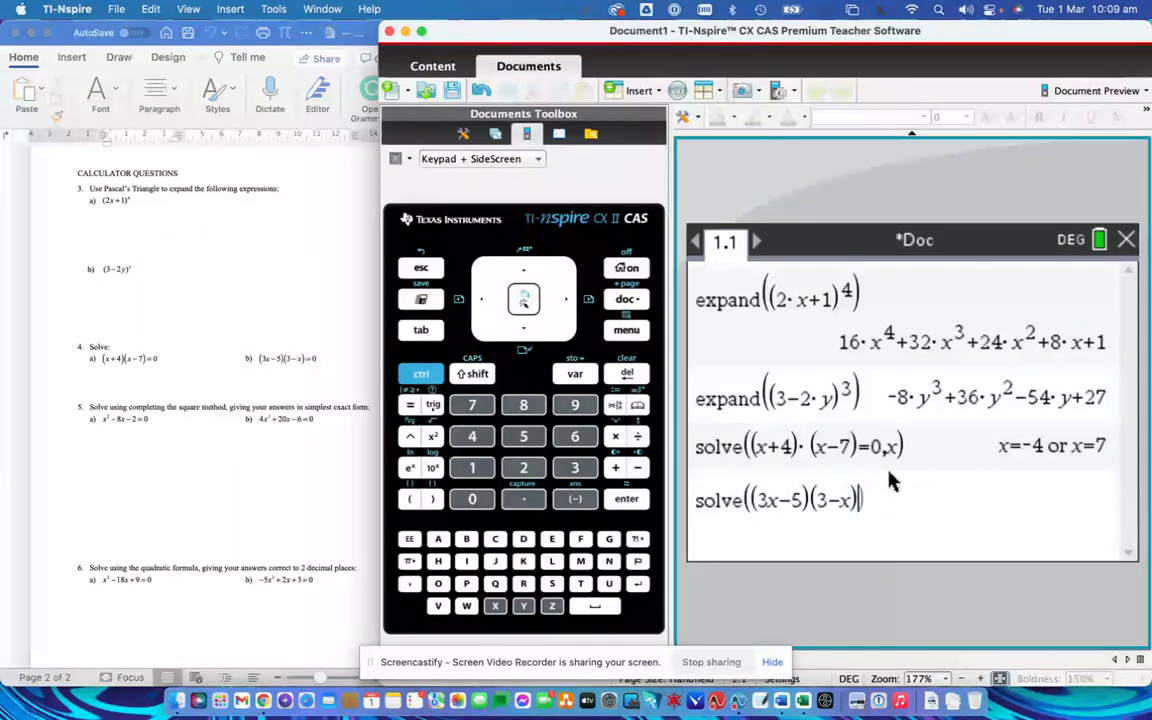
click(408, 404)
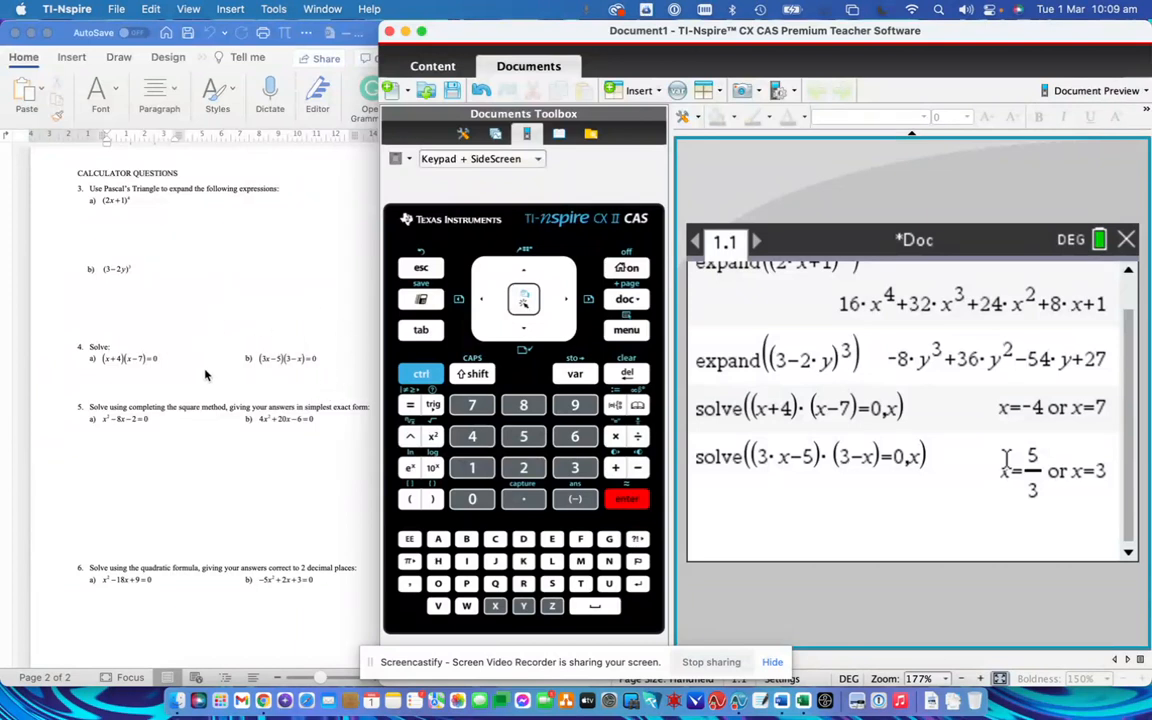
mouse_move(320, 350)
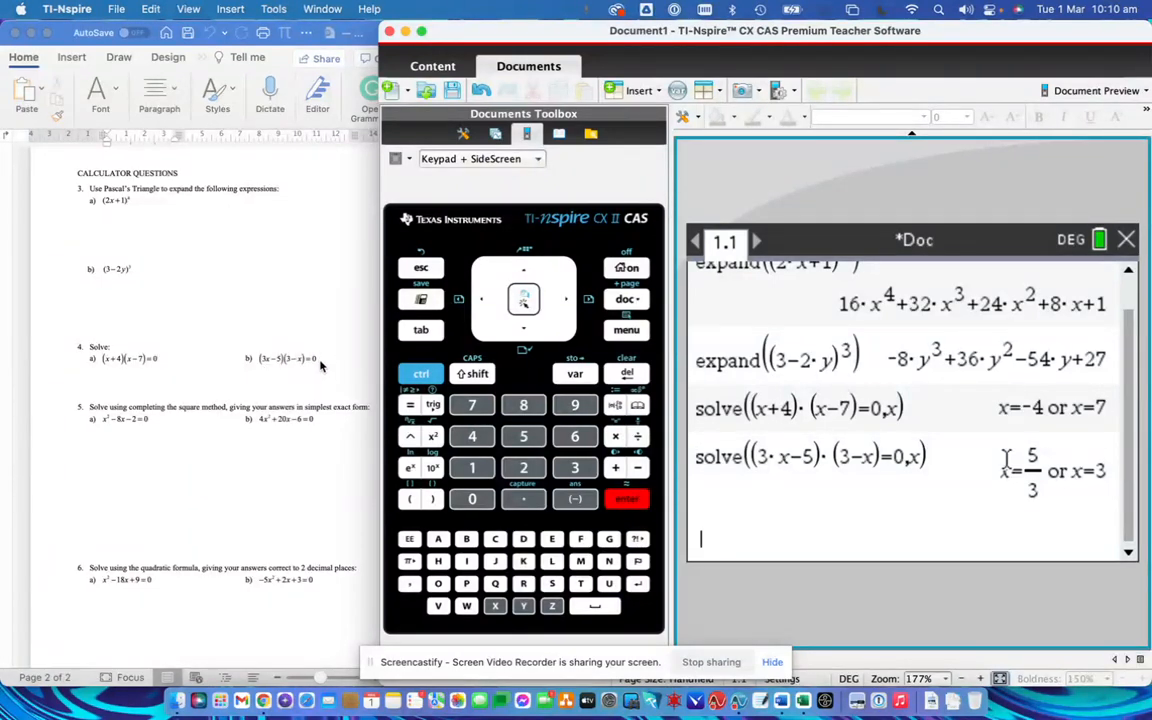
mouse_move(308, 384)
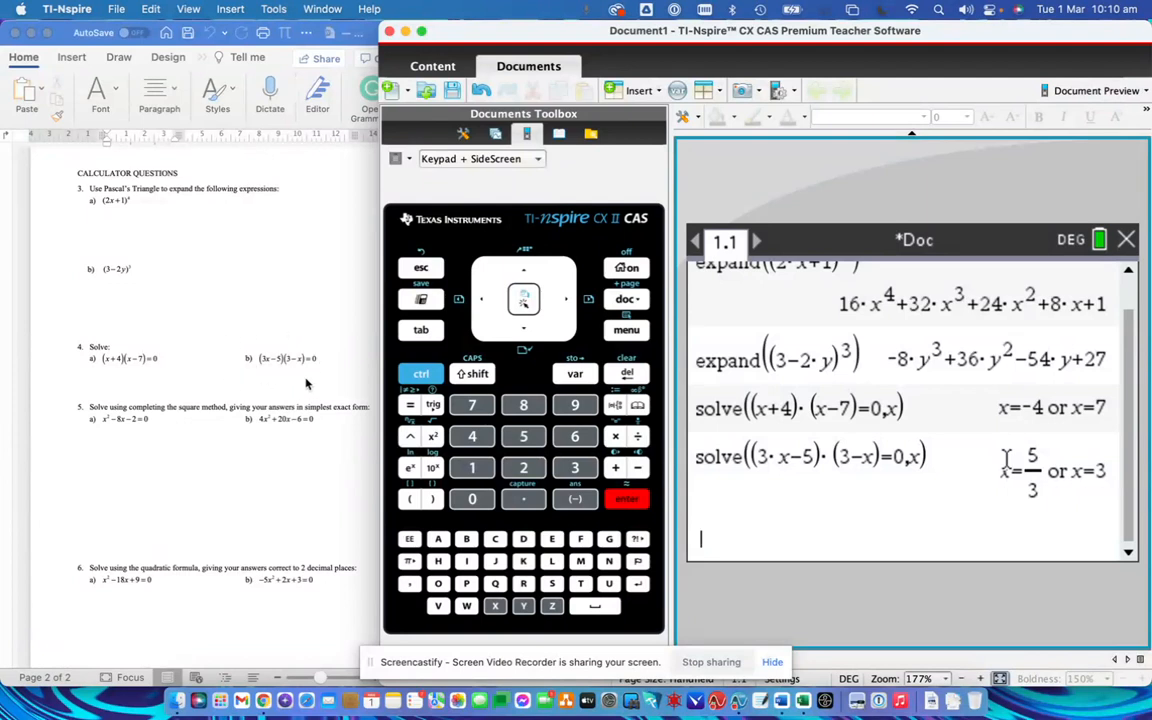
mouse_move(344, 360)
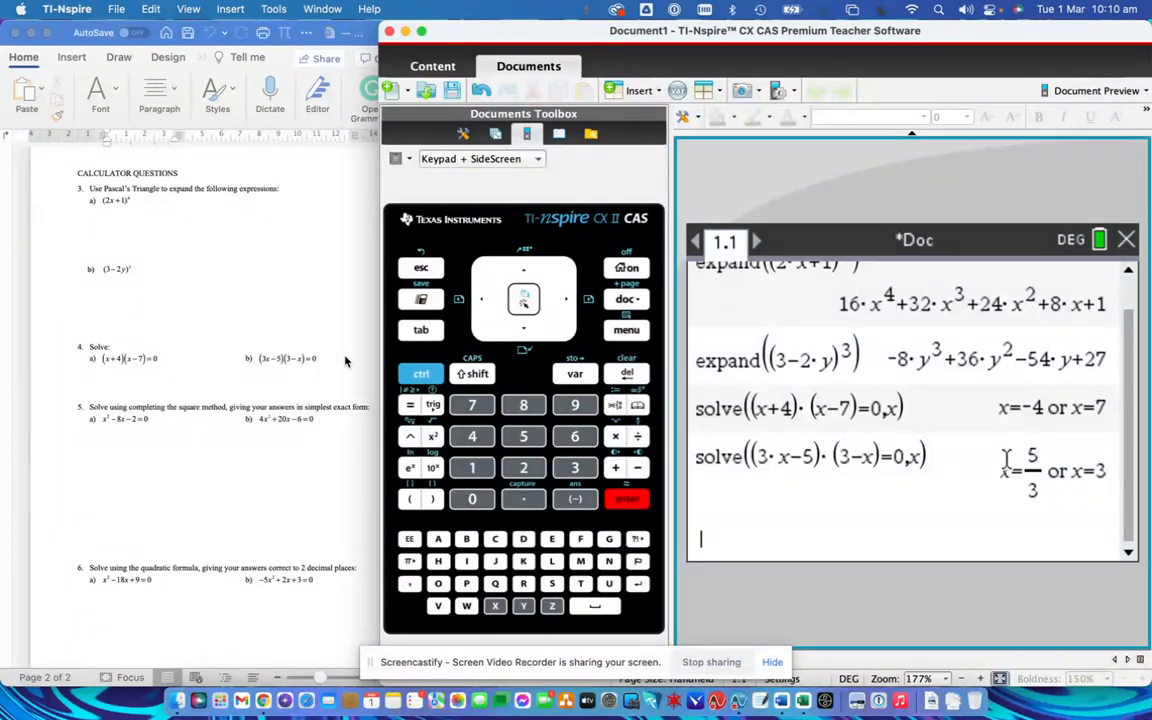
mouse_move(288, 344)
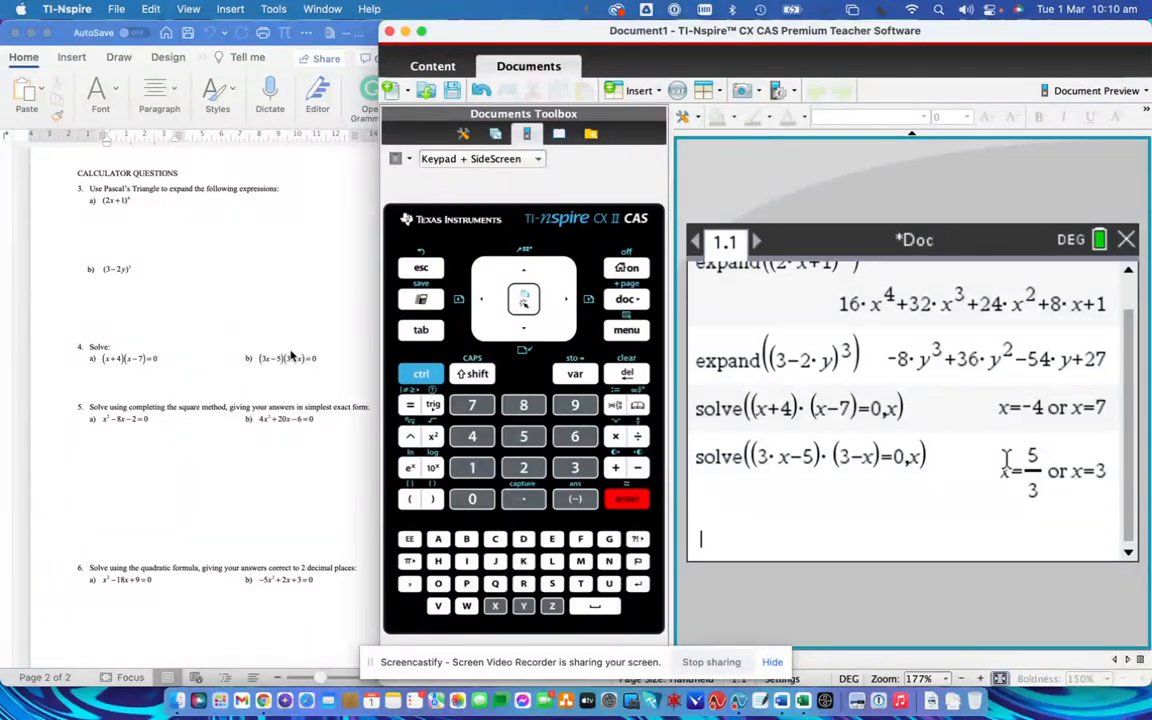
mouse_move(266, 380)
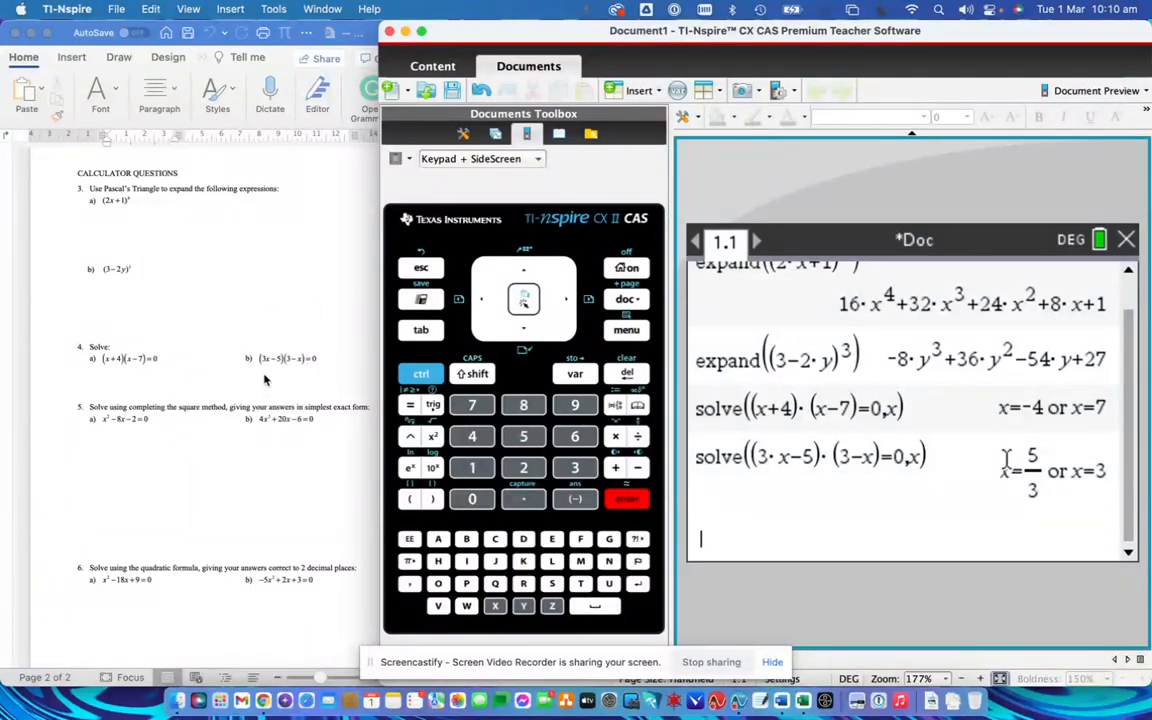
mouse_move(336, 368)
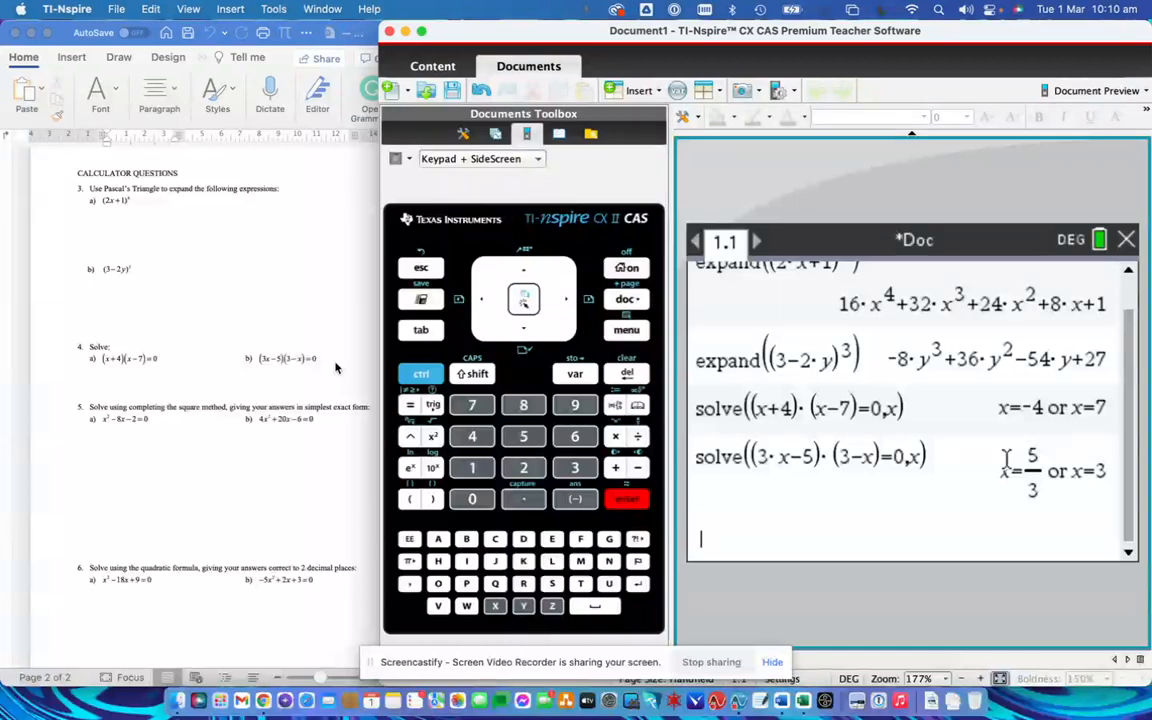
mouse_move(296, 392)
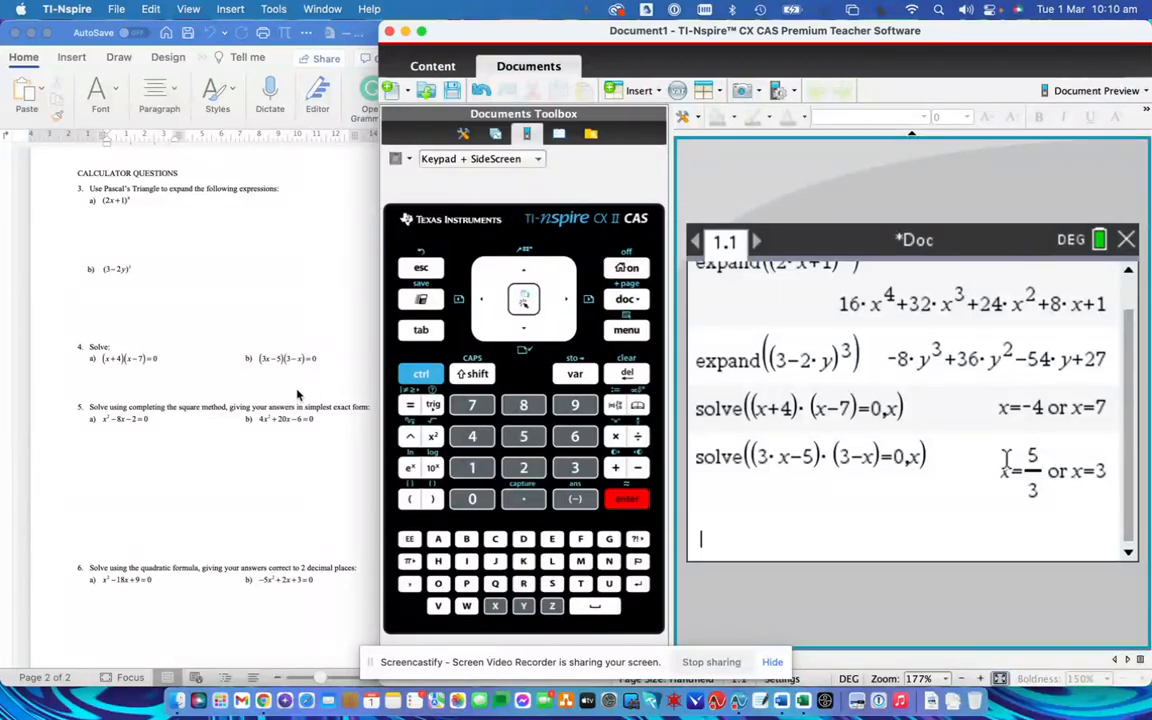
mouse_move(118, 430)
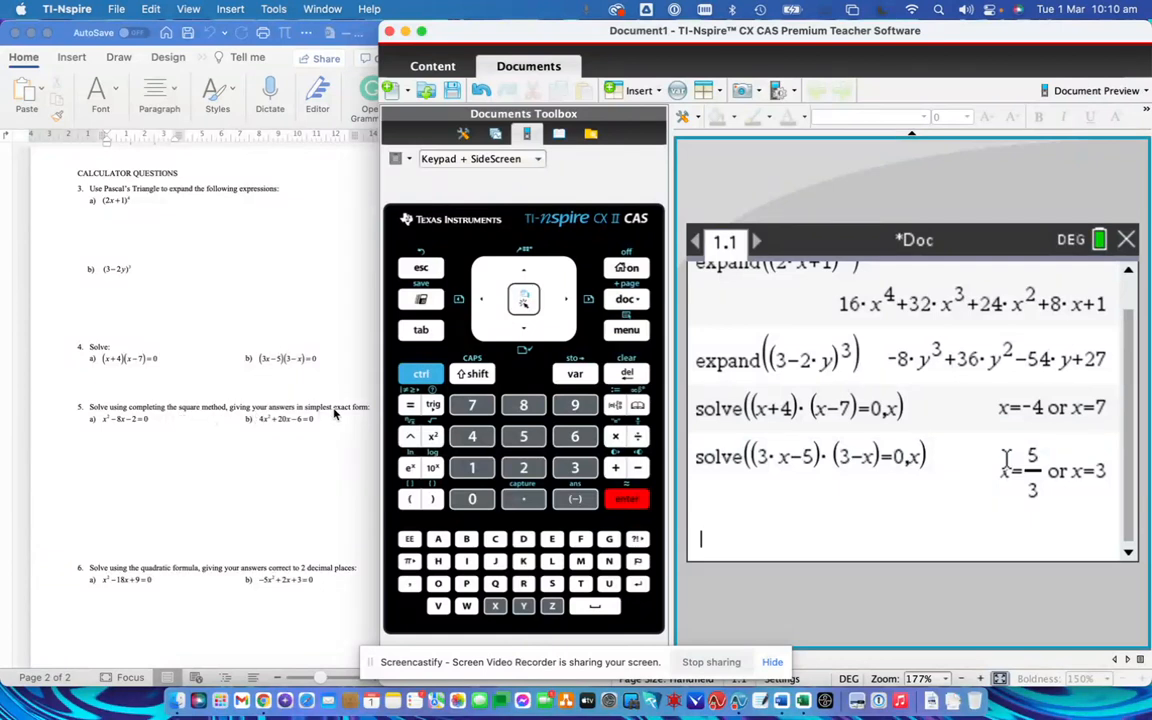
mouse_move(218, 432)
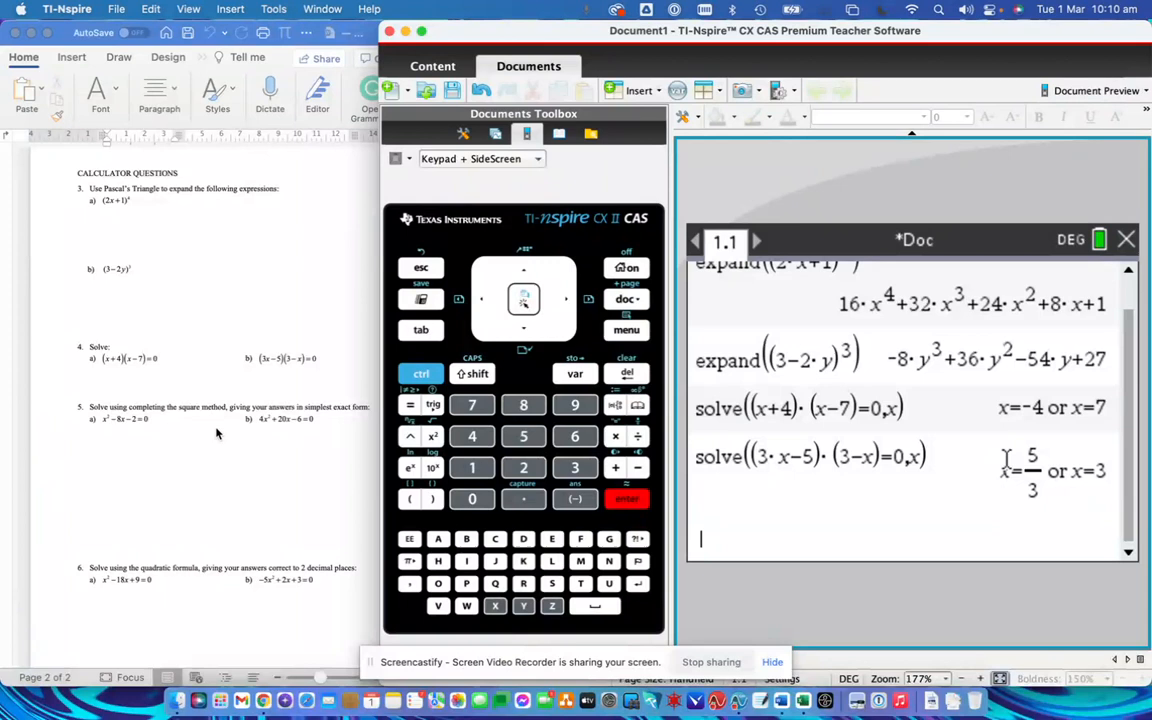
mouse_move(158, 428)
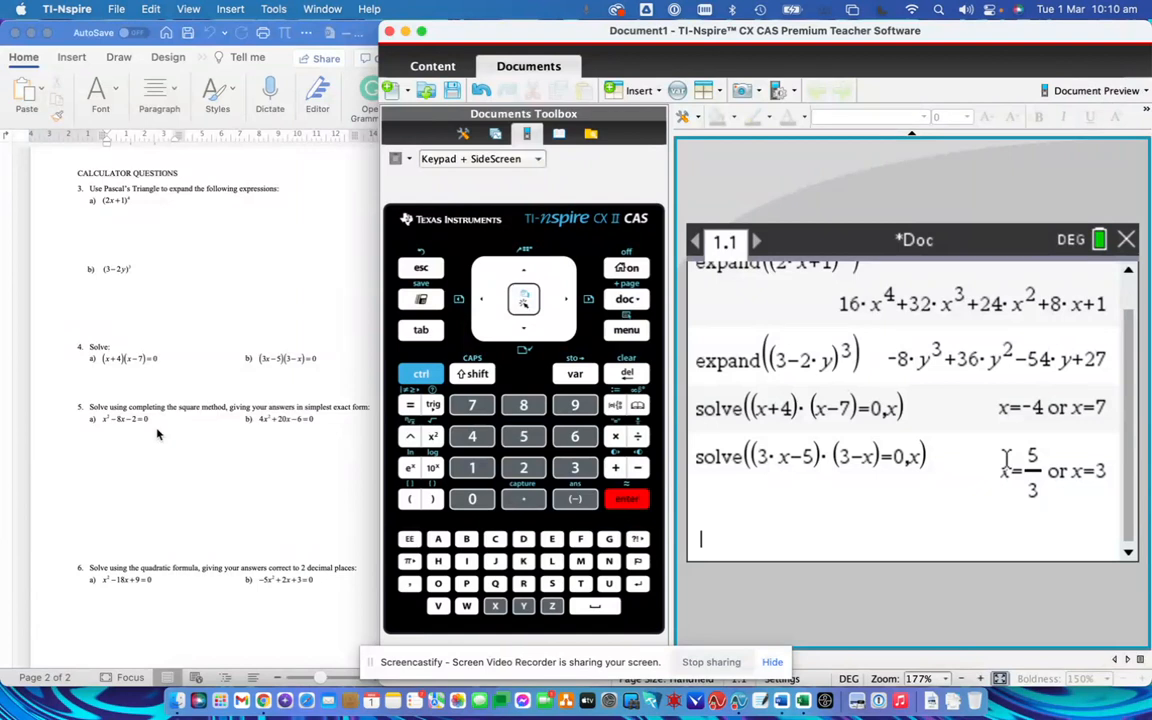
mouse_move(86, 400)
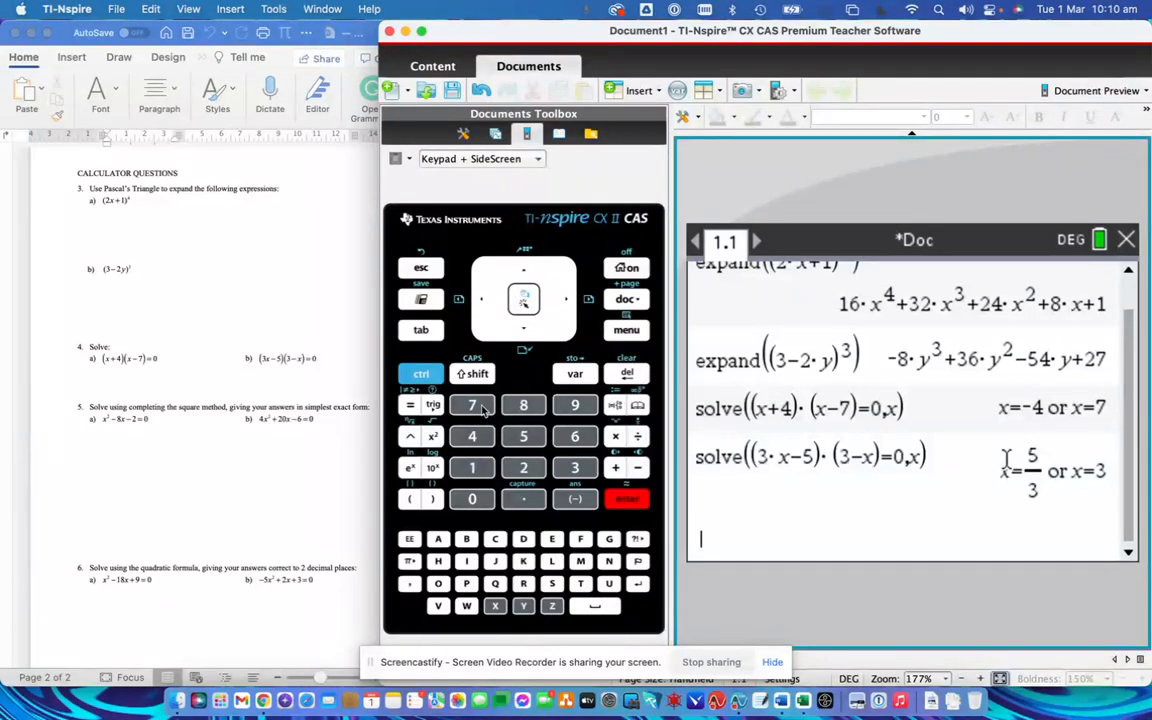
Evaluate completeSquare(x²−8x−2=0,x), giving (x−4)²=18.
click(626, 328)
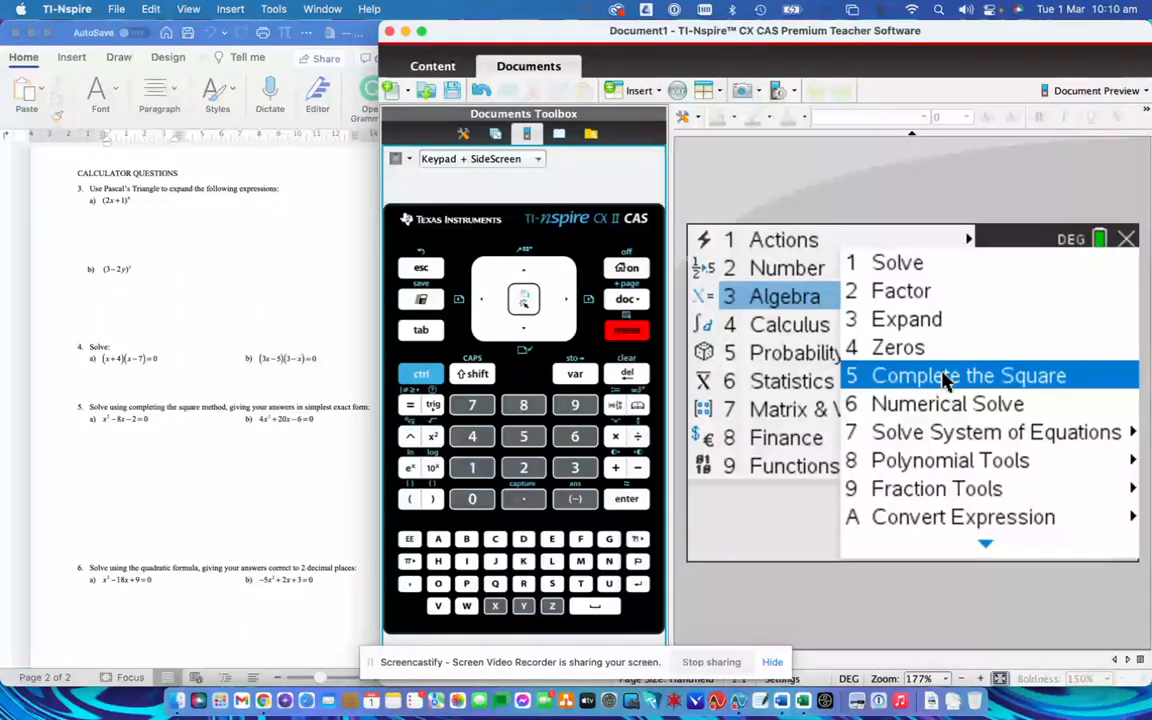
click(966, 376)
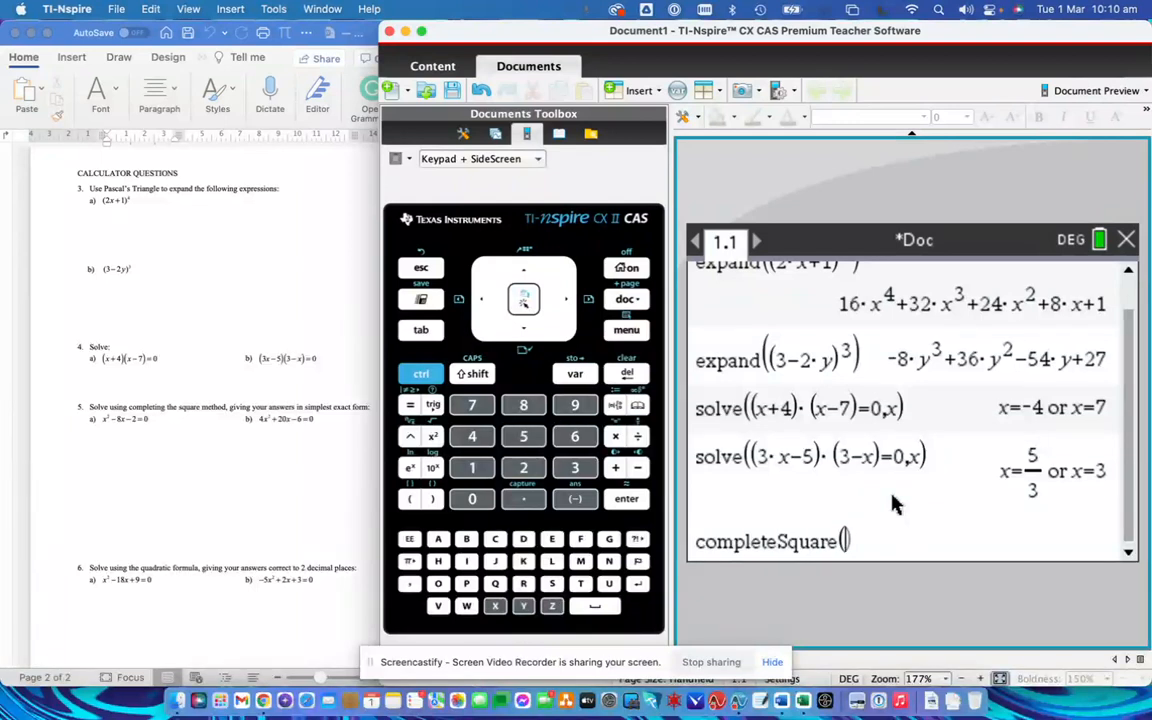
click(522, 468)
text(x²-8x)
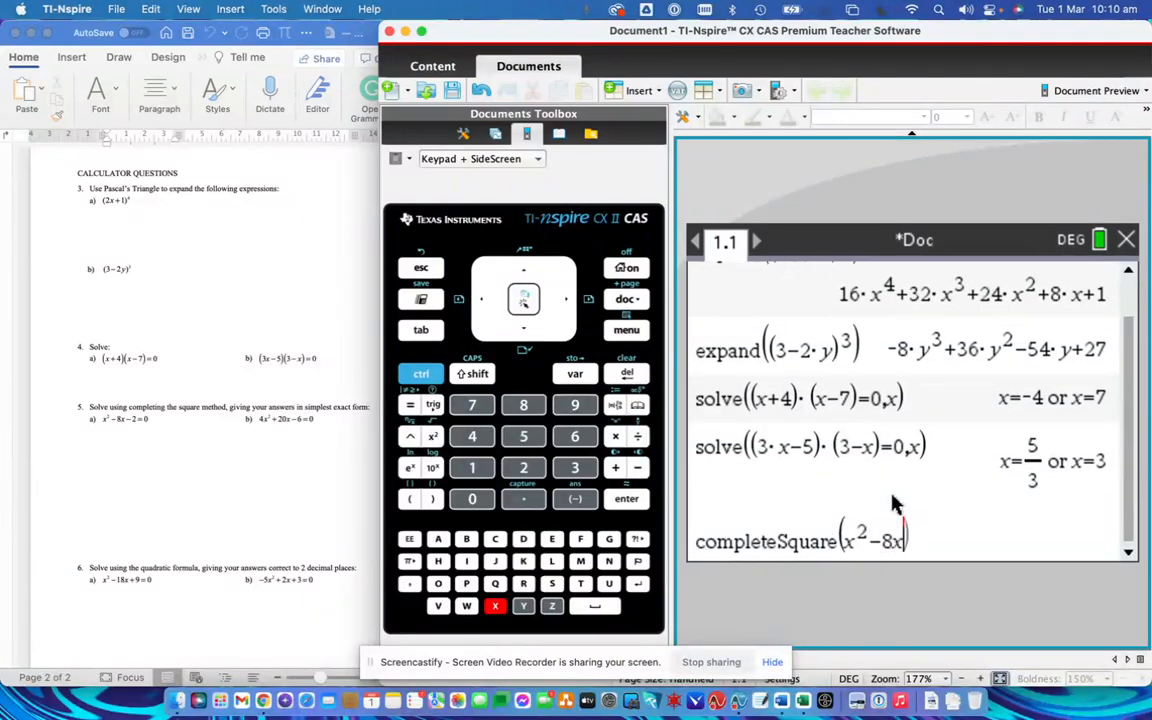
click(524, 468)
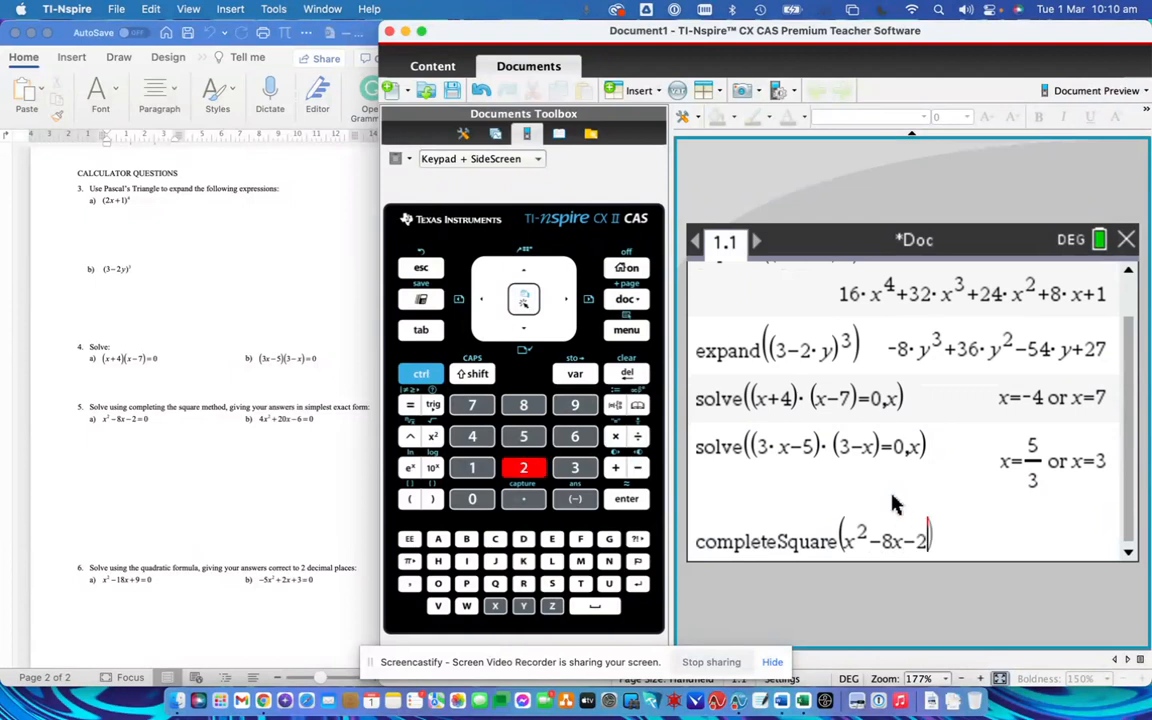
click(472, 498)
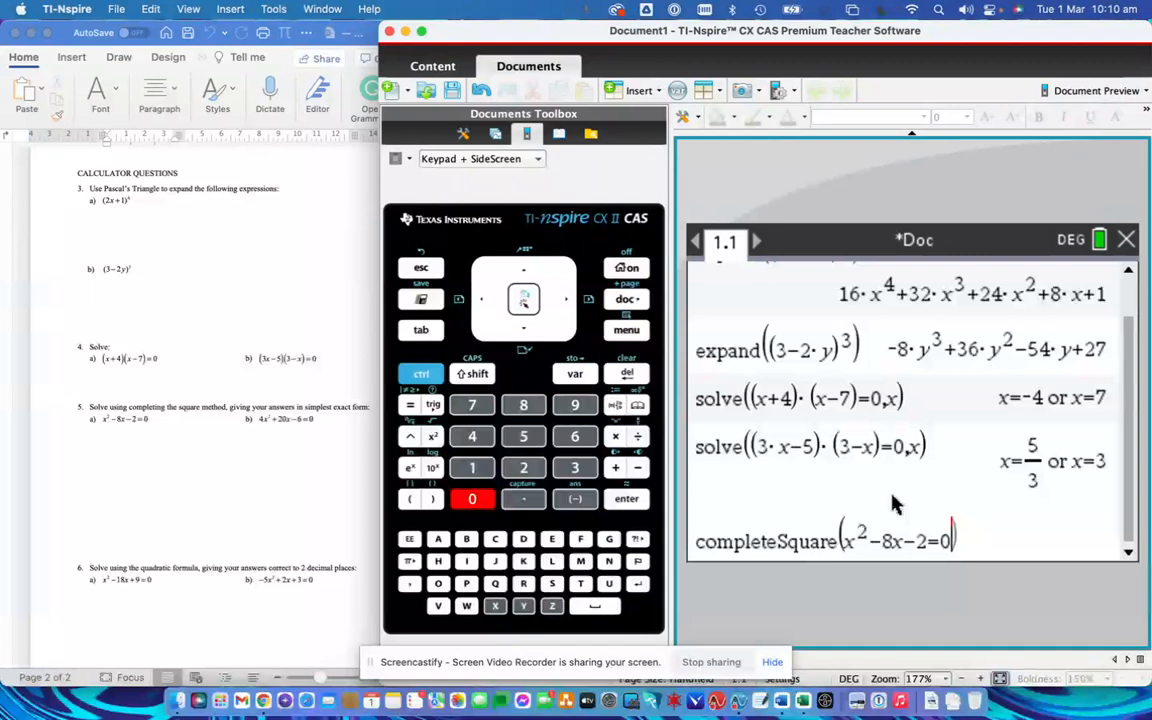
click(626, 498)
text(,x))
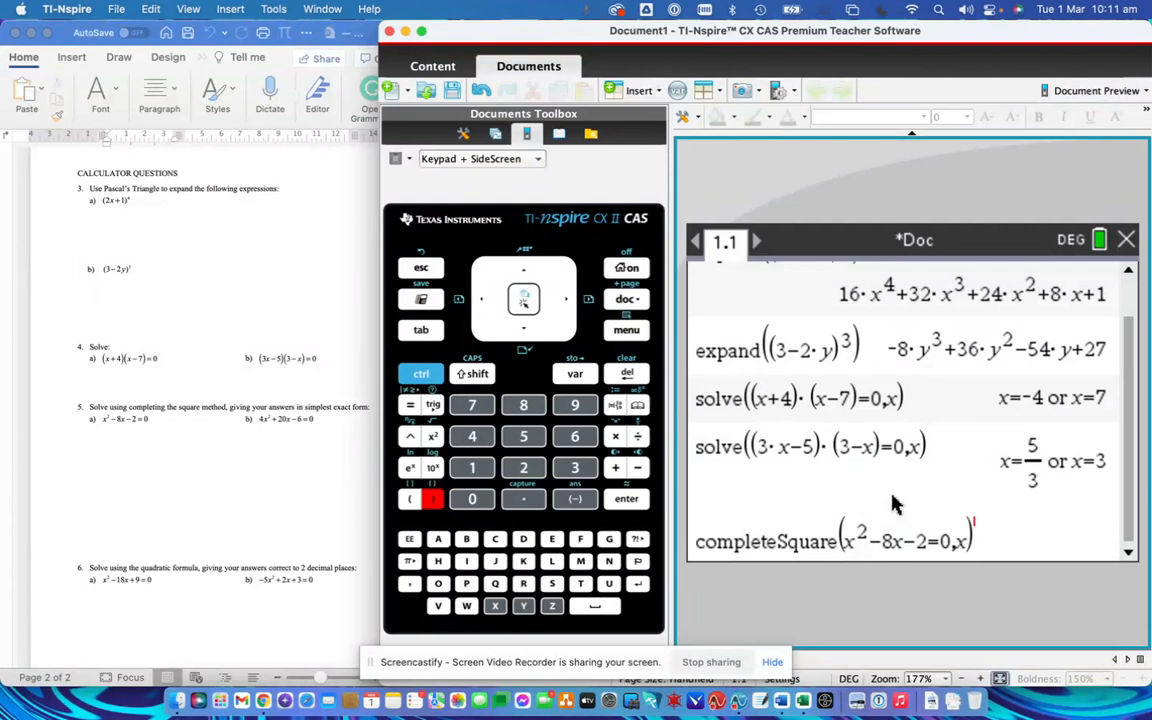
click(626, 498)
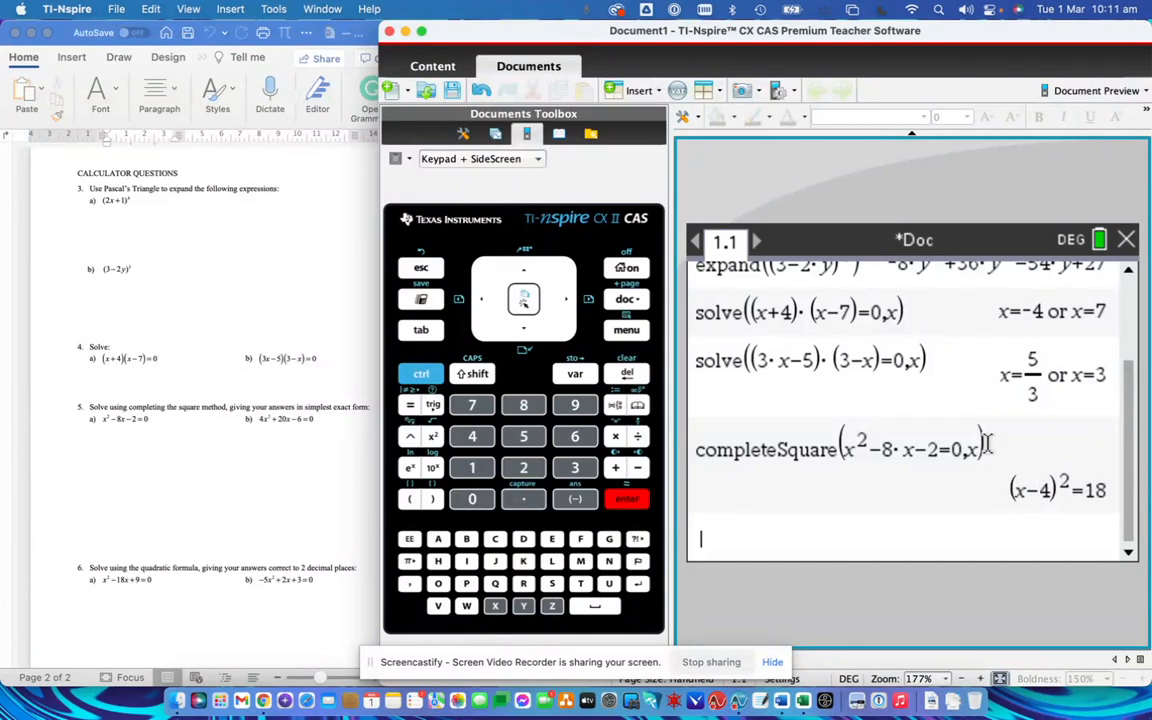
Evaluate √(18) to get 3·√2.
text(sqrt()
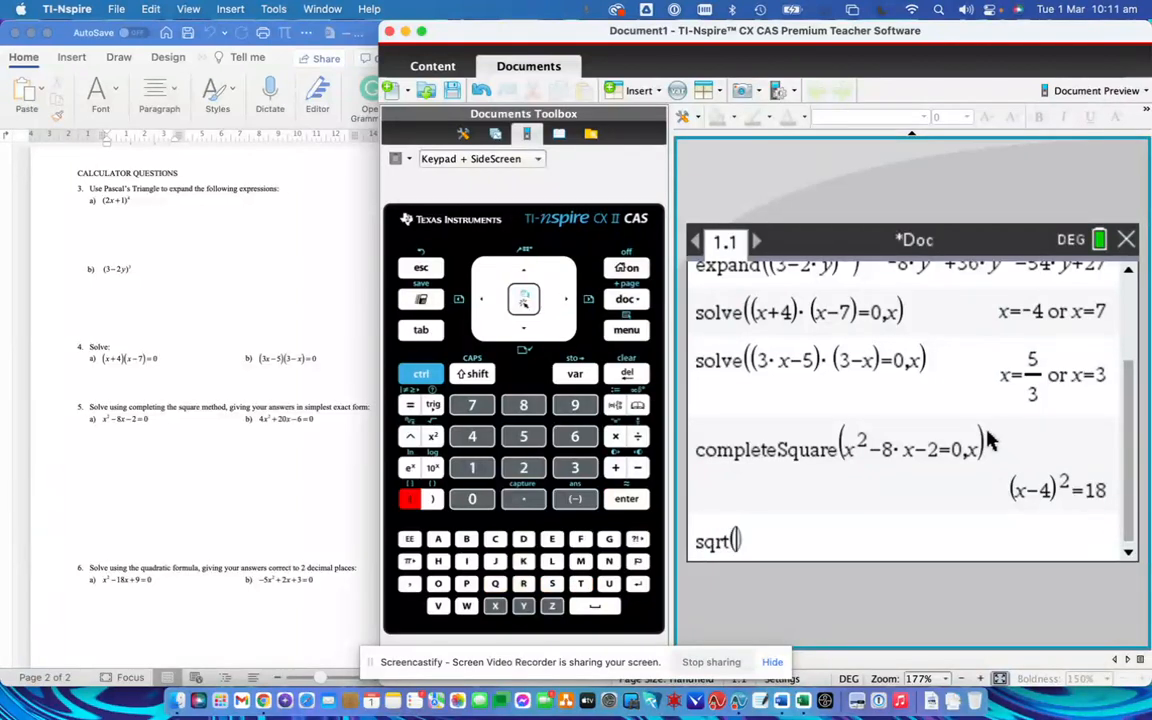
click(626, 498)
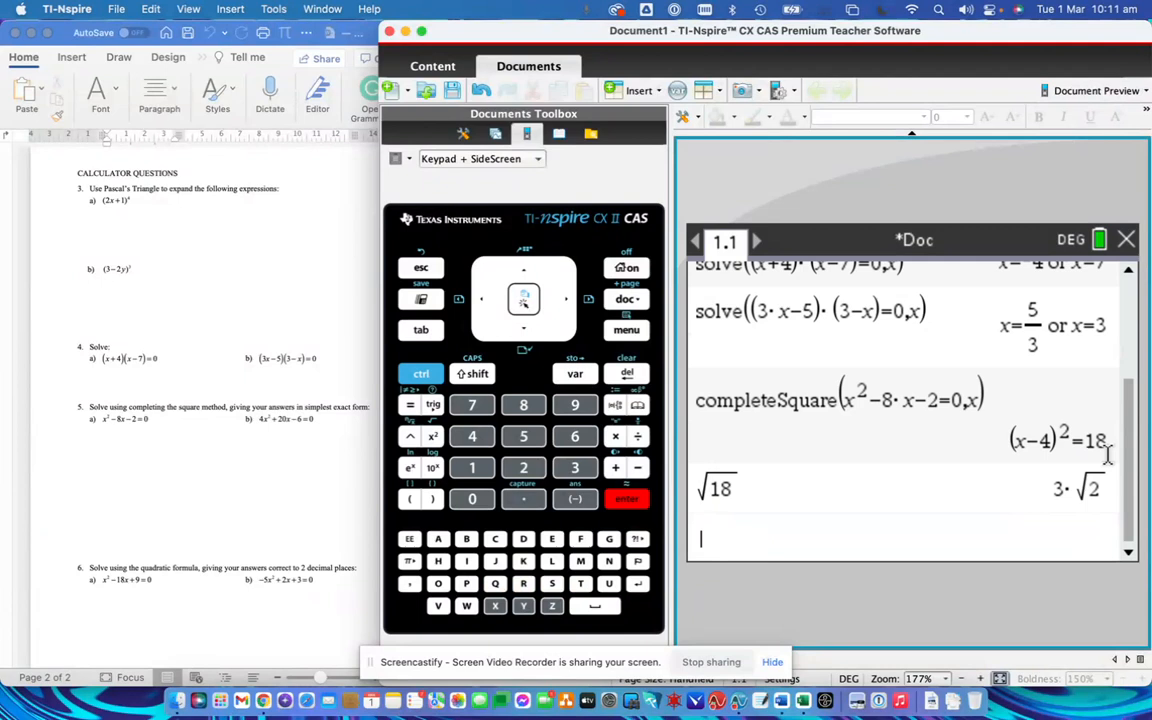
mouse_move(764, 530)
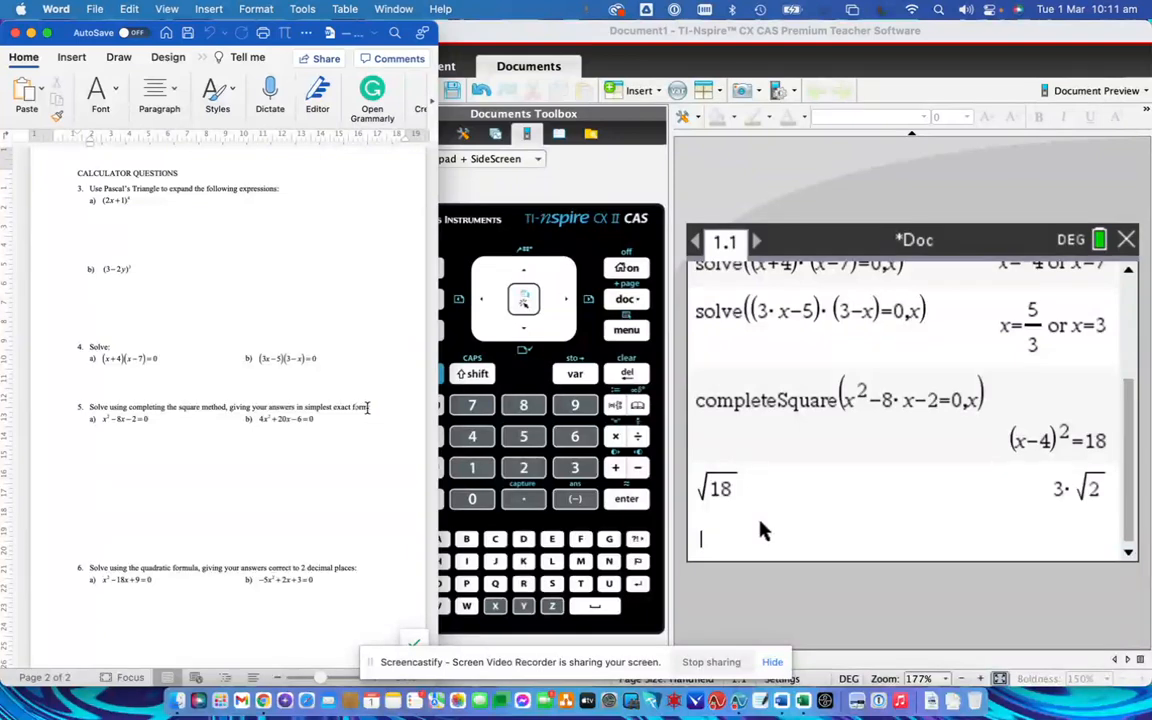
mouse_move(1052, 486)
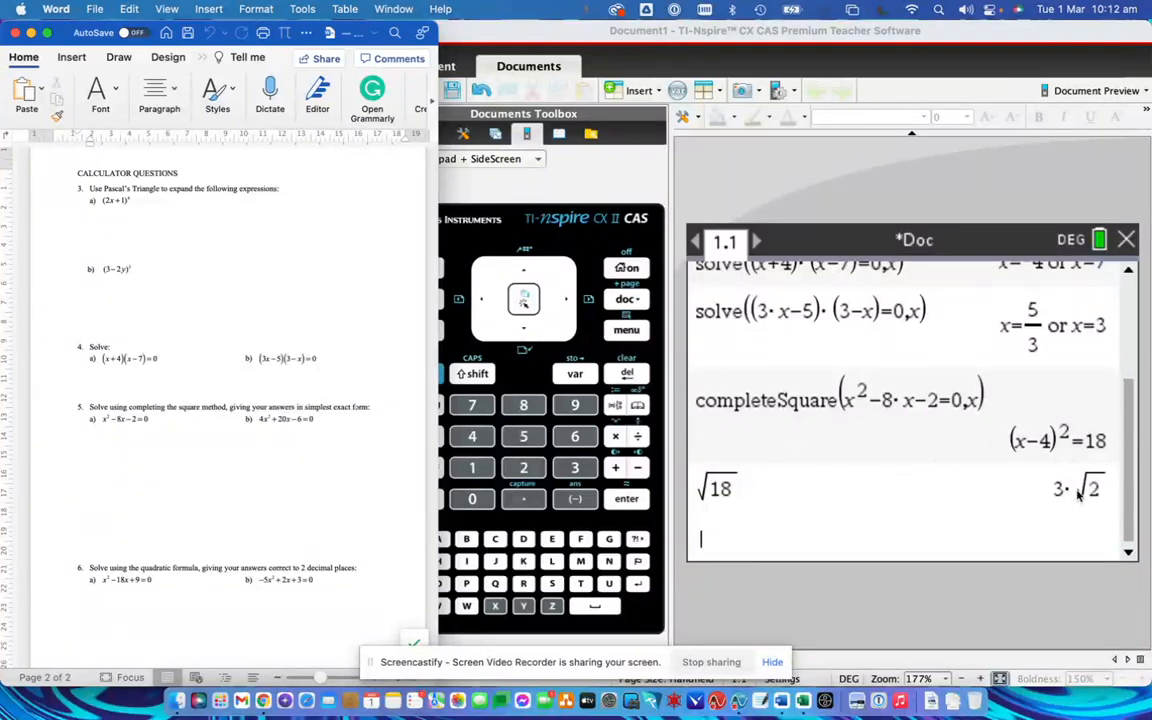
mouse_move(1116, 428)
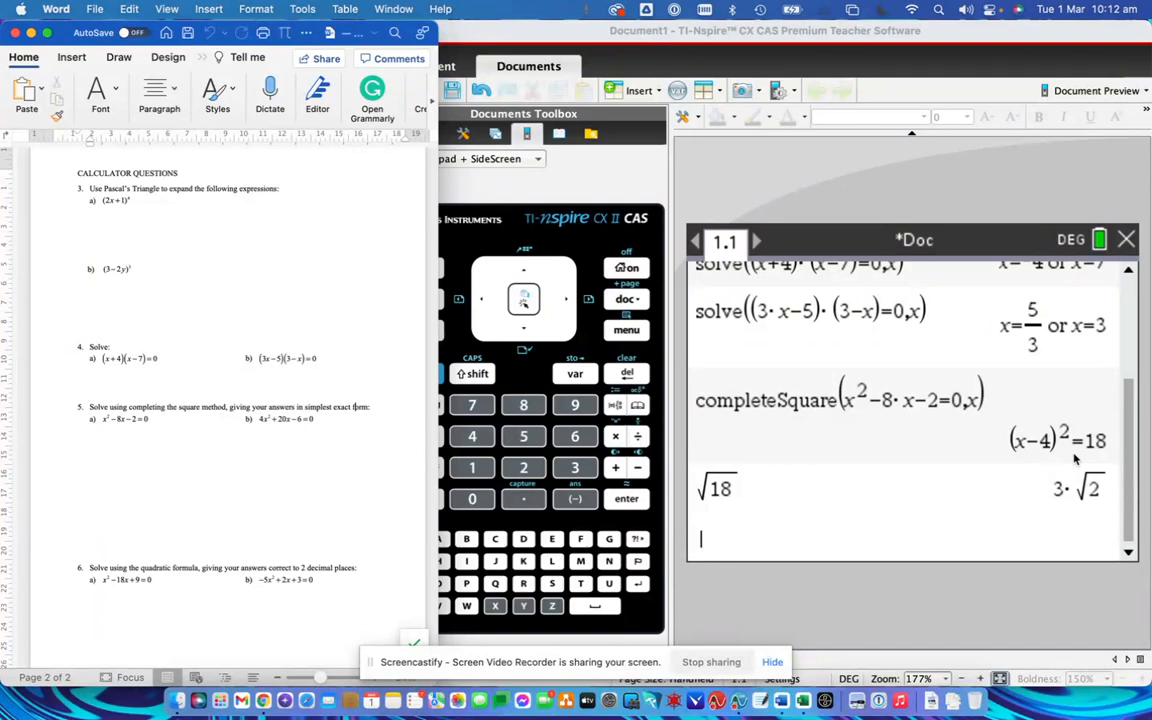
mouse_move(1100, 470)
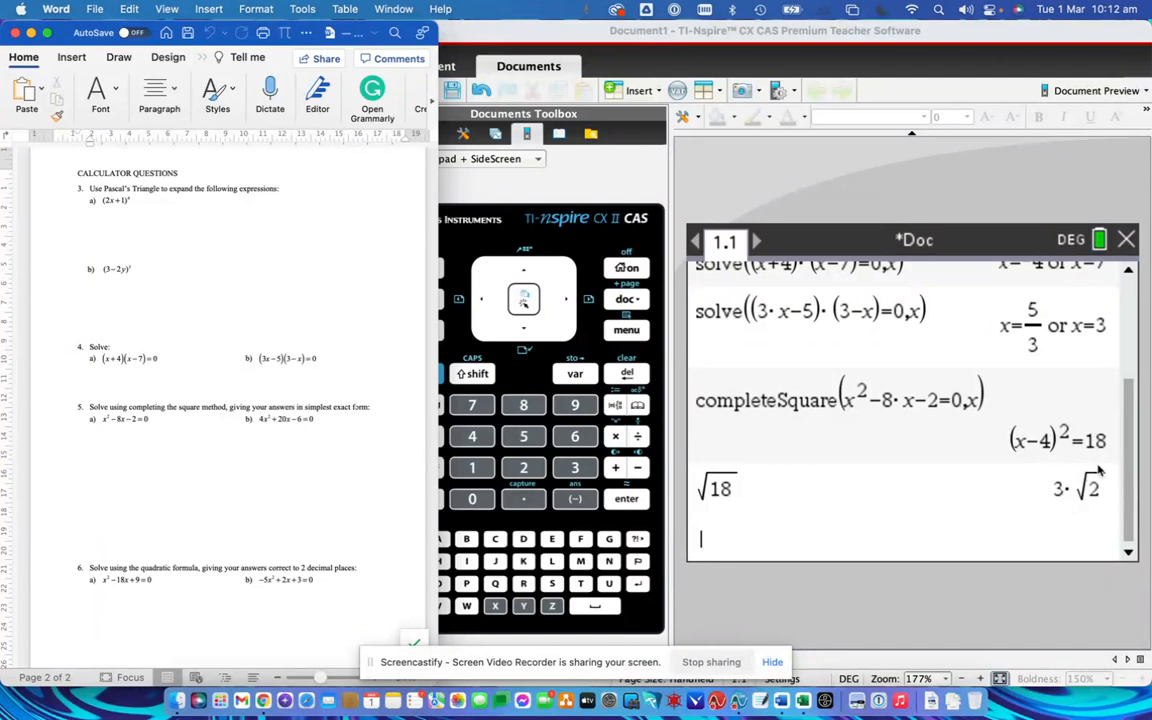
mouse_move(1040, 478)
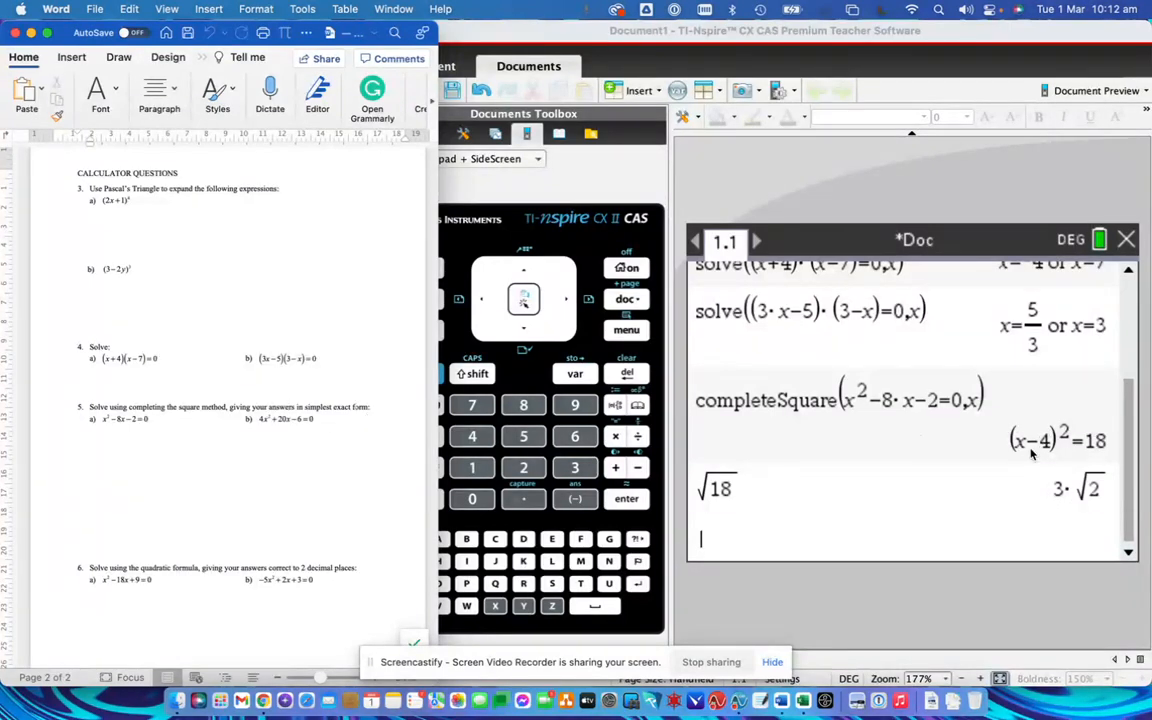
mouse_move(982, 512)
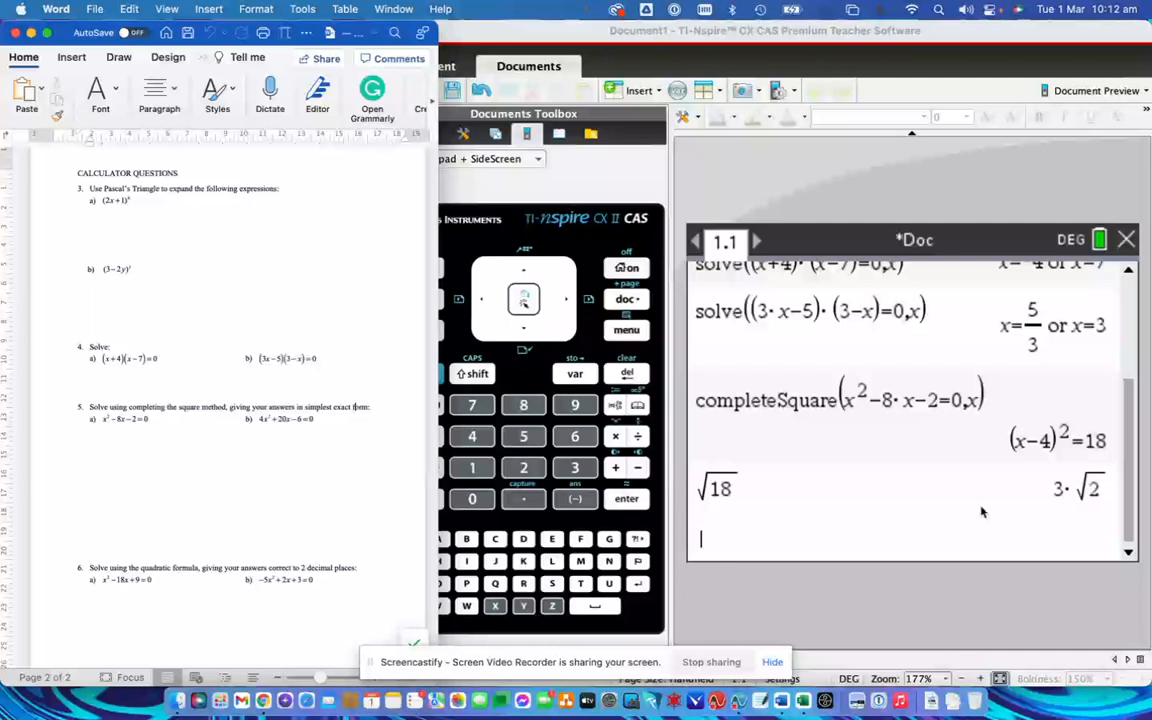
mouse_move(980, 530)
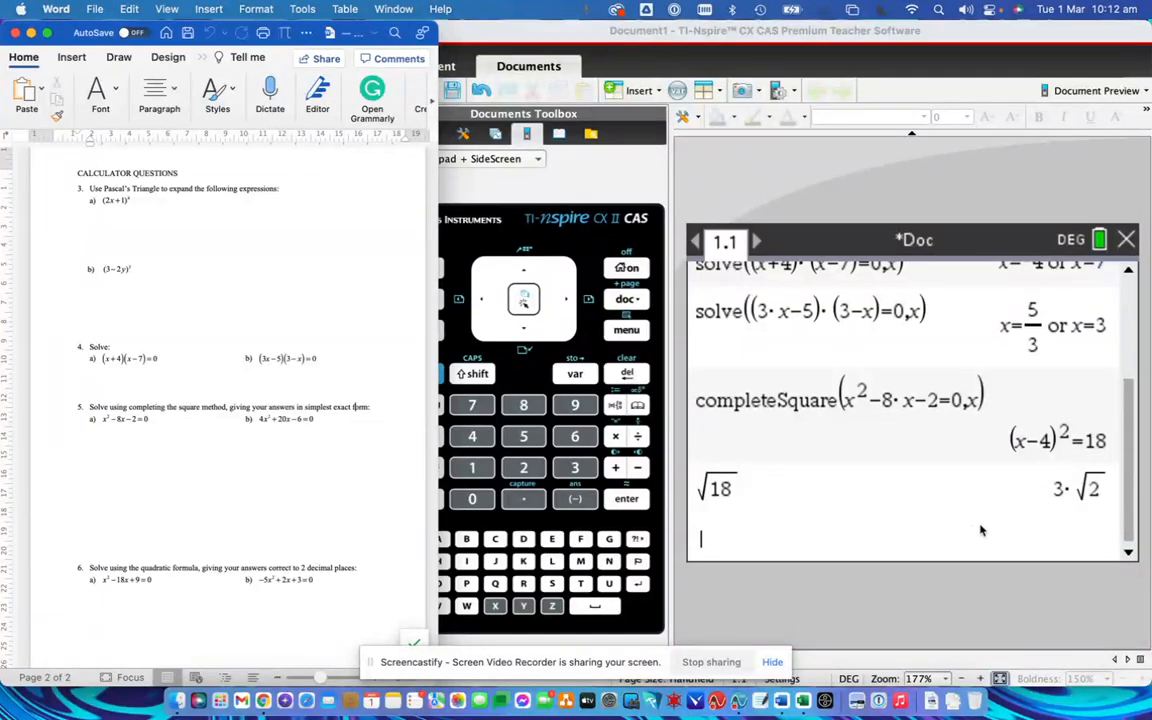
mouse_move(876, 490)
text(solve(x))
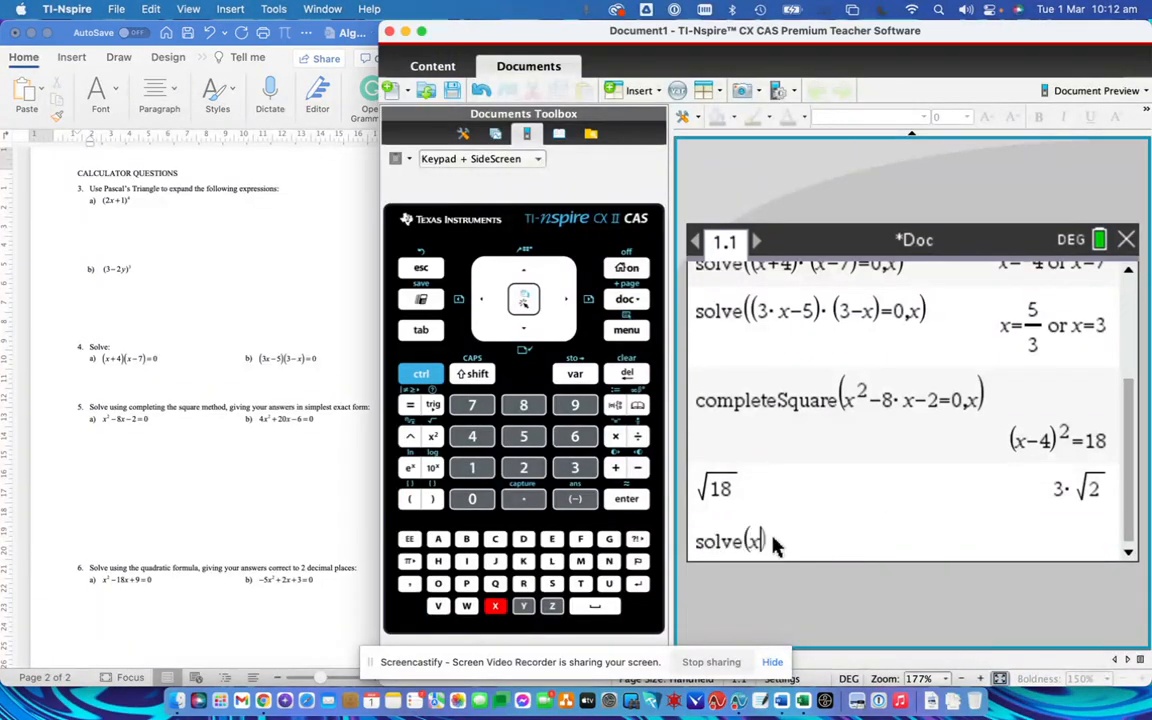
Evaluate solve(x²−8x−2=0,x), giving x=−(3·√2−4) or x=3·√2+4.
click(524, 468)
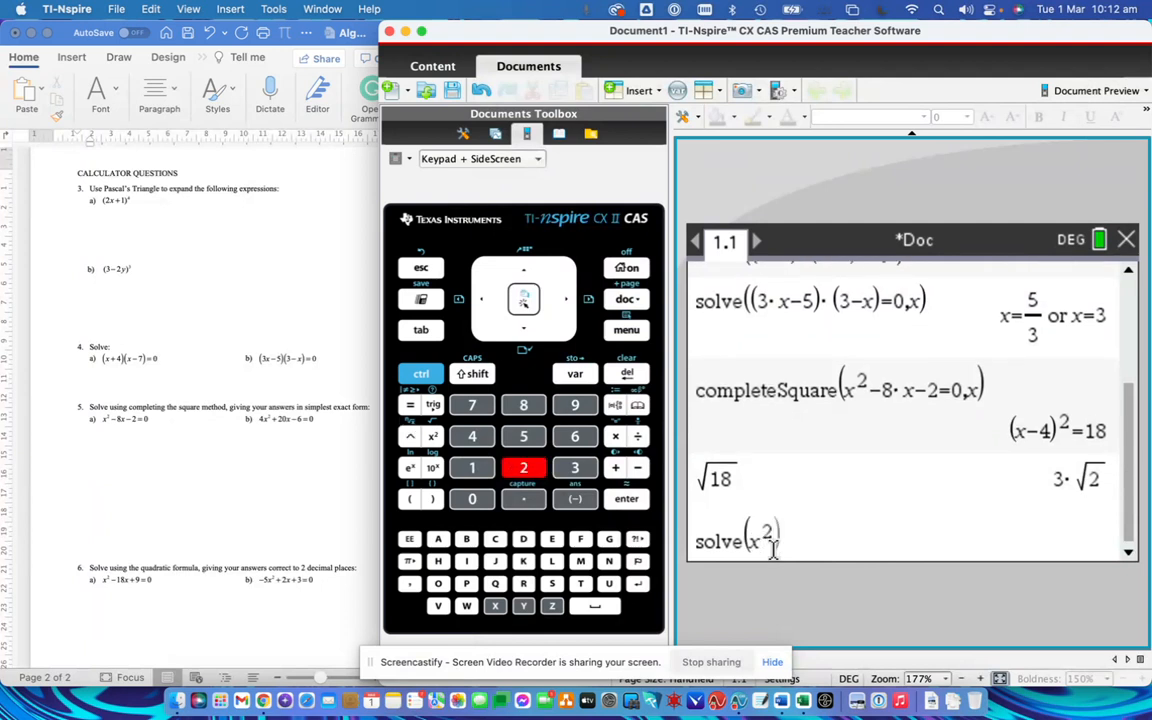
click(616, 468)
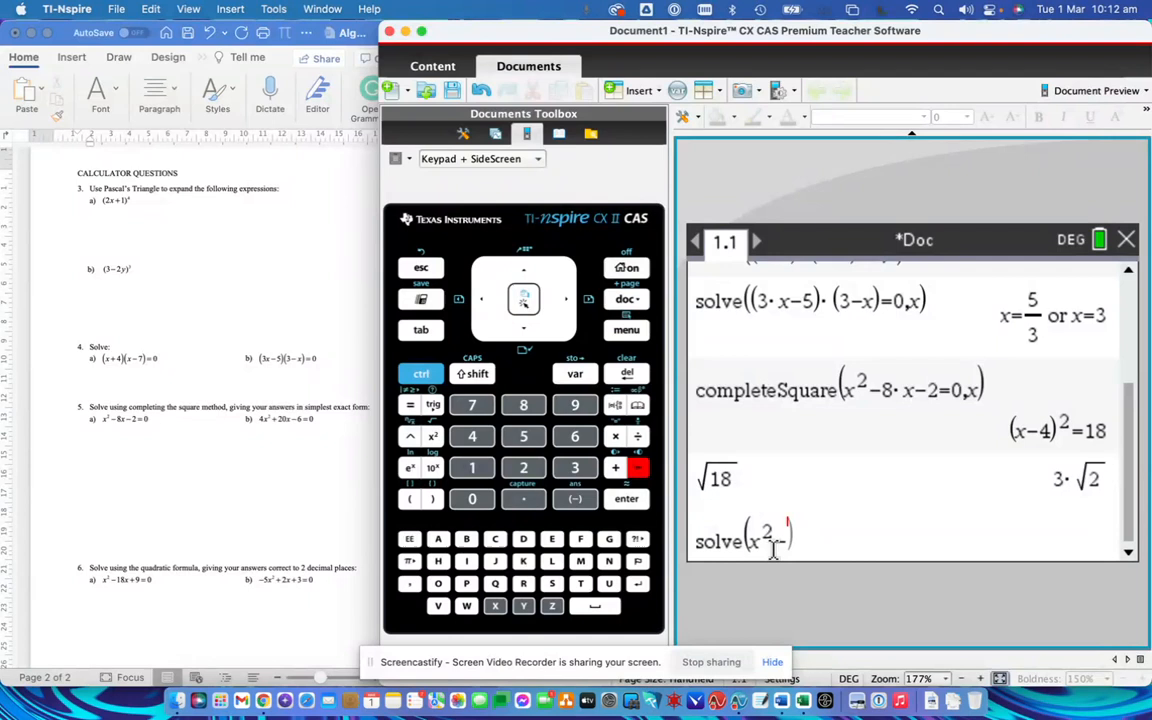
click(524, 468)
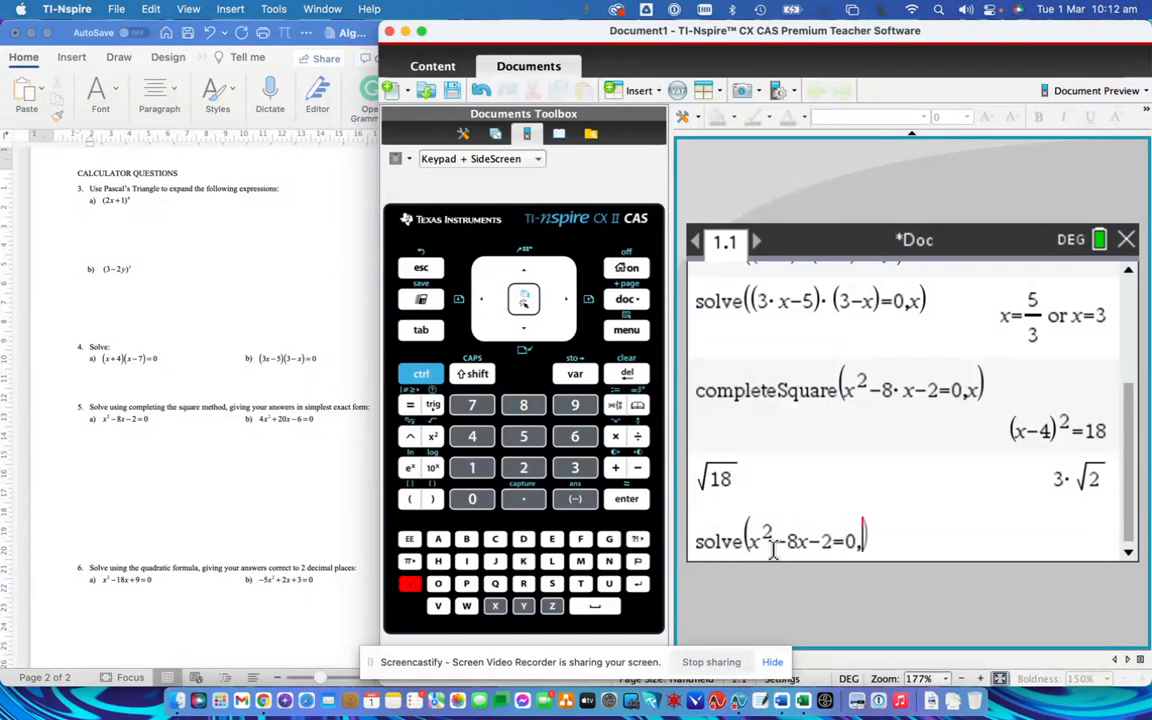
click(626, 498)
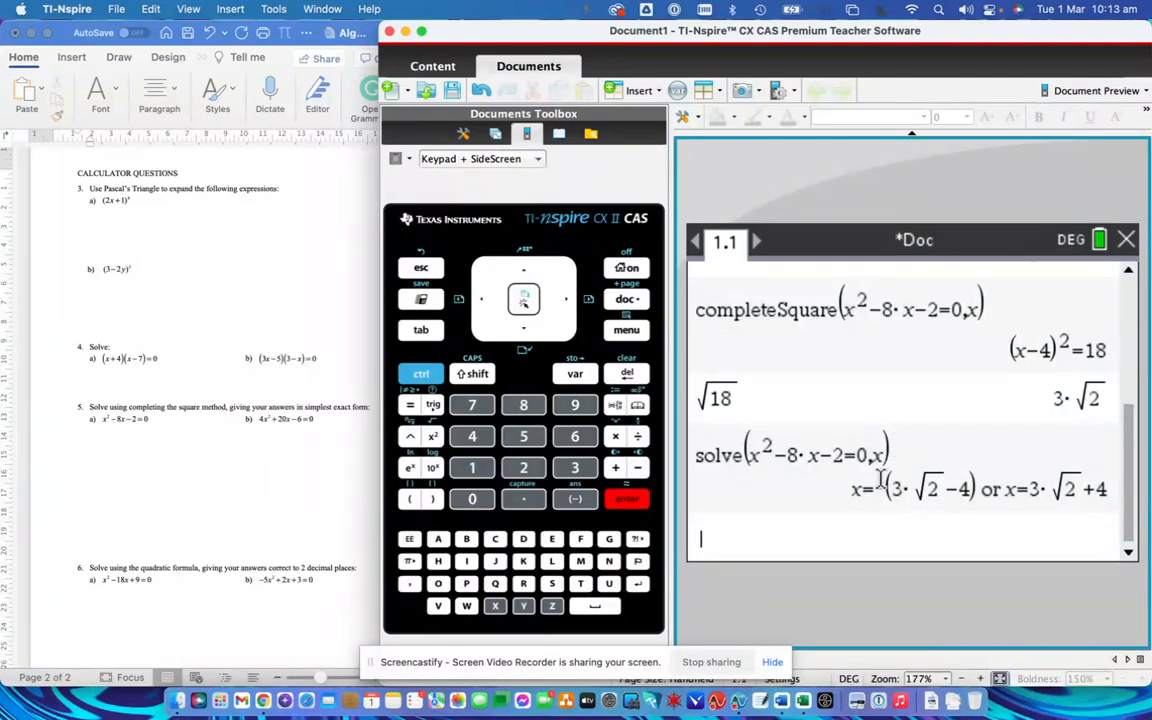
mouse_move(990, 500)
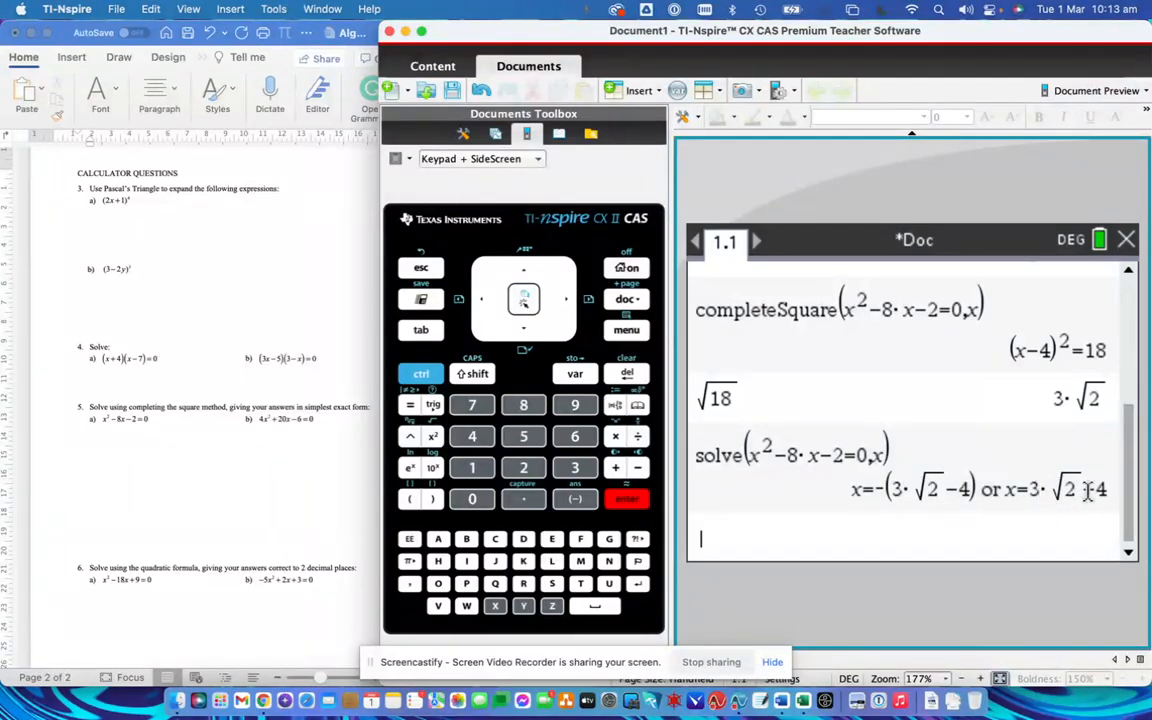
mouse_move(1064, 470)
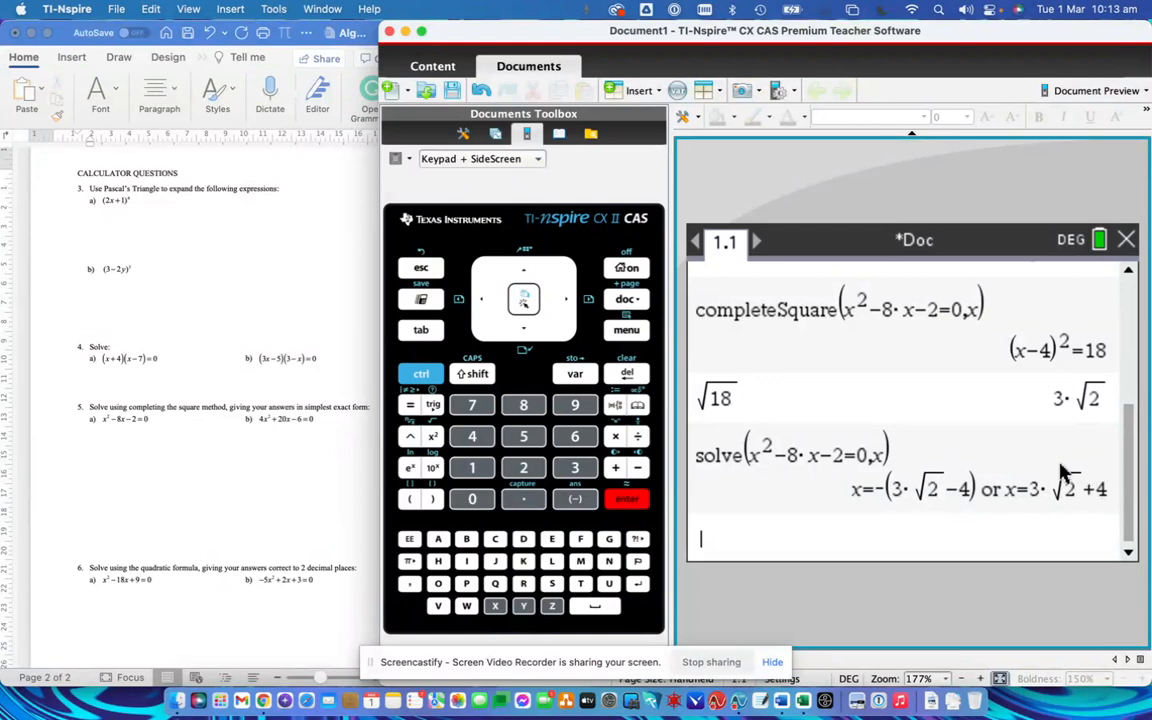
mouse_move(984, 472)
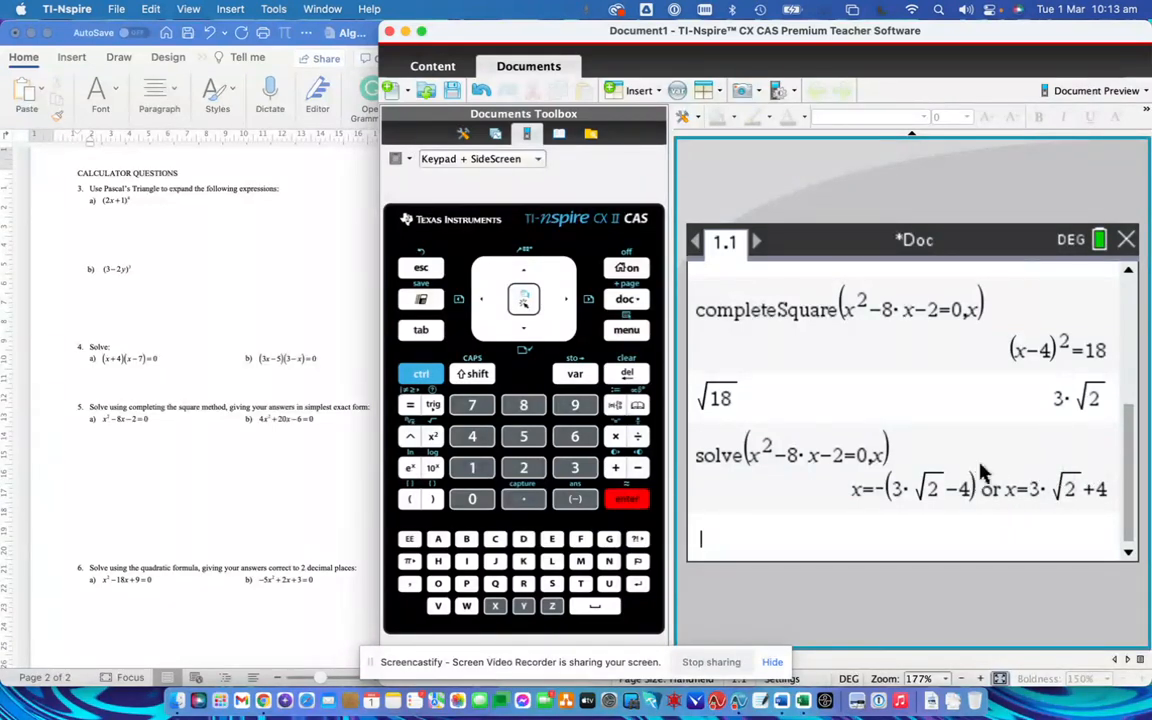
mouse_move(888, 490)
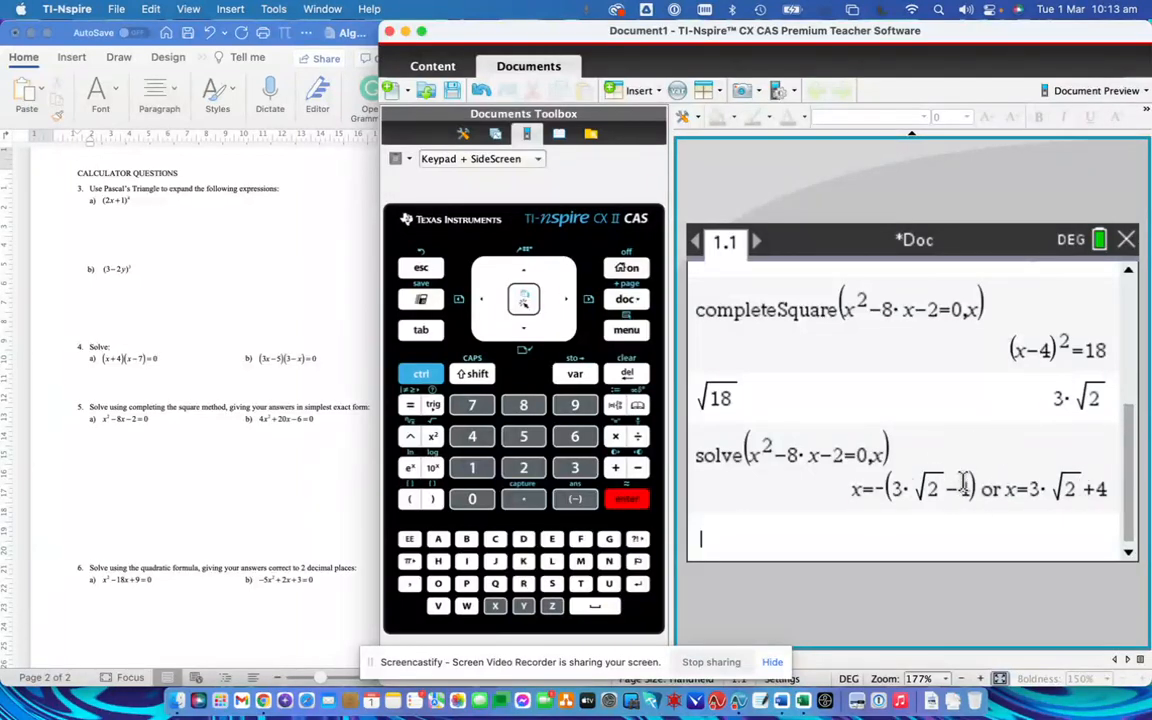
mouse_move(1096, 336)
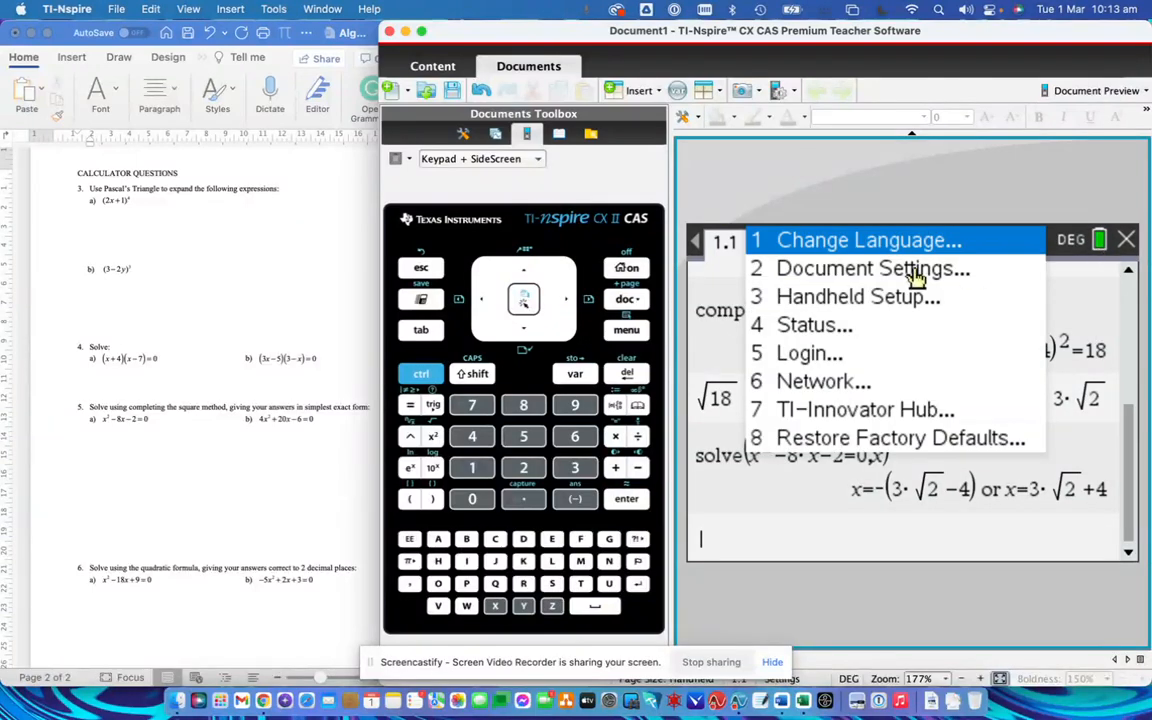
Set the Document Settings Calculation Mode to Approximate for decimal results.
click(872, 268)
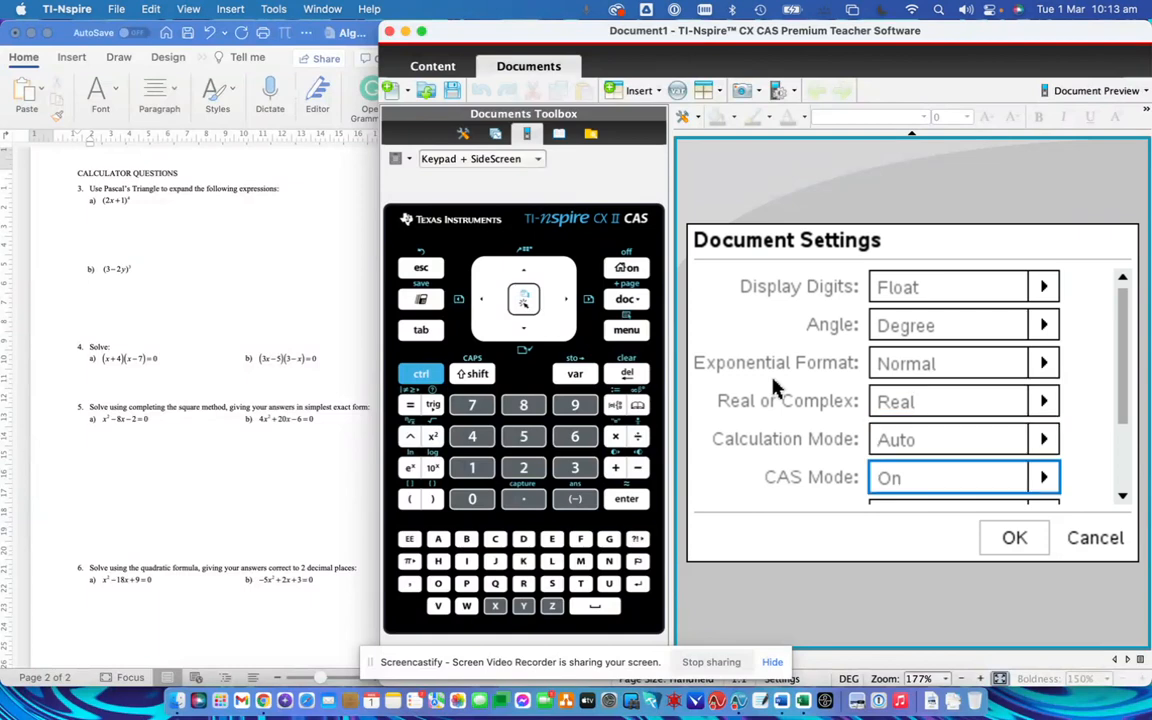
scroll(down, 3)
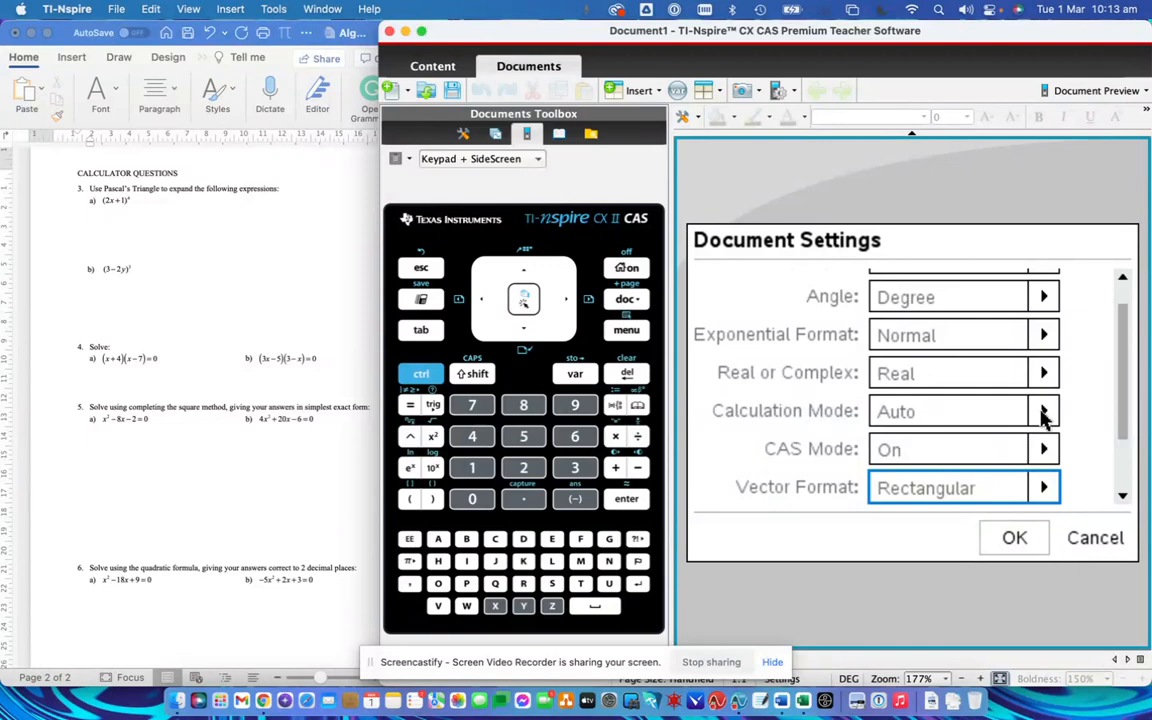
click(1044, 412)
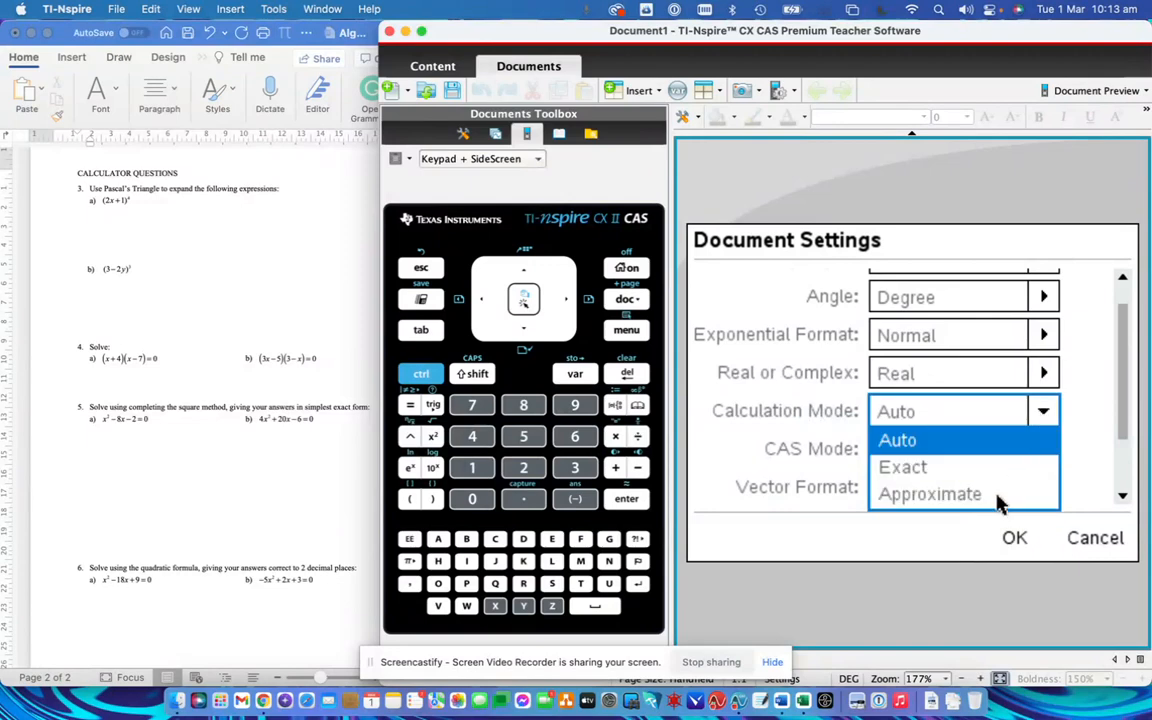
mouse_move(964, 496)
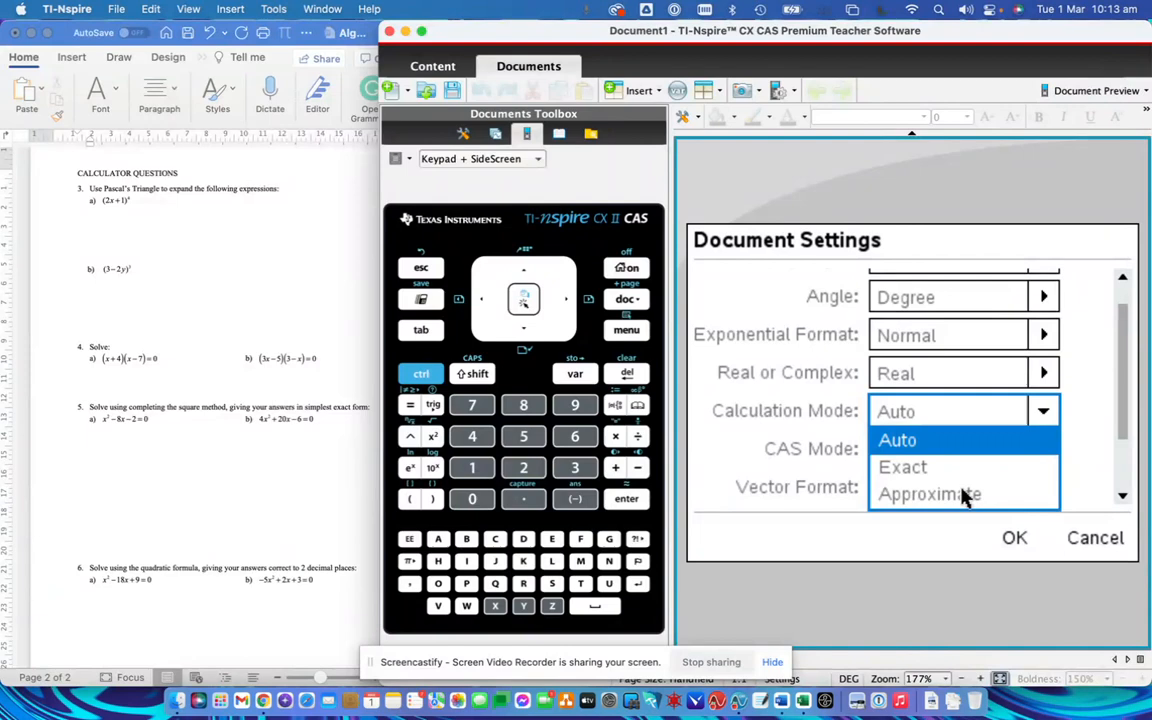
mouse_move(952, 504)
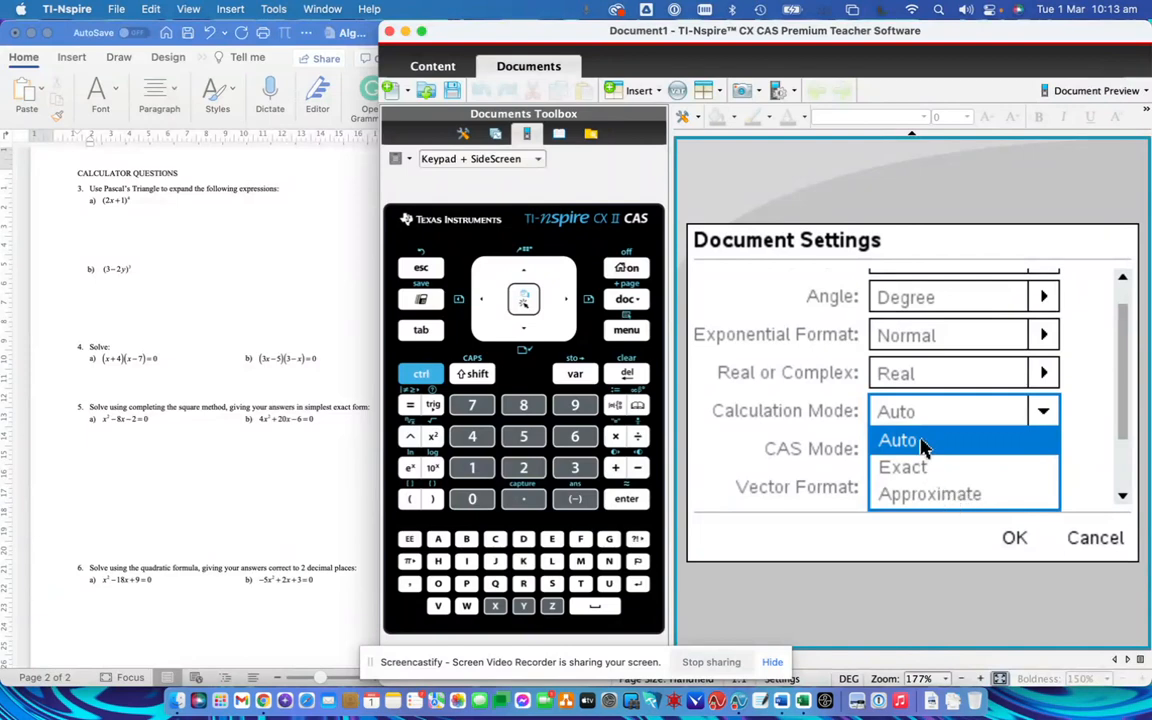
mouse_move(916, 448)
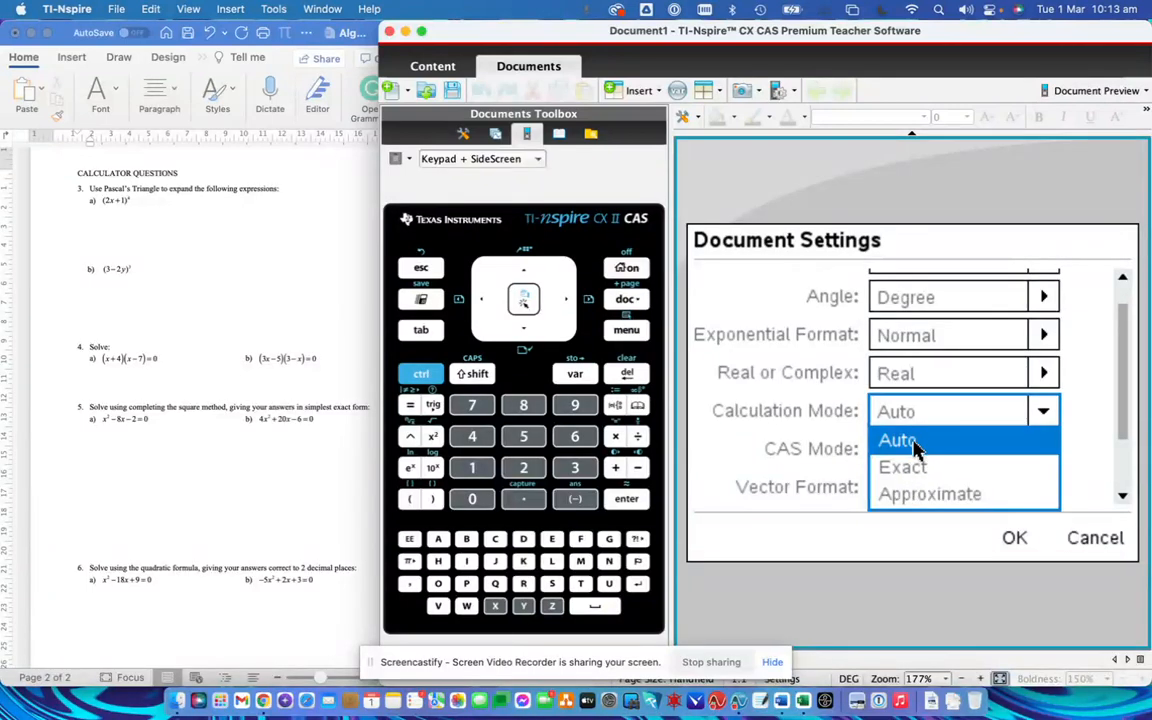
mouse_move(908, 476)
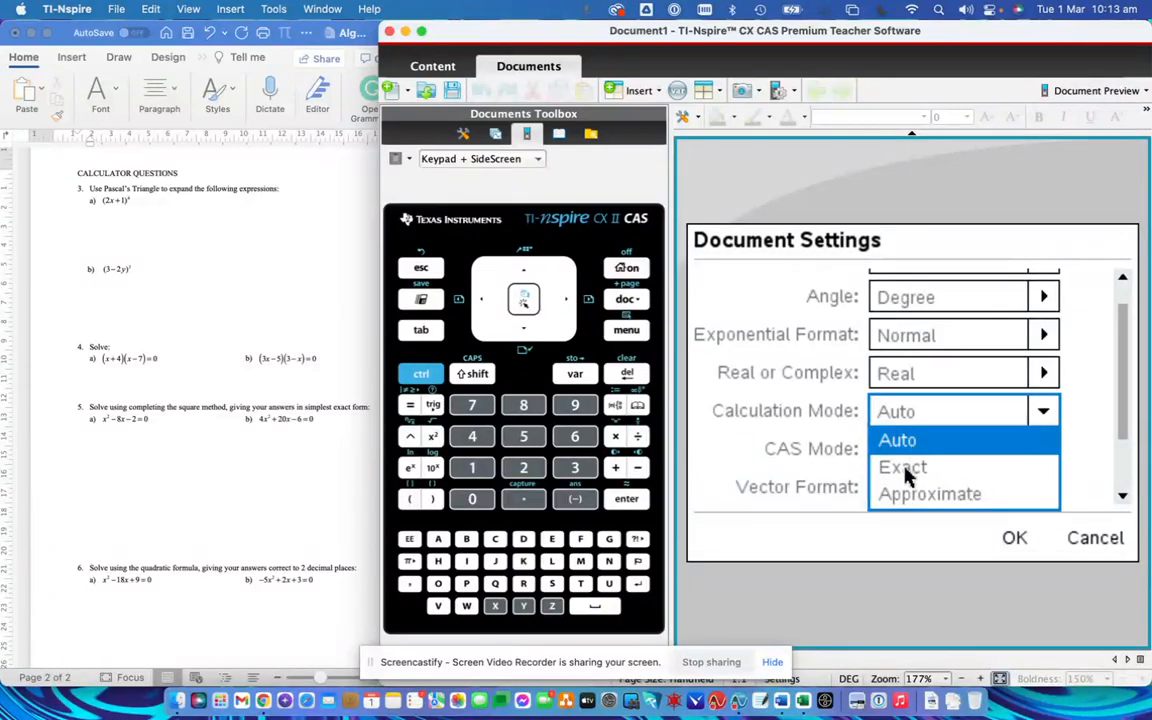
mouse_move(1100, 548)
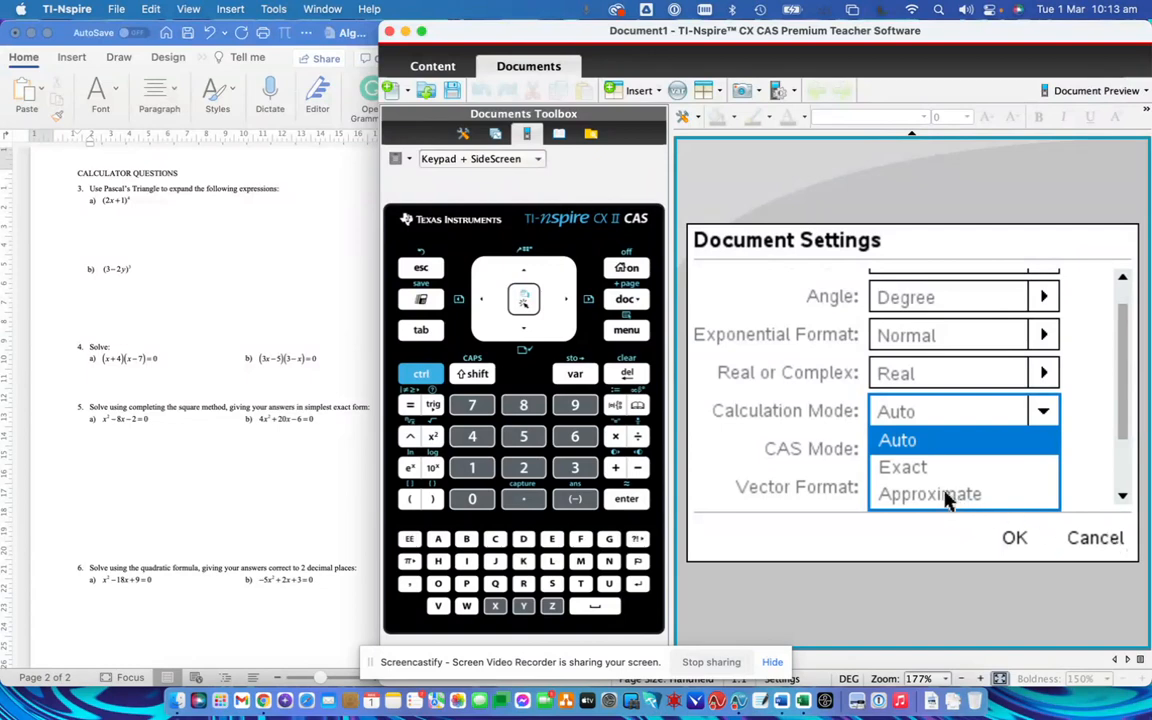
click(1012, 536)
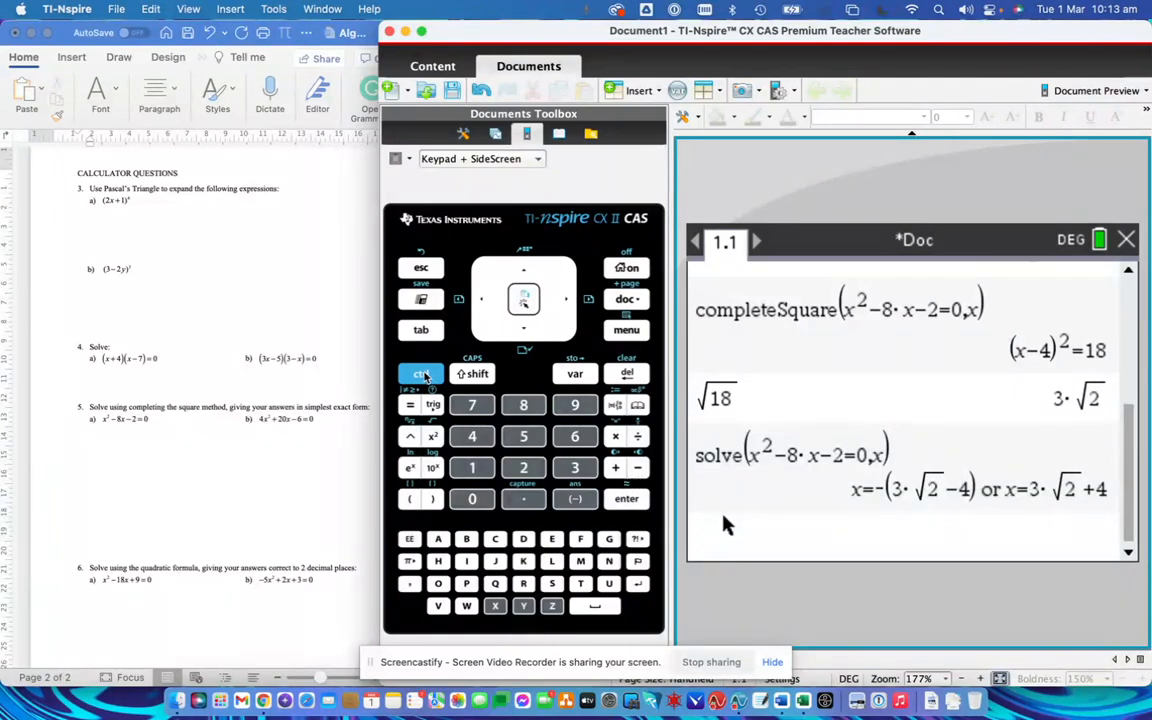
Re-evaluate solve(x²−8x−2=0,x) to get decimals x=−0.242640687119 or x=8.24264068712.
click(626, 498)
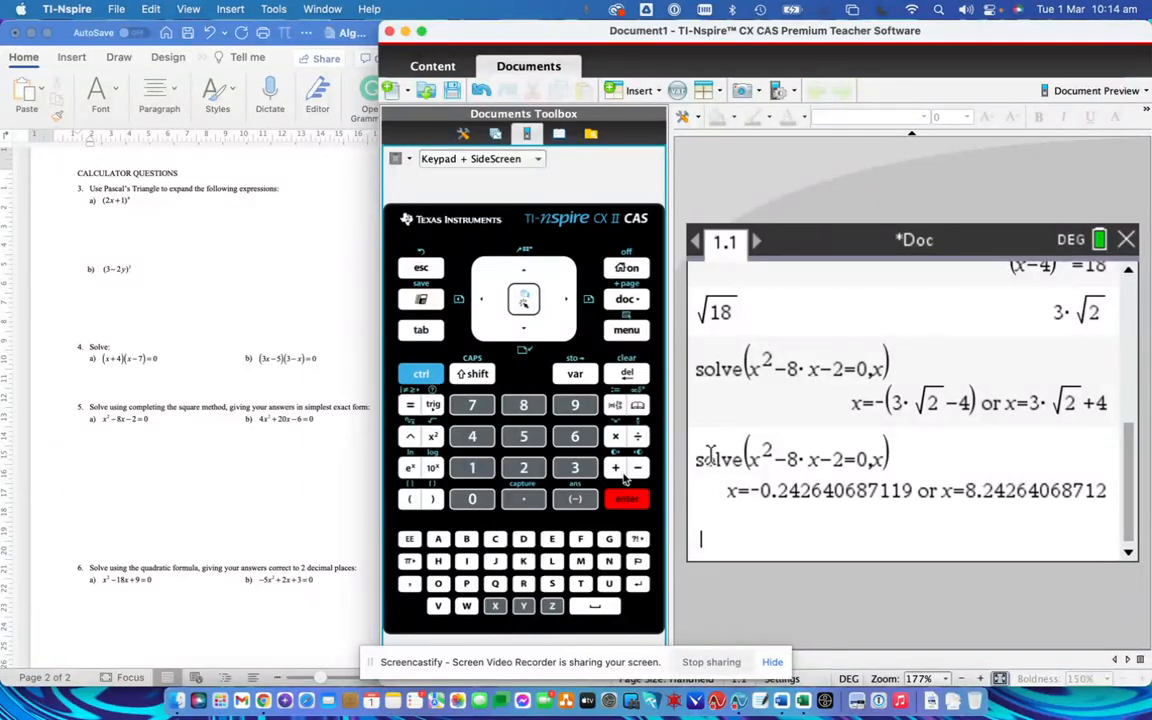
mouse_move(638, 492)
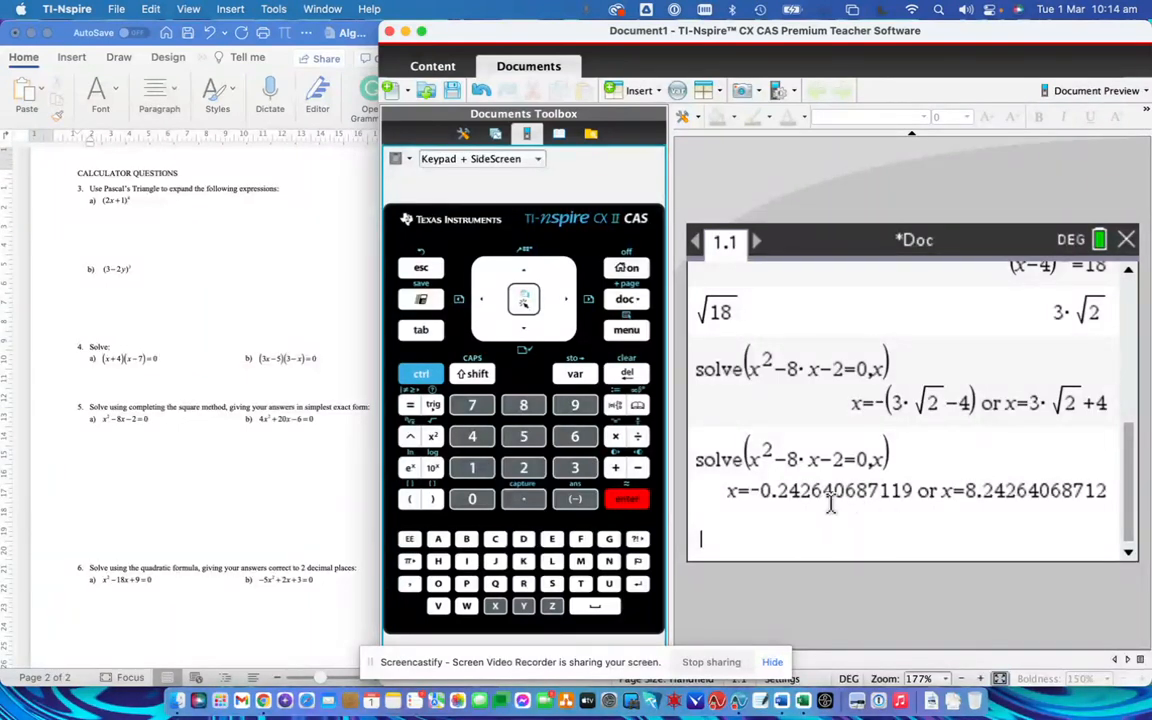
mouse_move(778, 524)
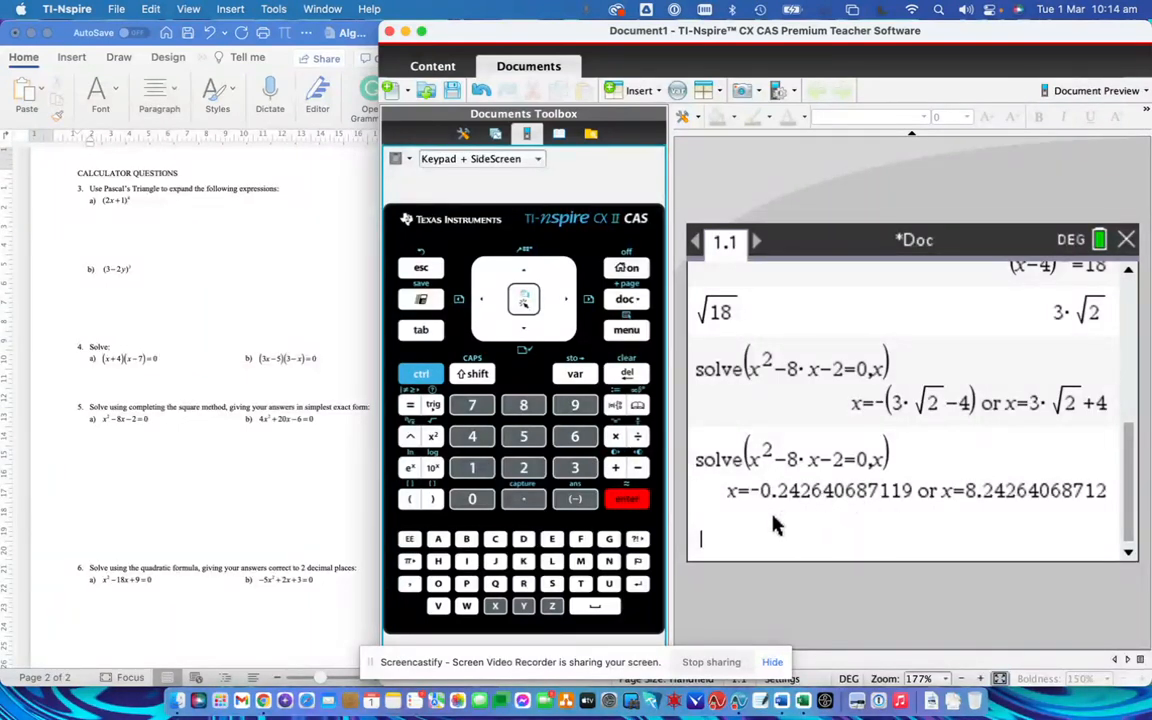
Enter completeSquare(4x²+20x−6=0, on a new calculator line.
text(complete)
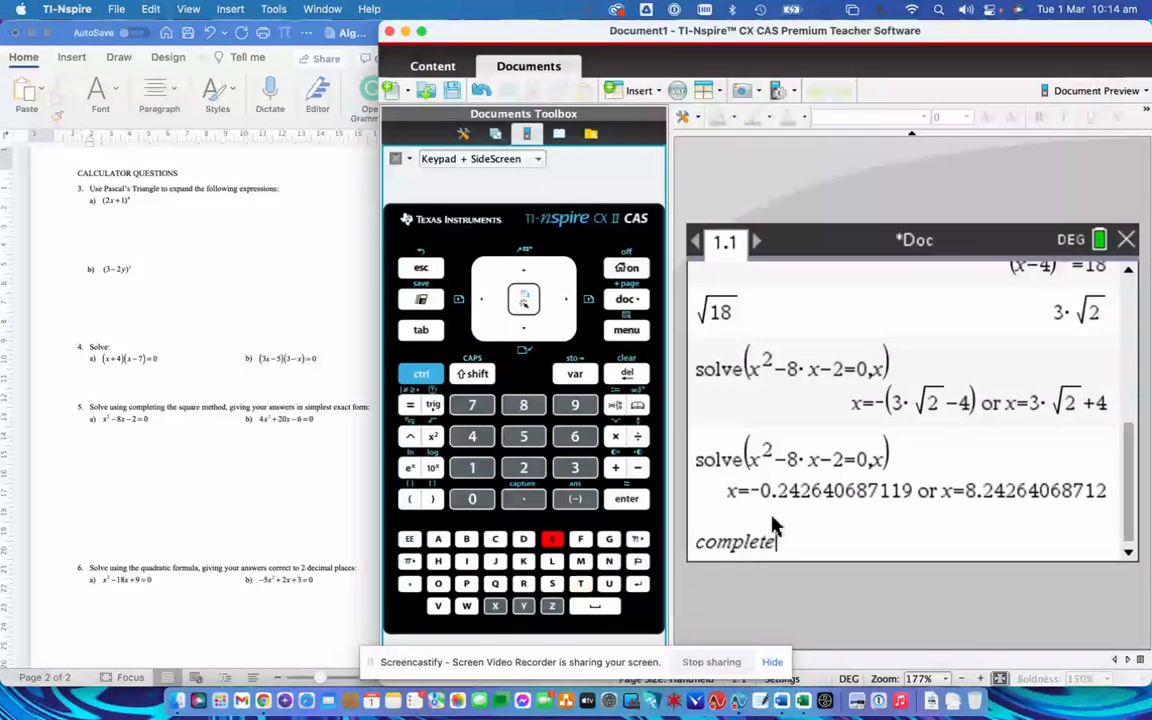
text(Square)
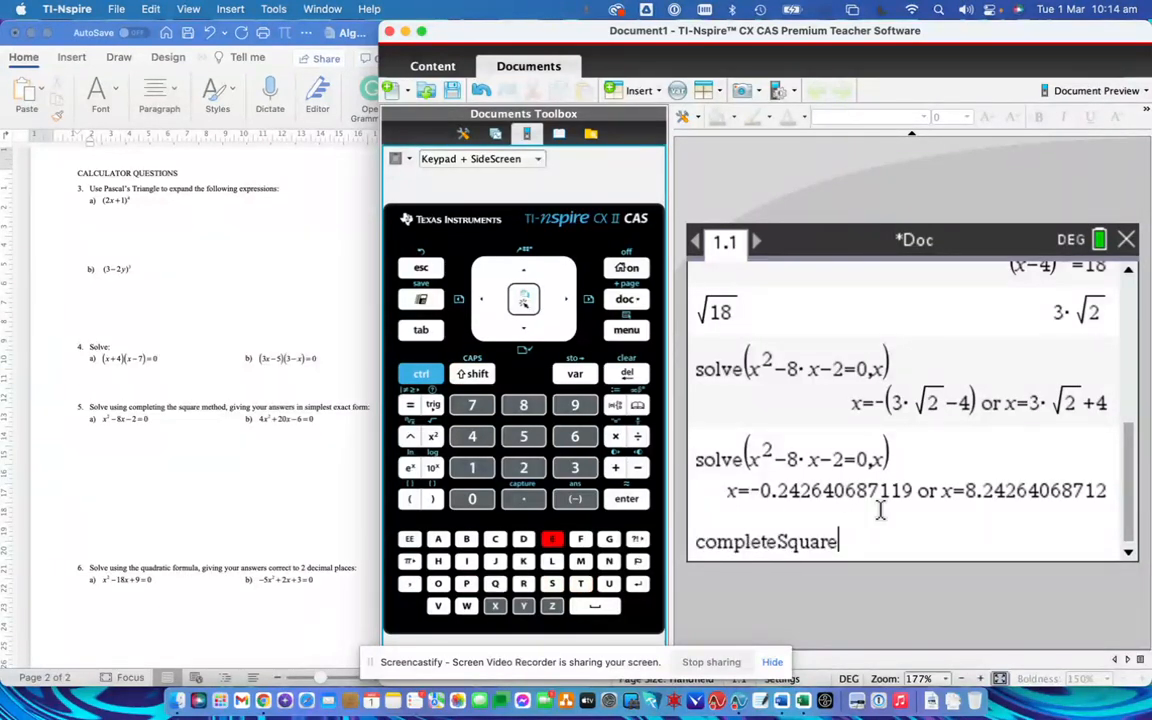
click(408, 498)
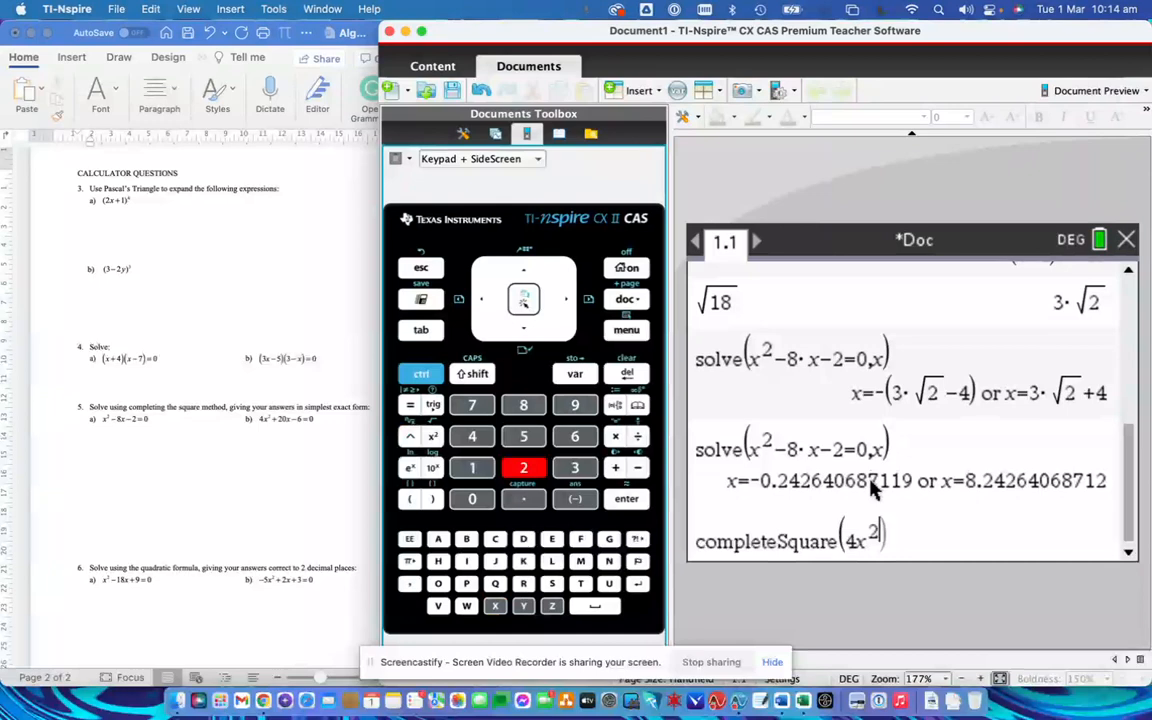
click(524, 468)
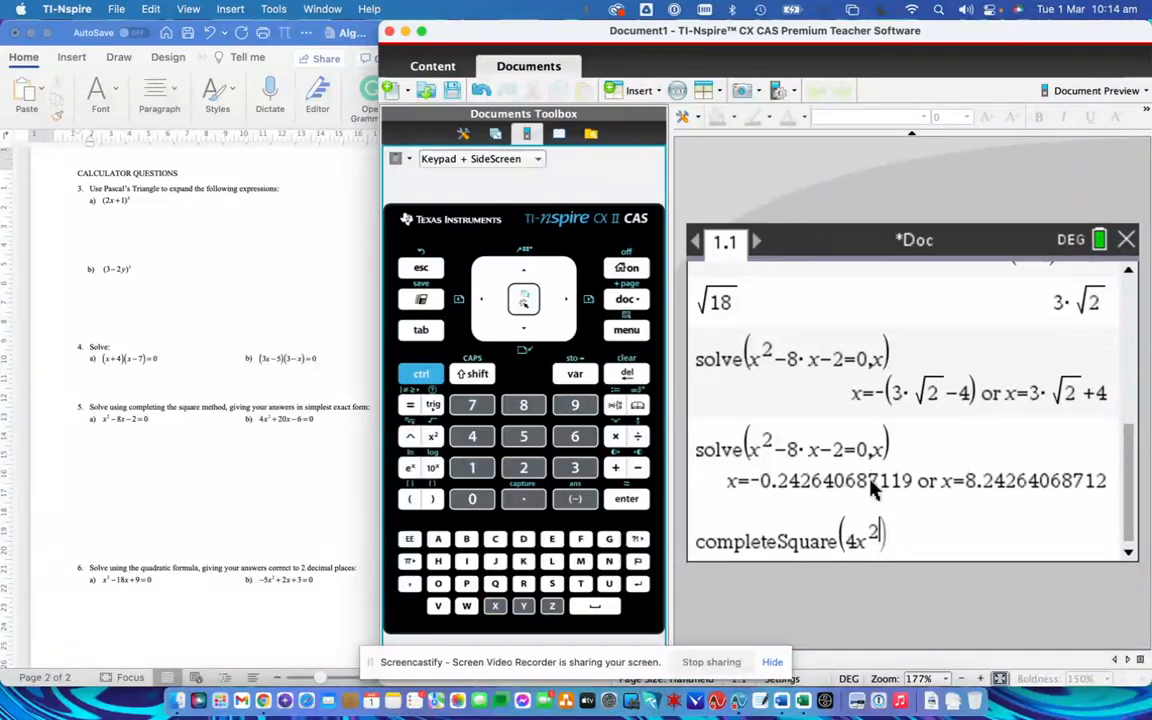
click(472, 498)
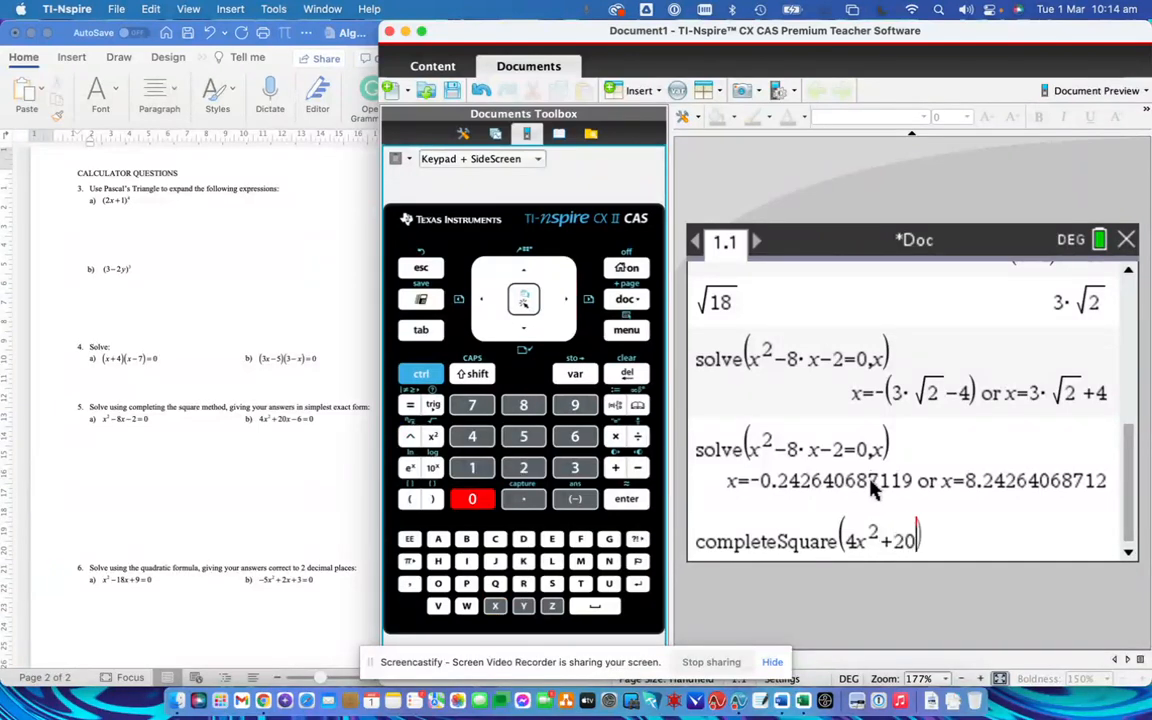
click(576, 436)
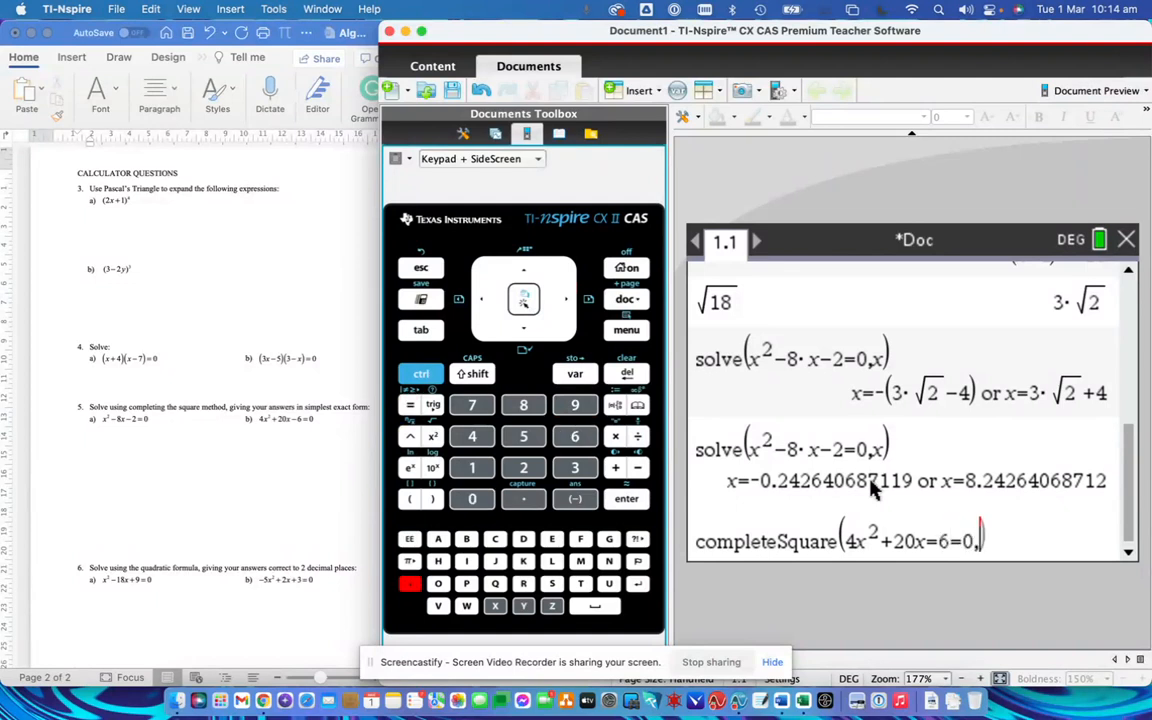
click(408, 498)
text(x))
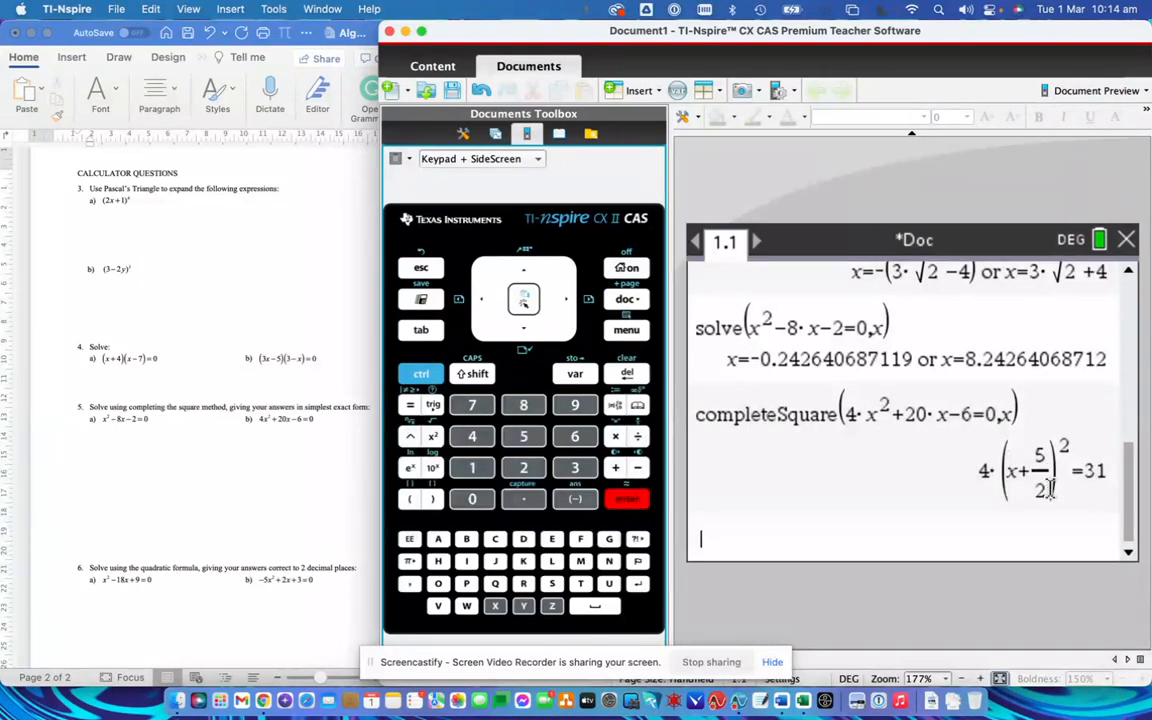
mouse_move(1078, 432)
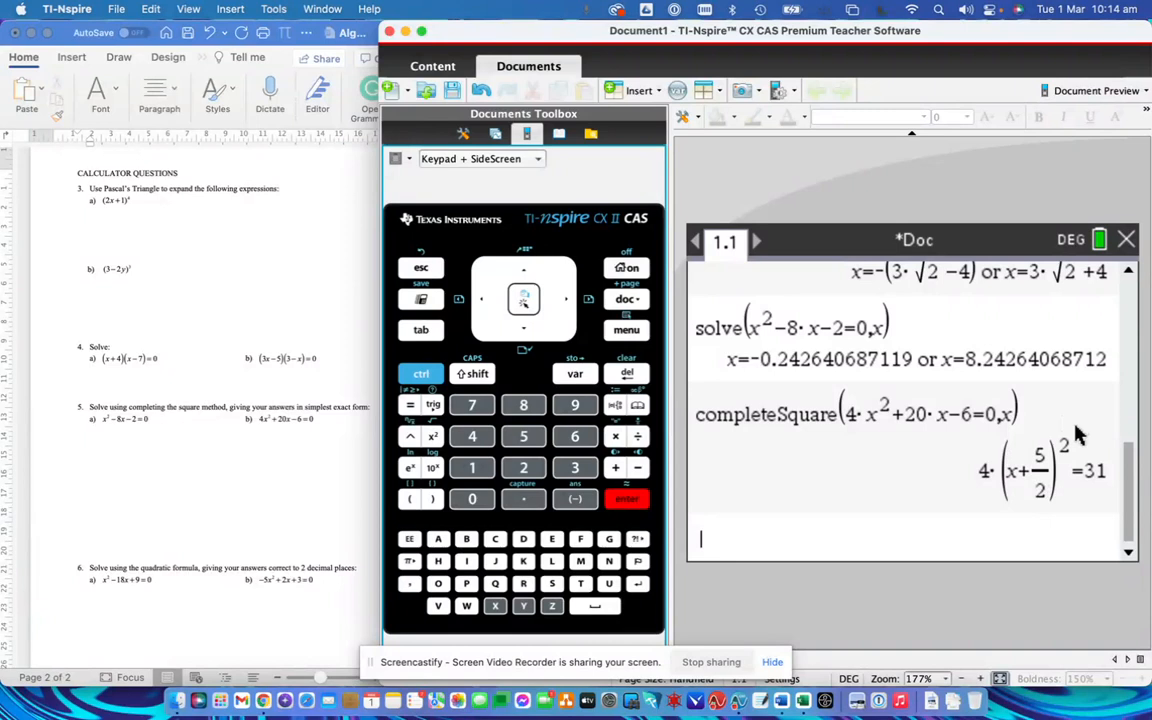
mouse_move(988, 608)
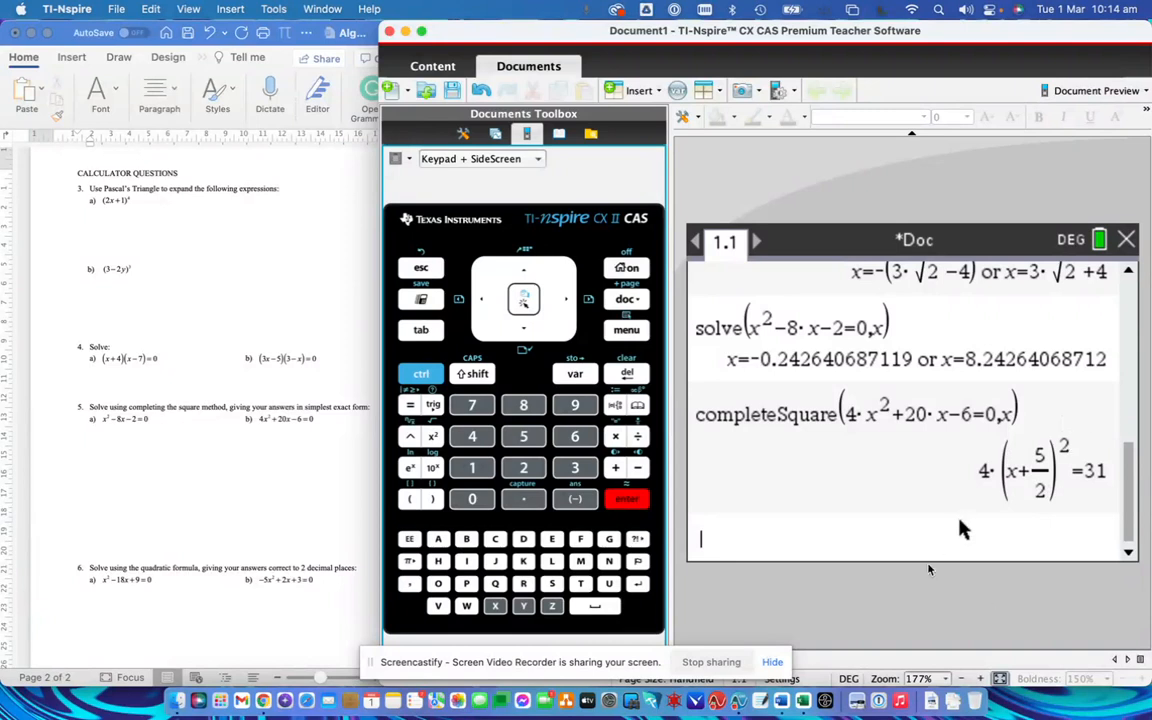
mouse_move(948, 584)
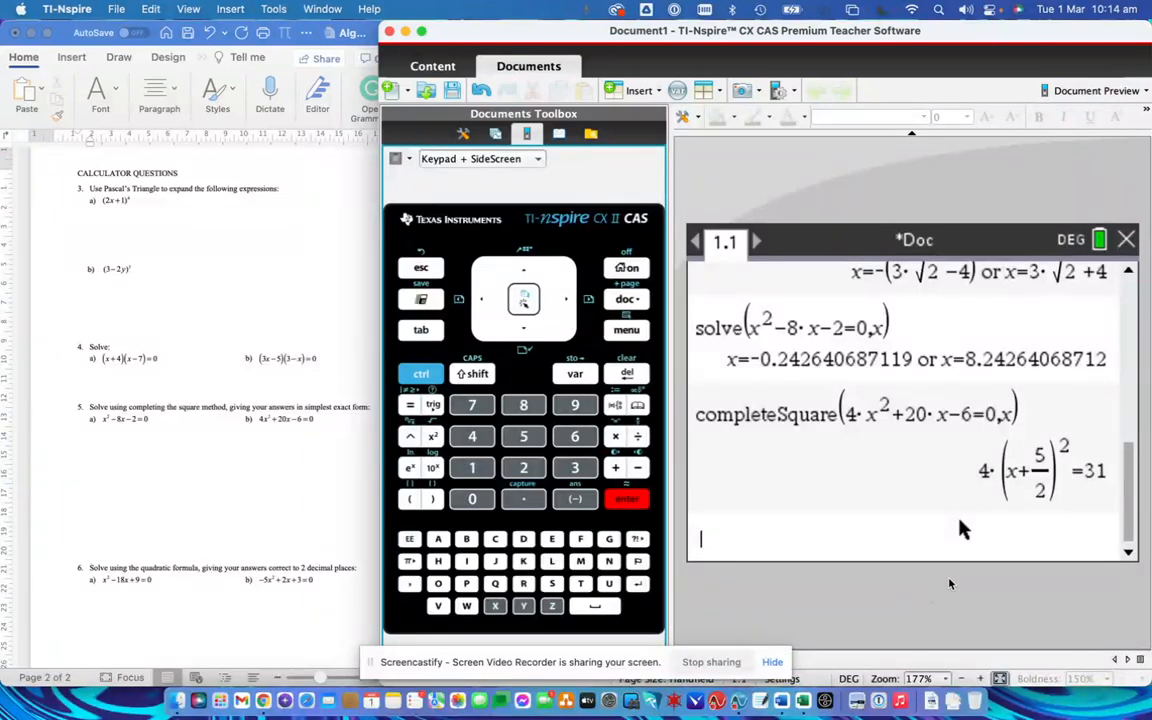
mouse_move(276, 440)
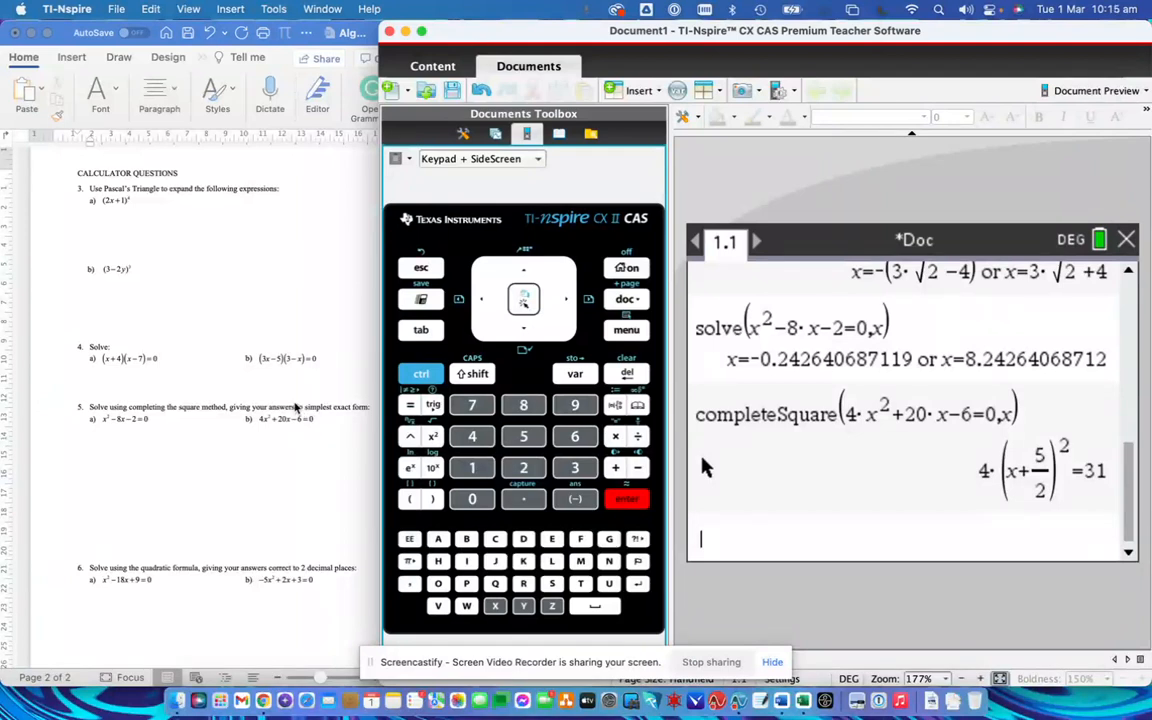
mouse_move(518, 408)
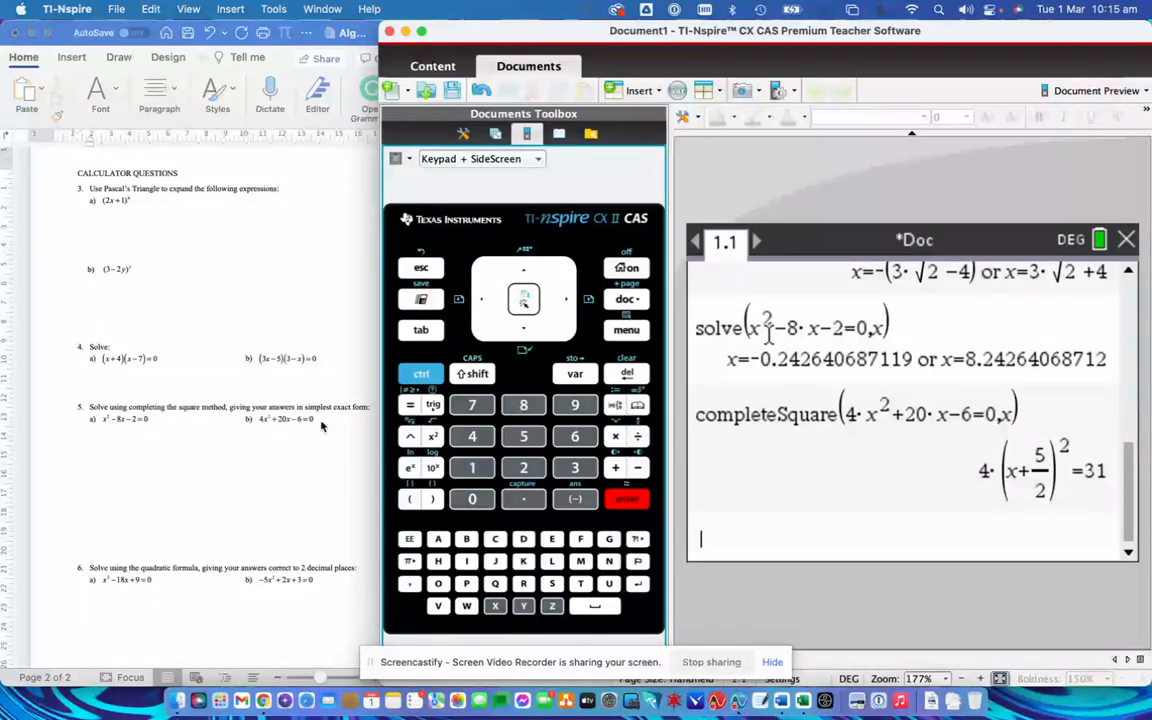
mouse_move(320, 470)
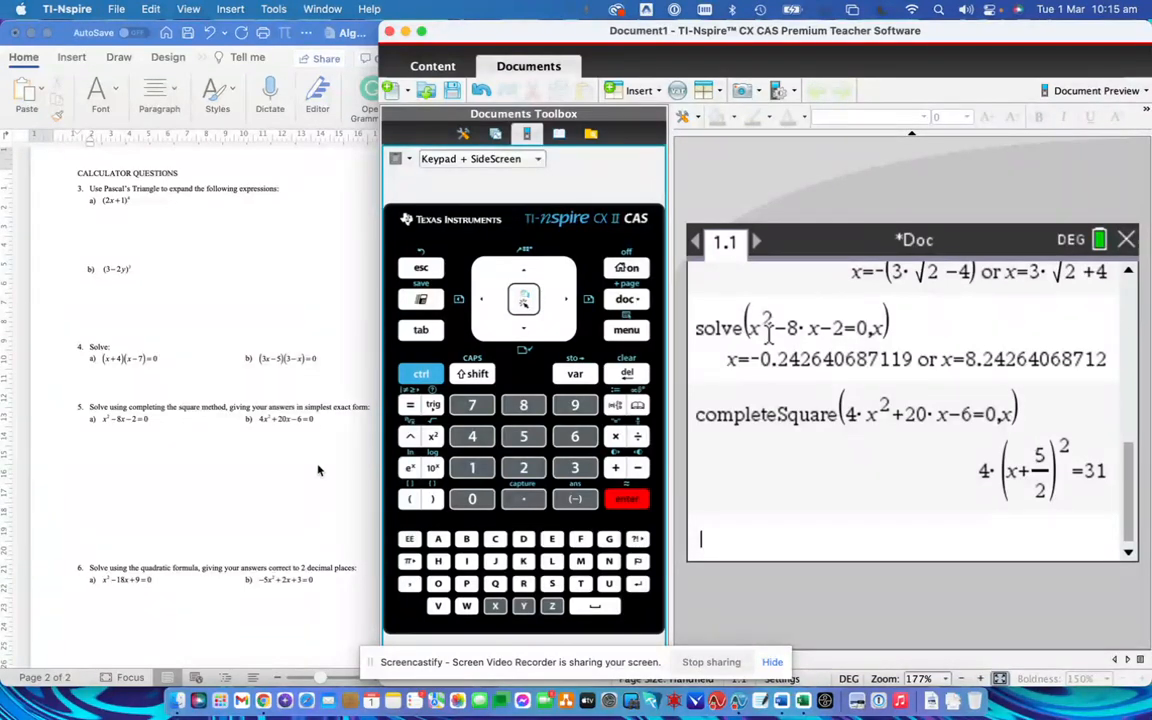
mouse_move(248, 428)
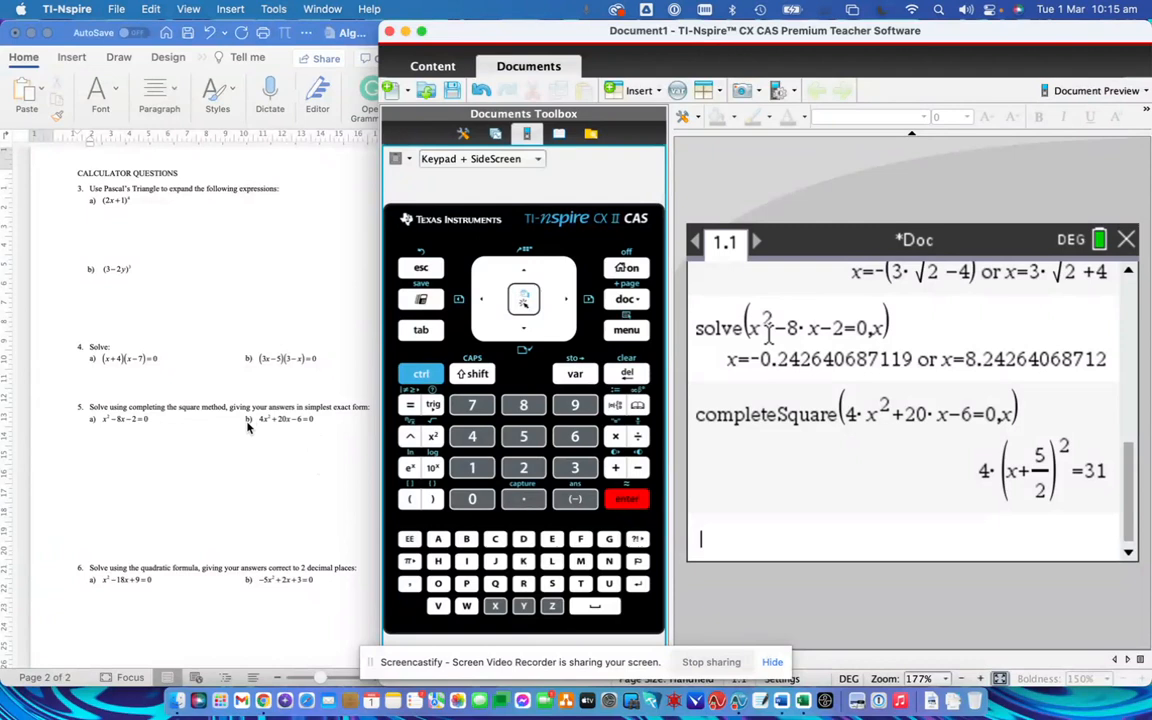
mouse_move(304, 392)
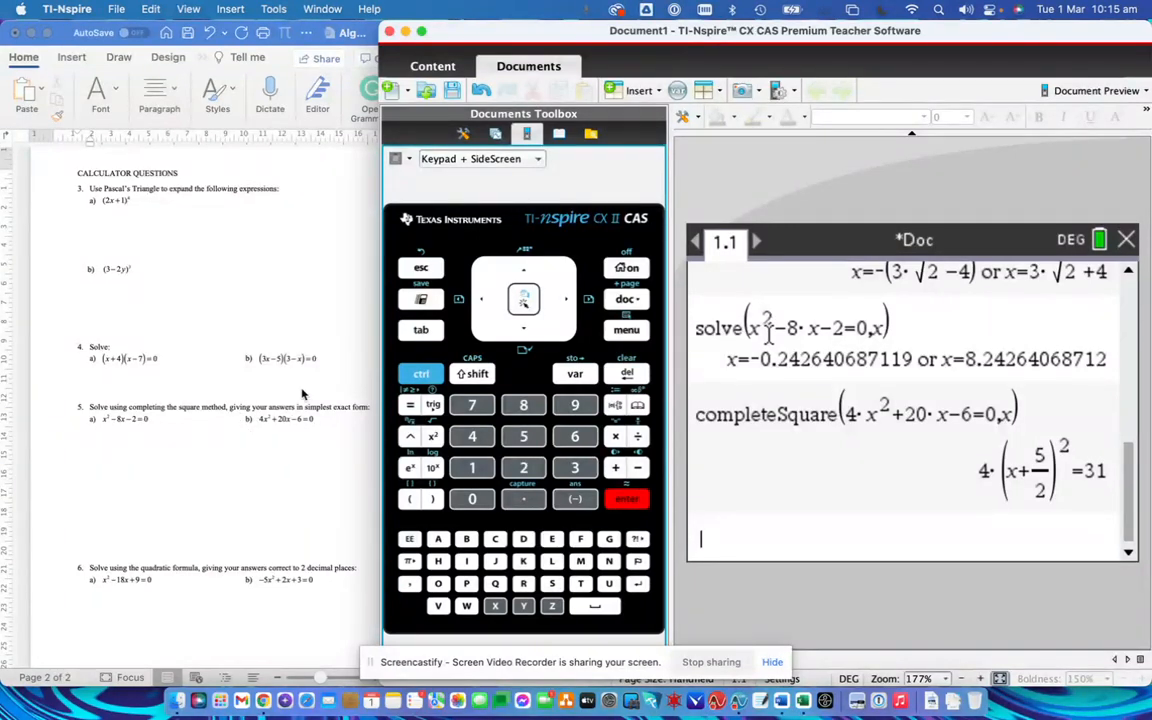
mouse_move(264, 428)
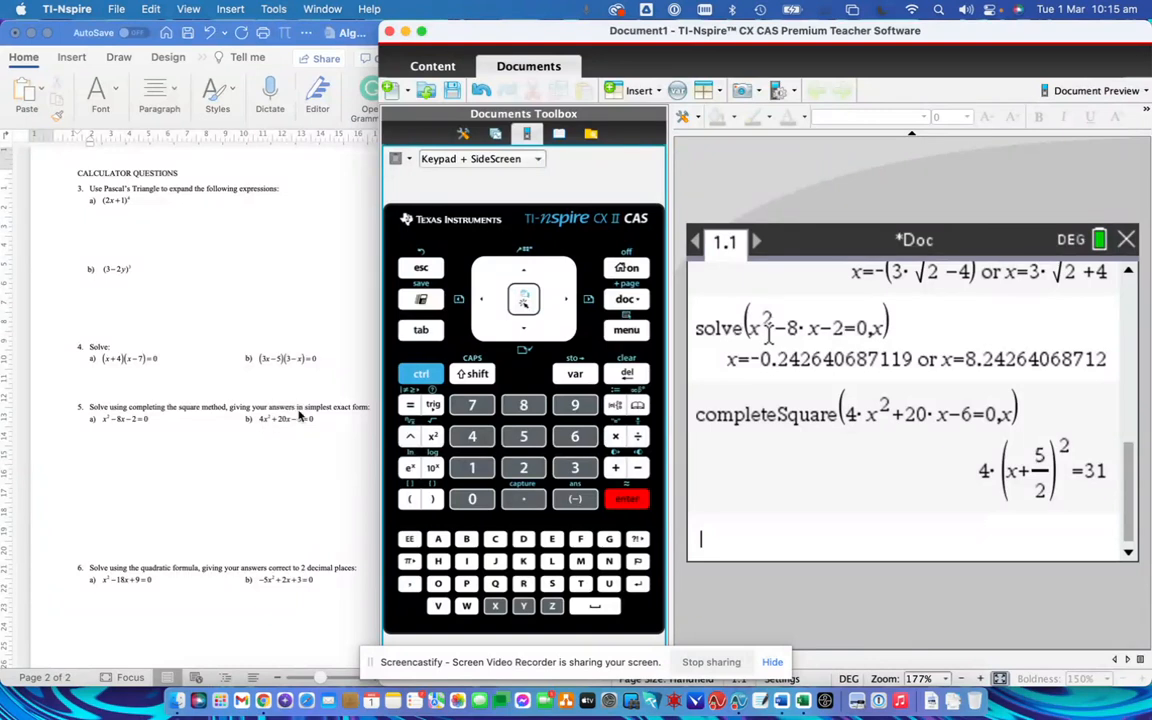
mouse_move(280, 428)
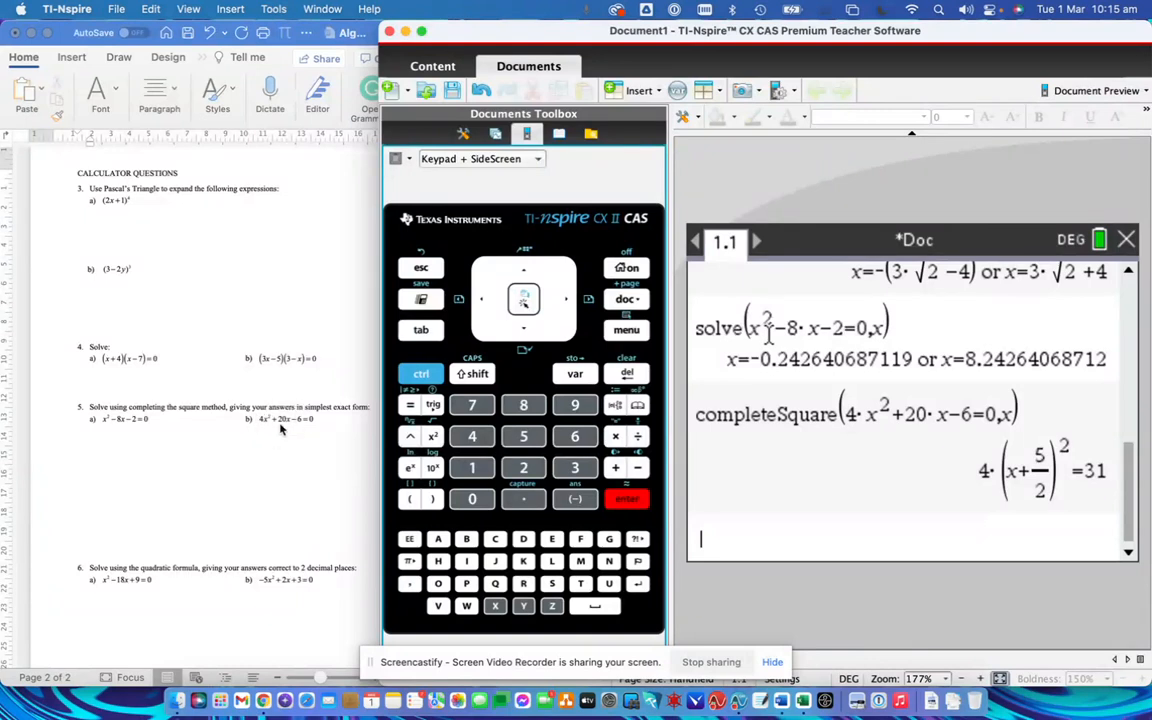
mouse_move(260, 452)
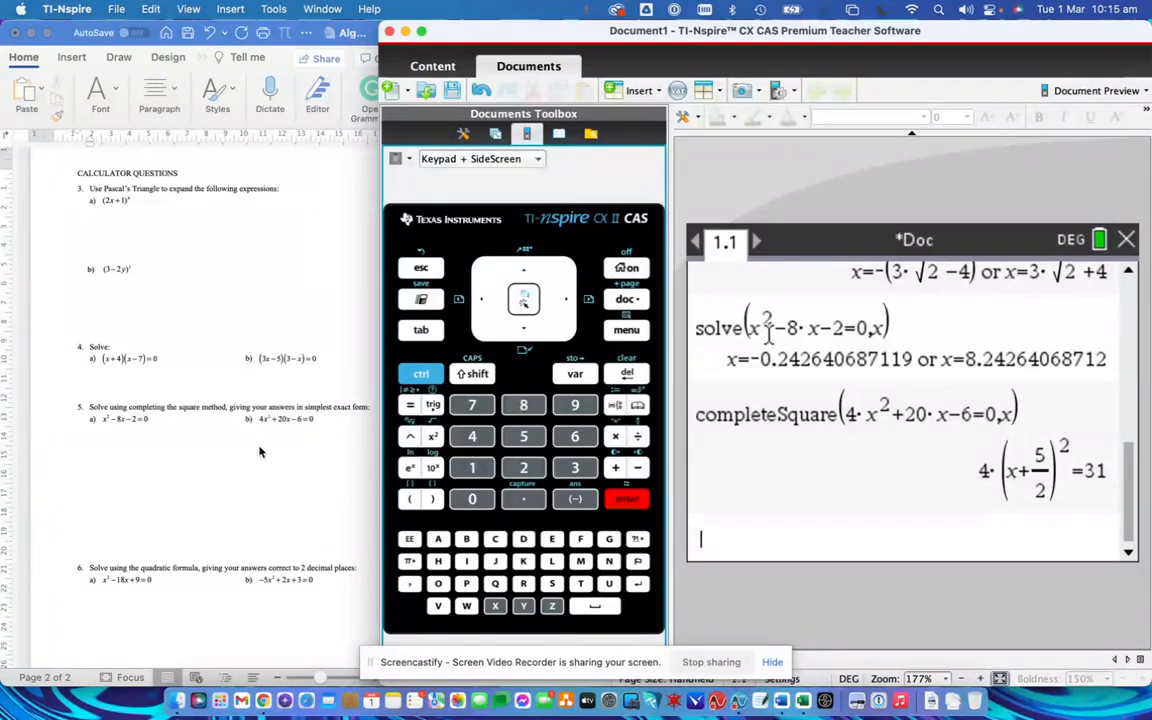
mouse_move(300, 478)
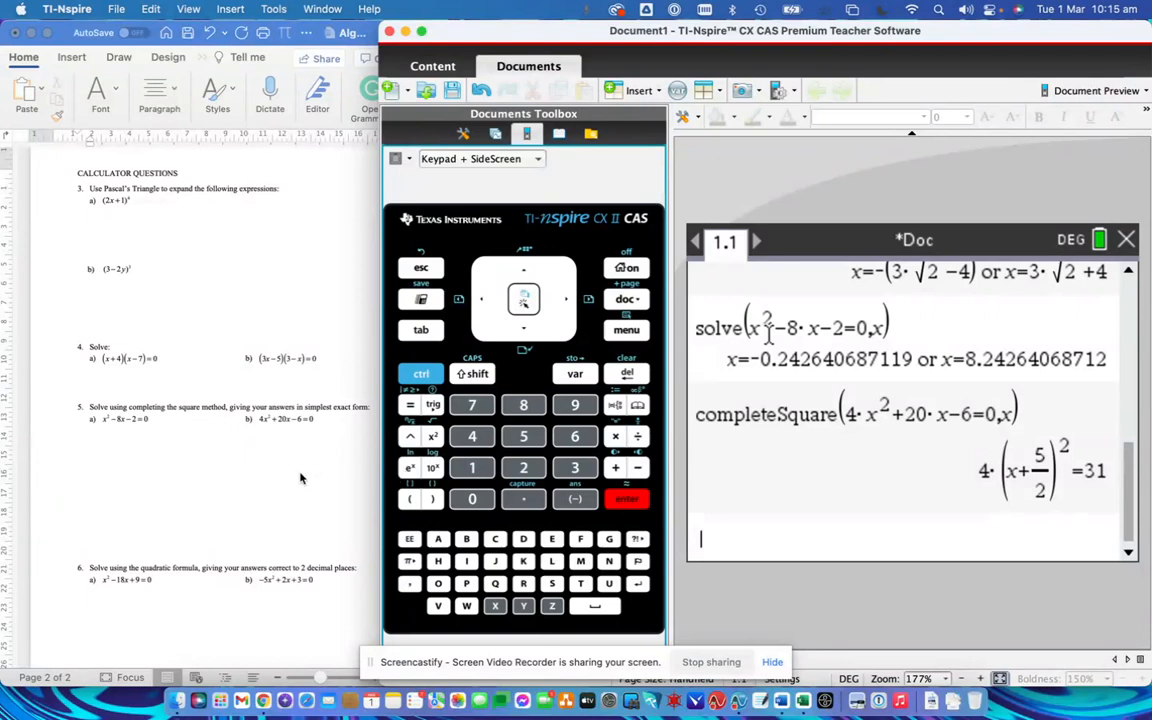
mouse_move(258, 408)
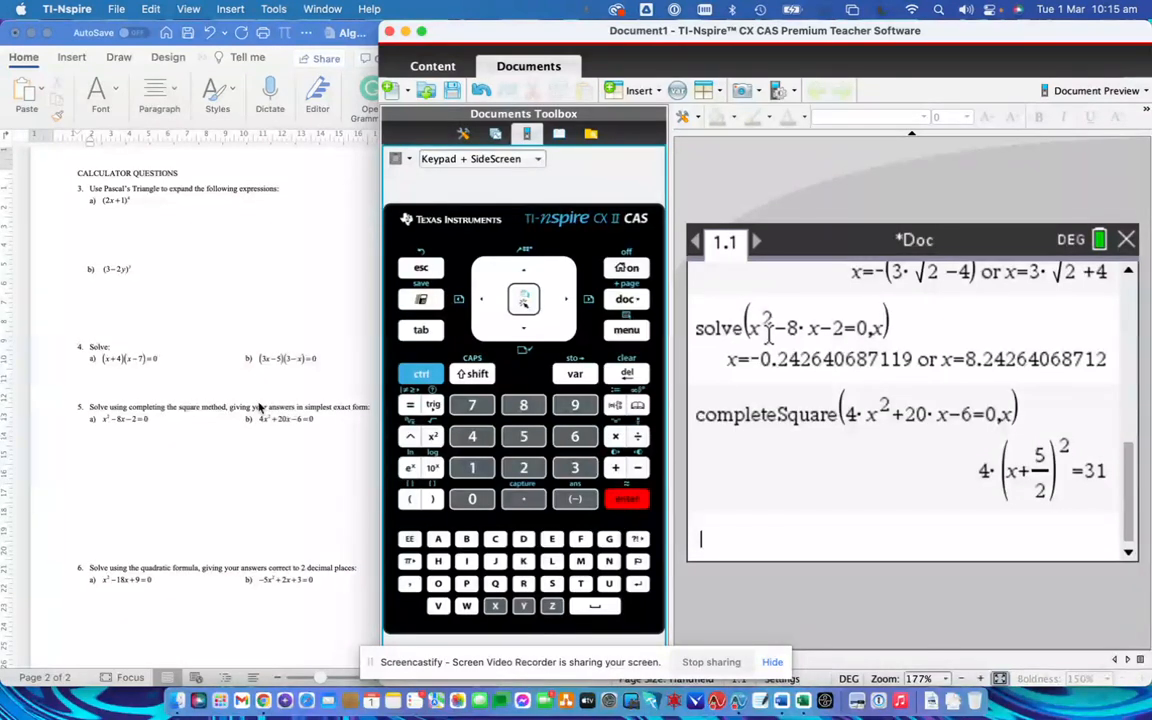
mouse_move(302, 428)
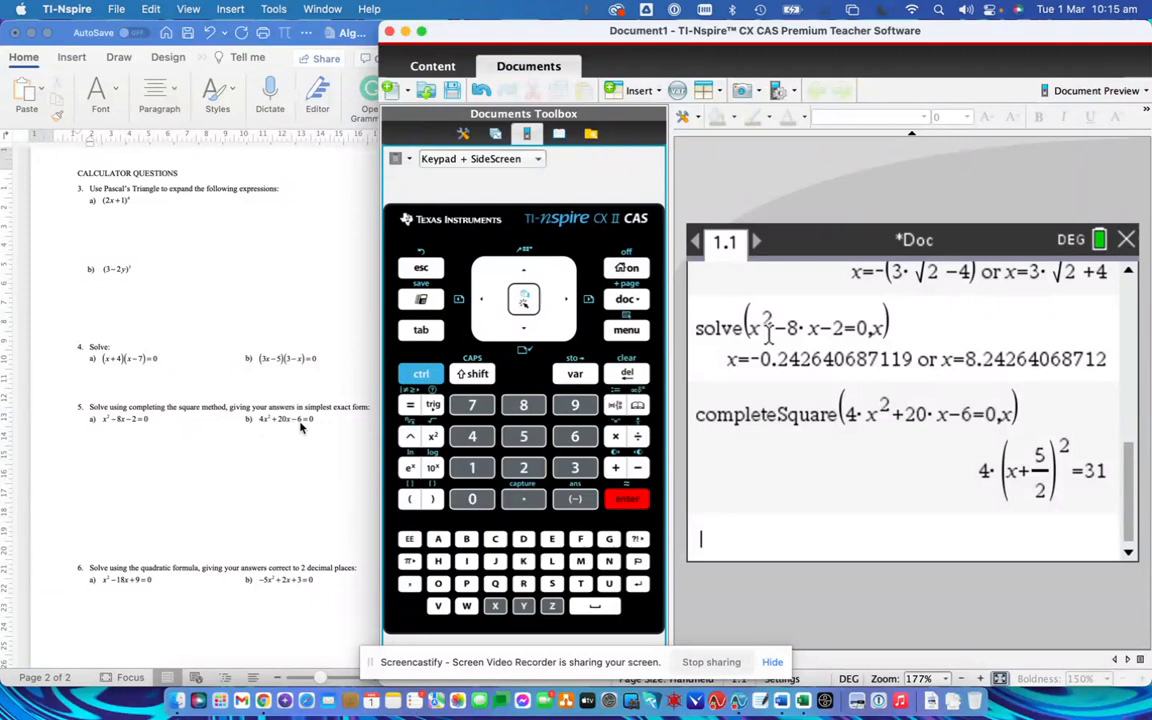
mouse_move(264, 430)
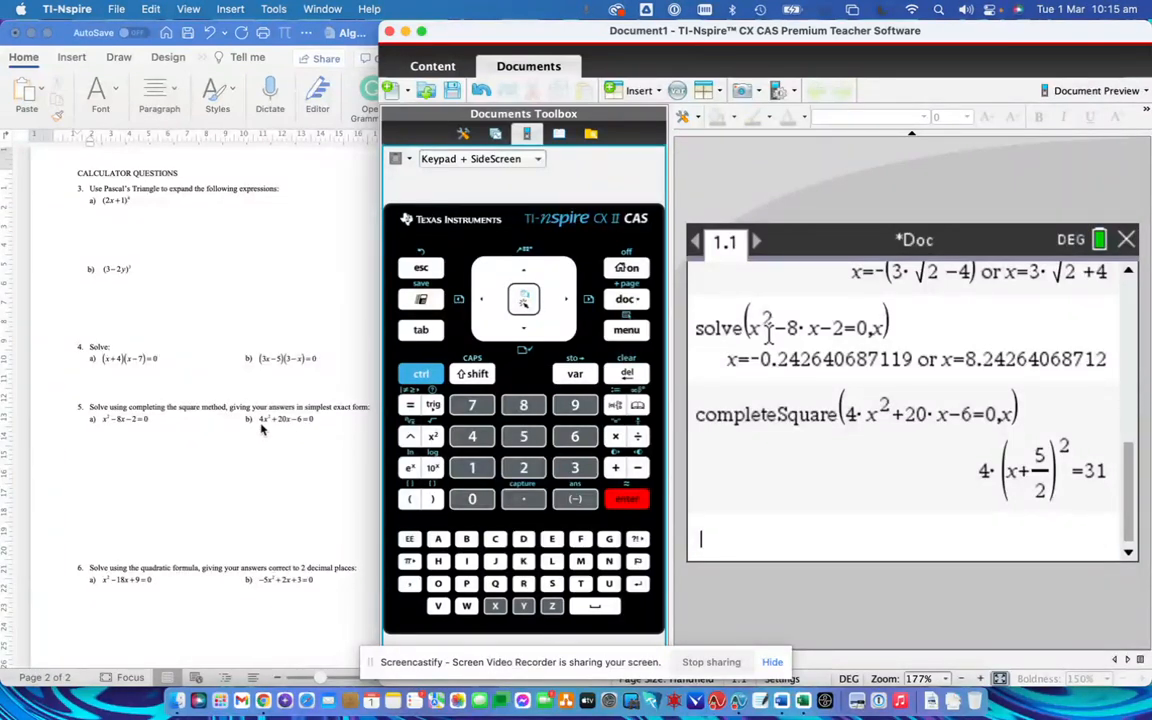
mouse_move(288, 430)
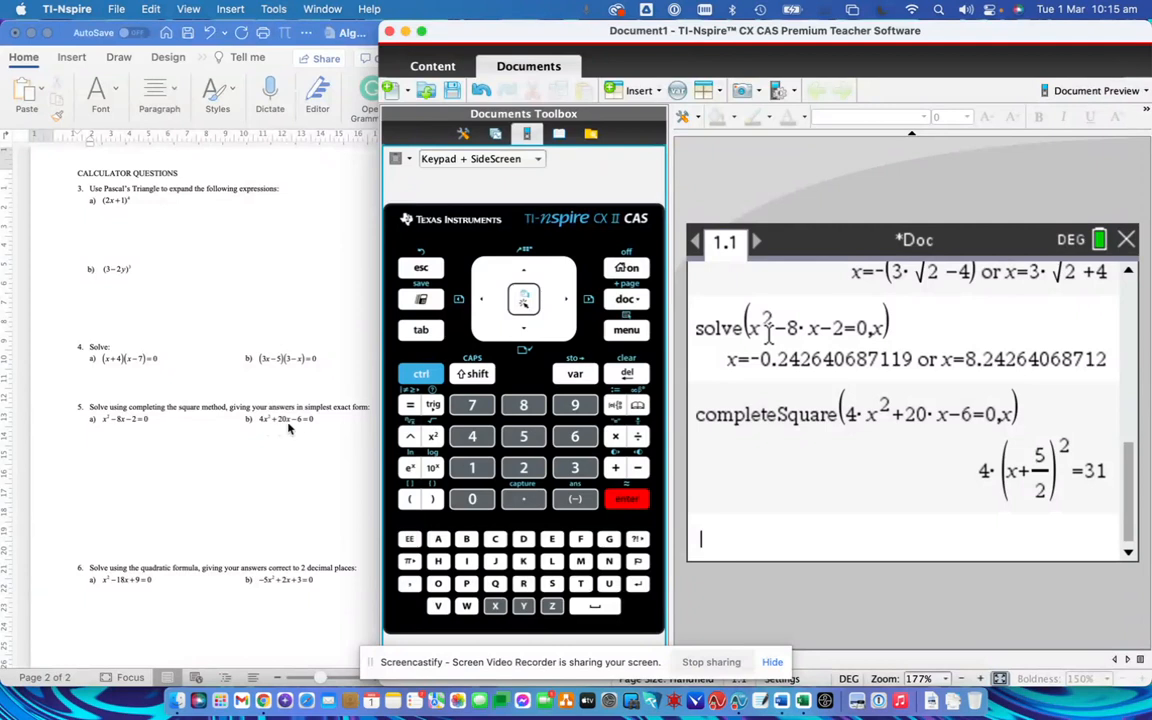
mouse_move(216, 460)
text(completeSquare(2x^2+10x)
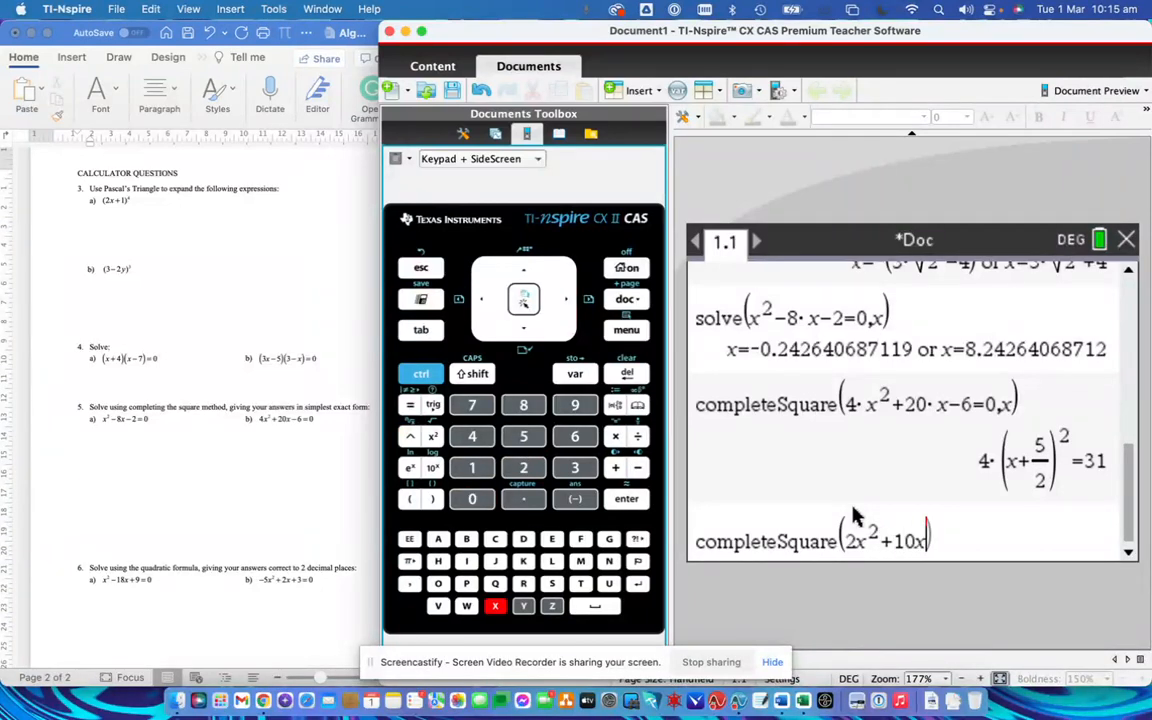
Finish completeSquare(2x²+10x−3=0,x) and evaluate it to 2(x+5/2)²=31/2.
text(-3=0,)
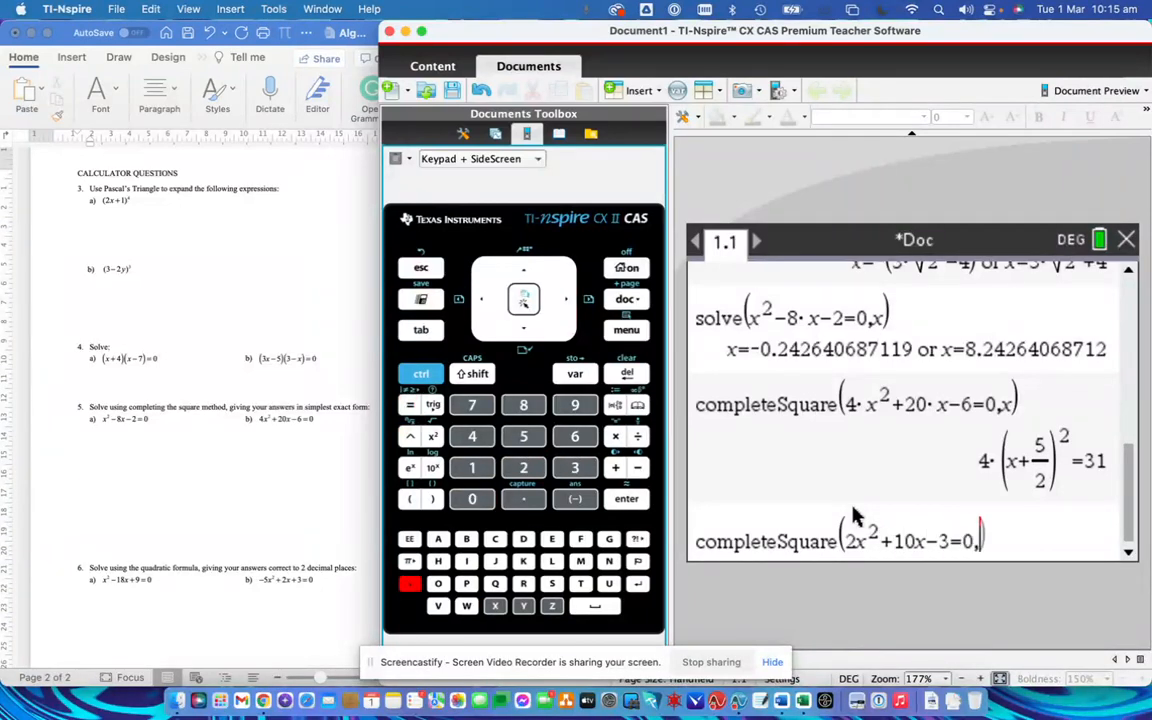
click(626, 498)
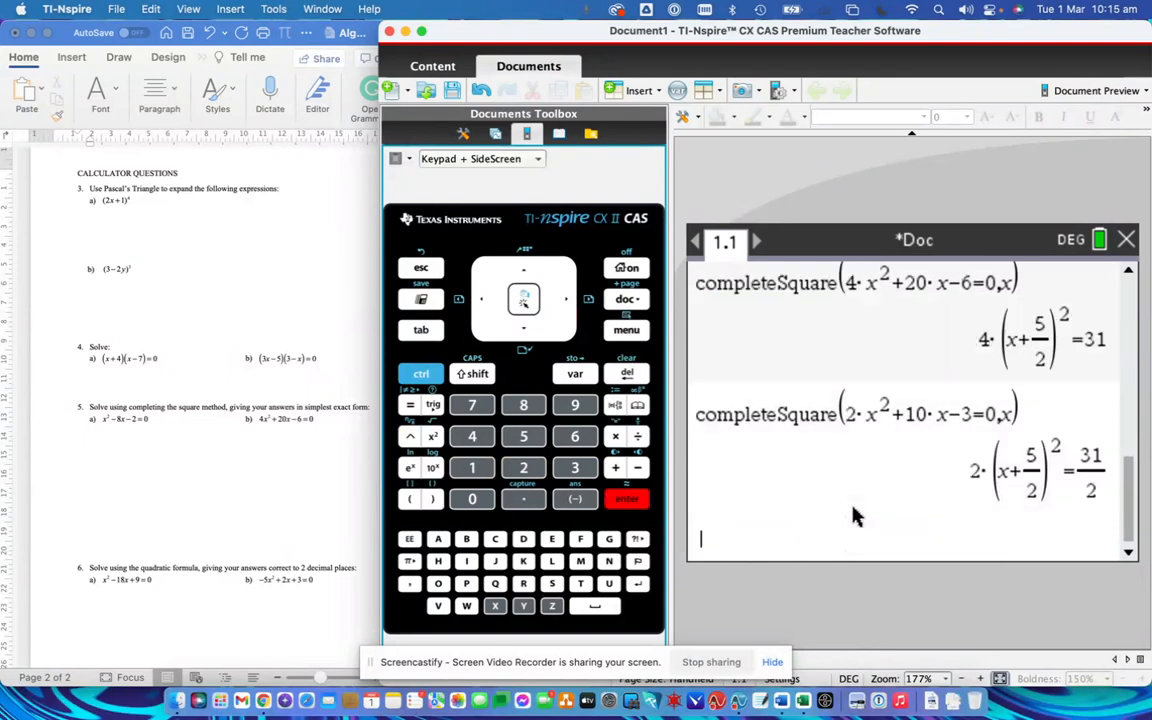
mouse_move(896, 480)
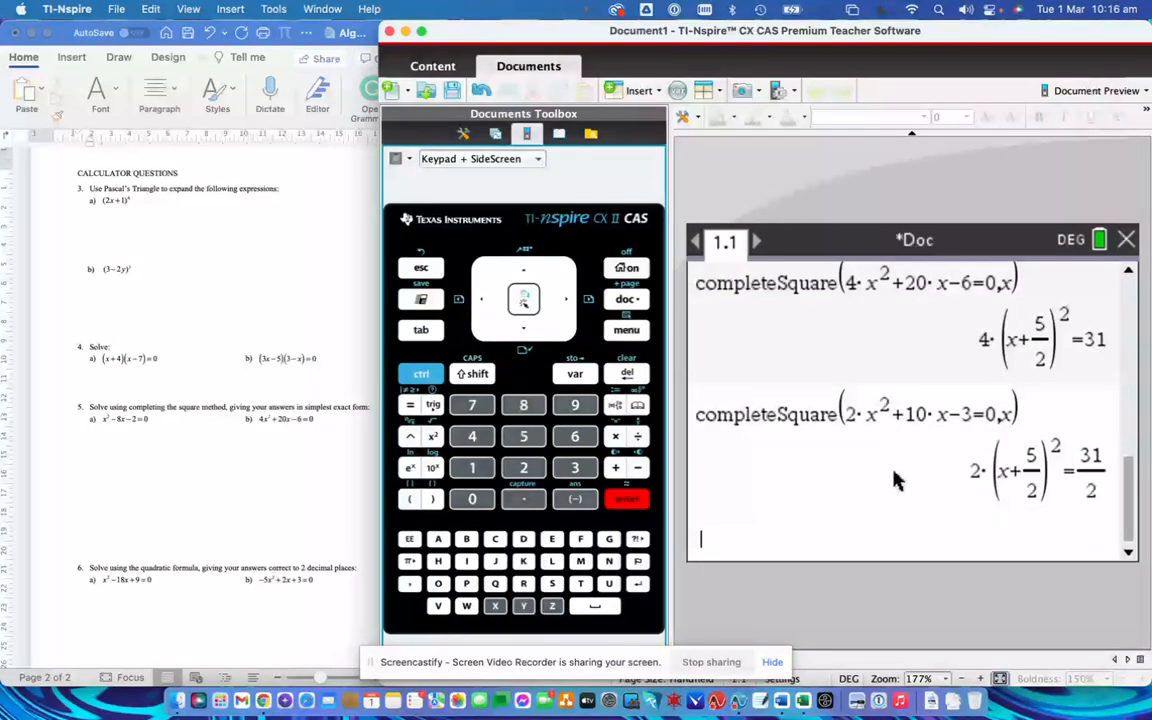
mouse_move(856, 472)
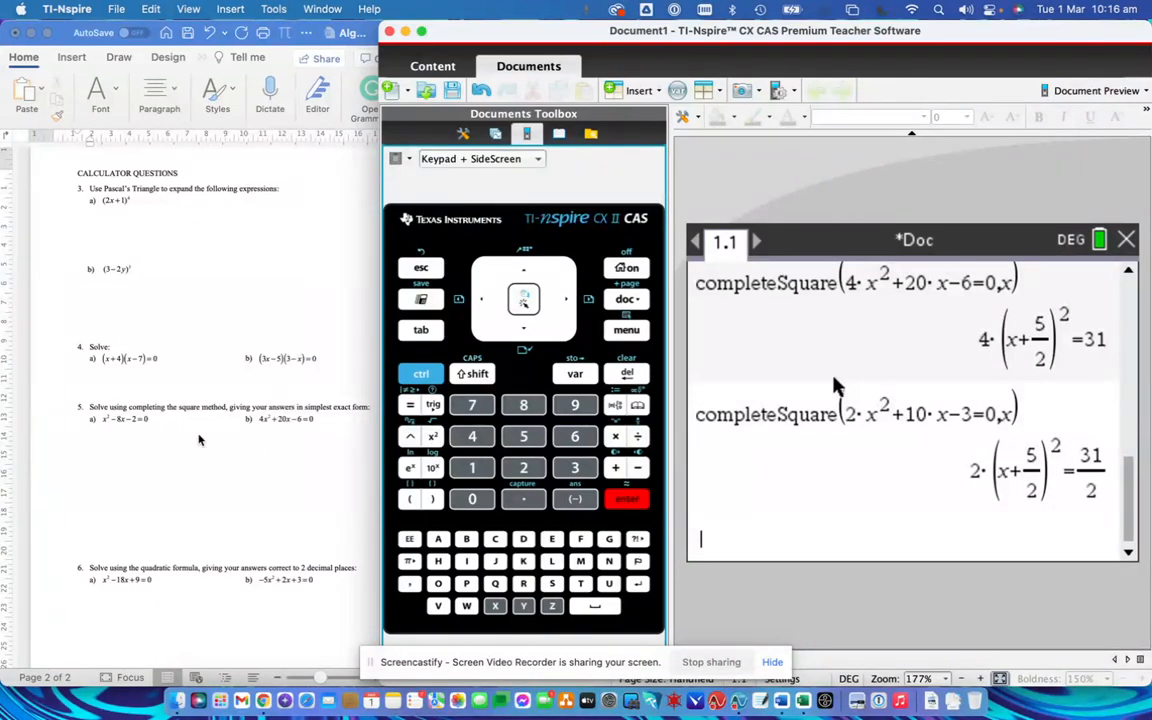
scroll(up, 3)
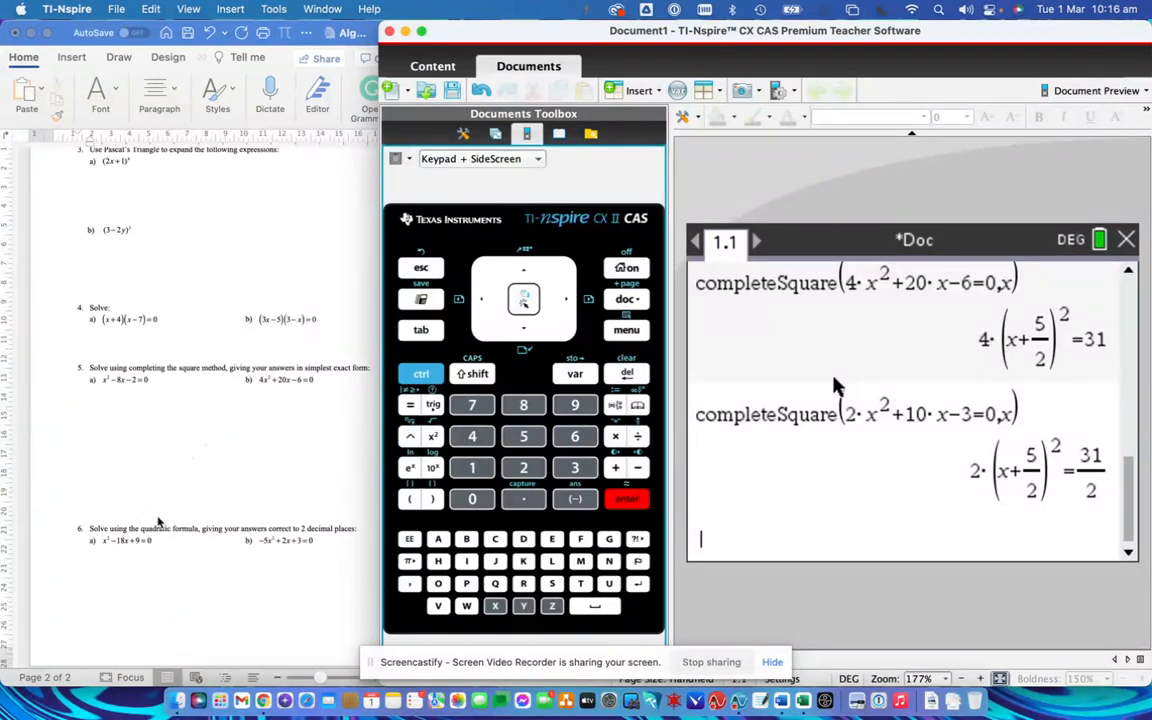
mouse_move(244, 490)
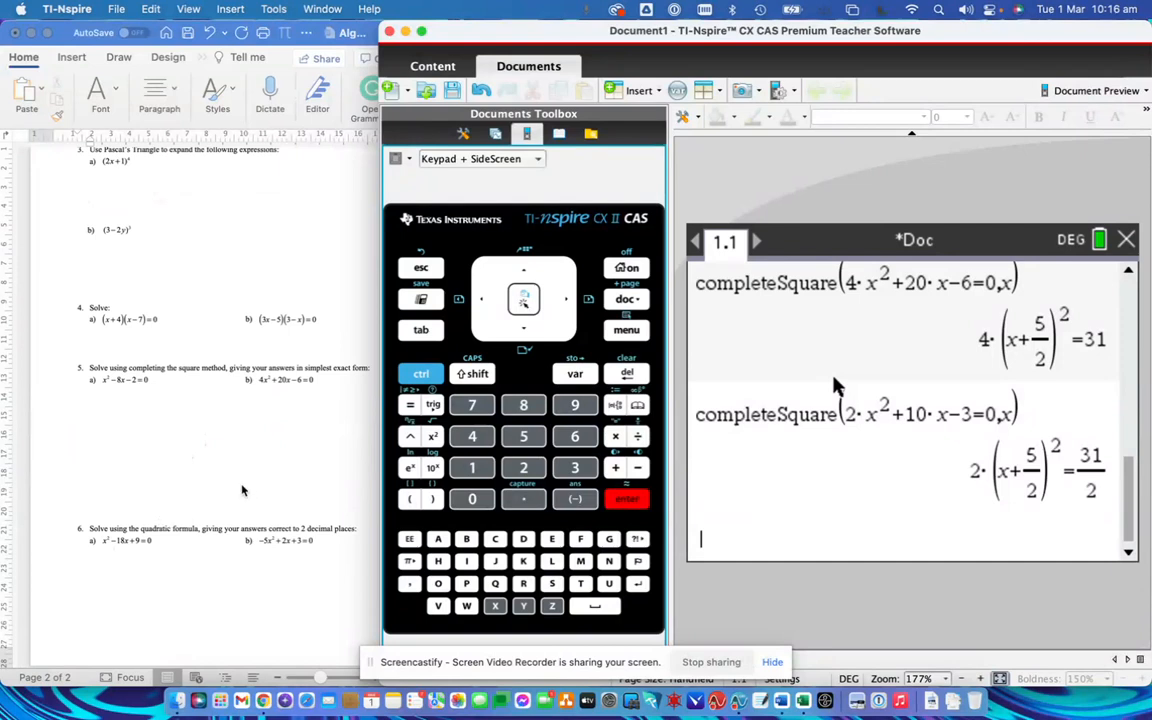
mouse_move(344, 478)
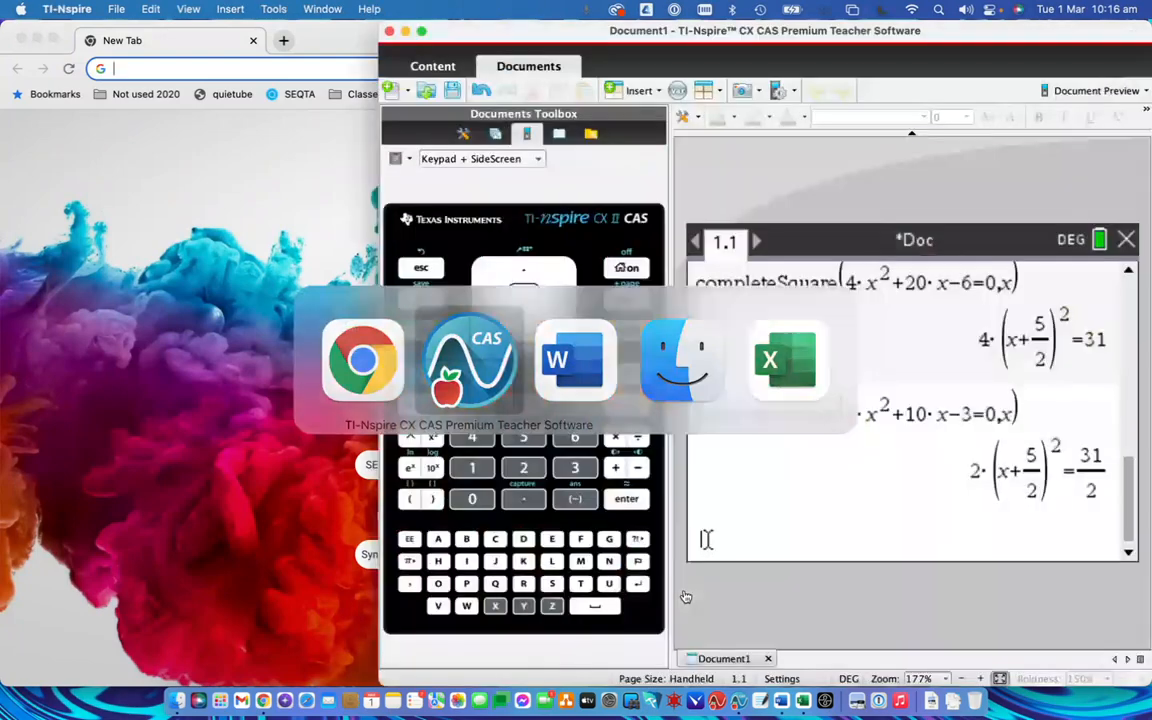
Switch to the Microsoft Word worksheet with the quadratic-formula questions.
click(576, 360)
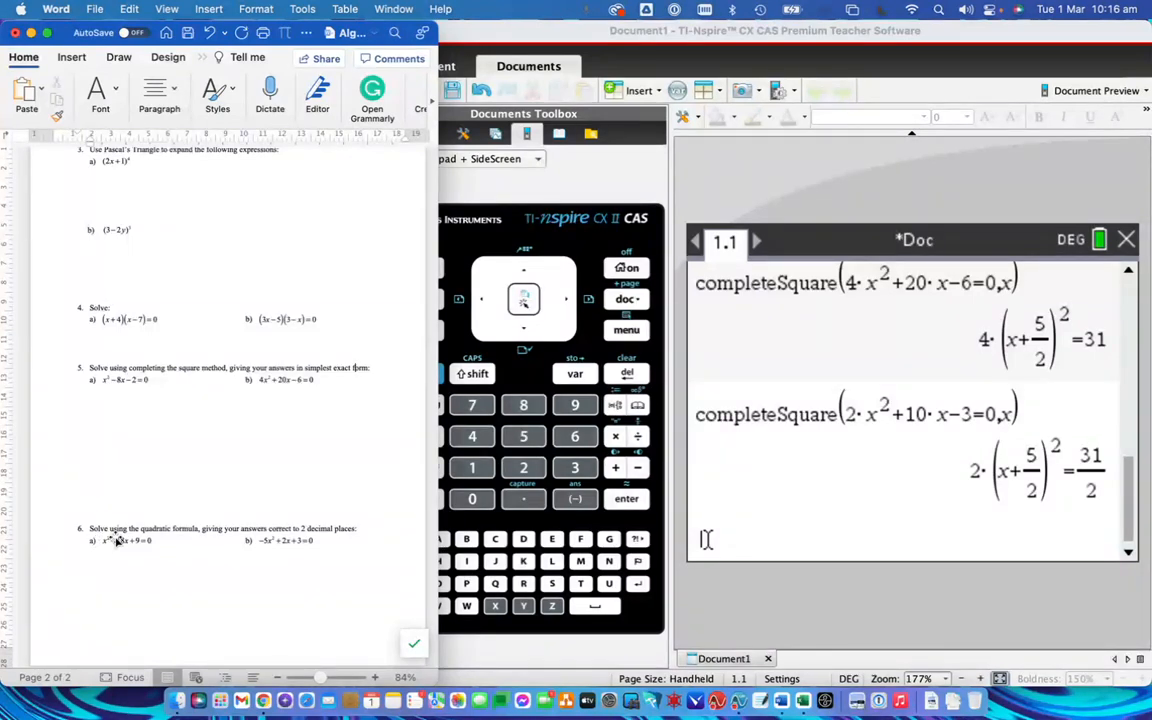
click(120, 540)
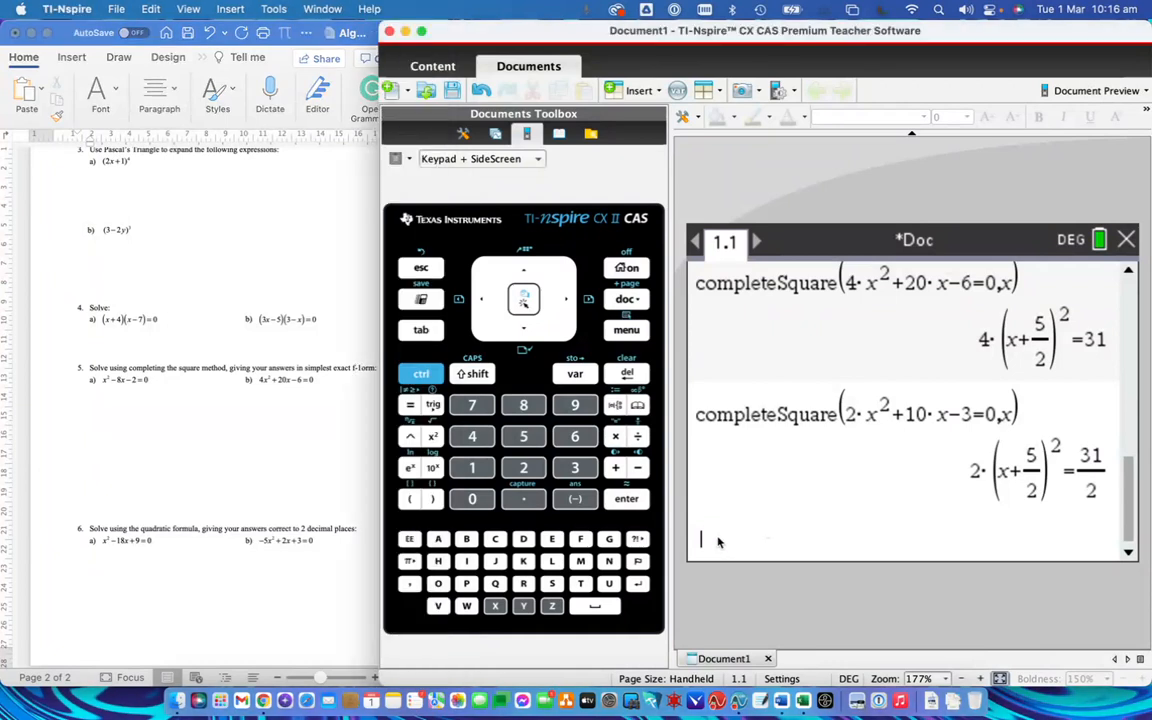
Start the quadratic-formula entry, clearing a mistaken first attempt with an Ans term.
click(472, 468)
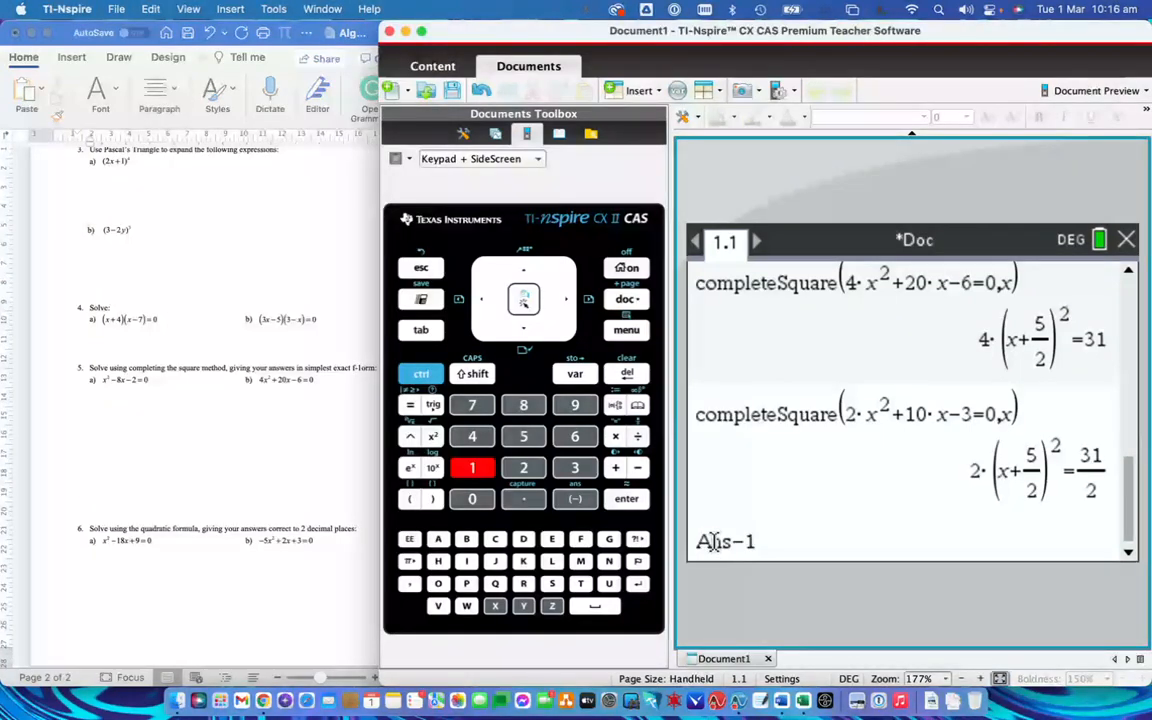
click(626, 374)
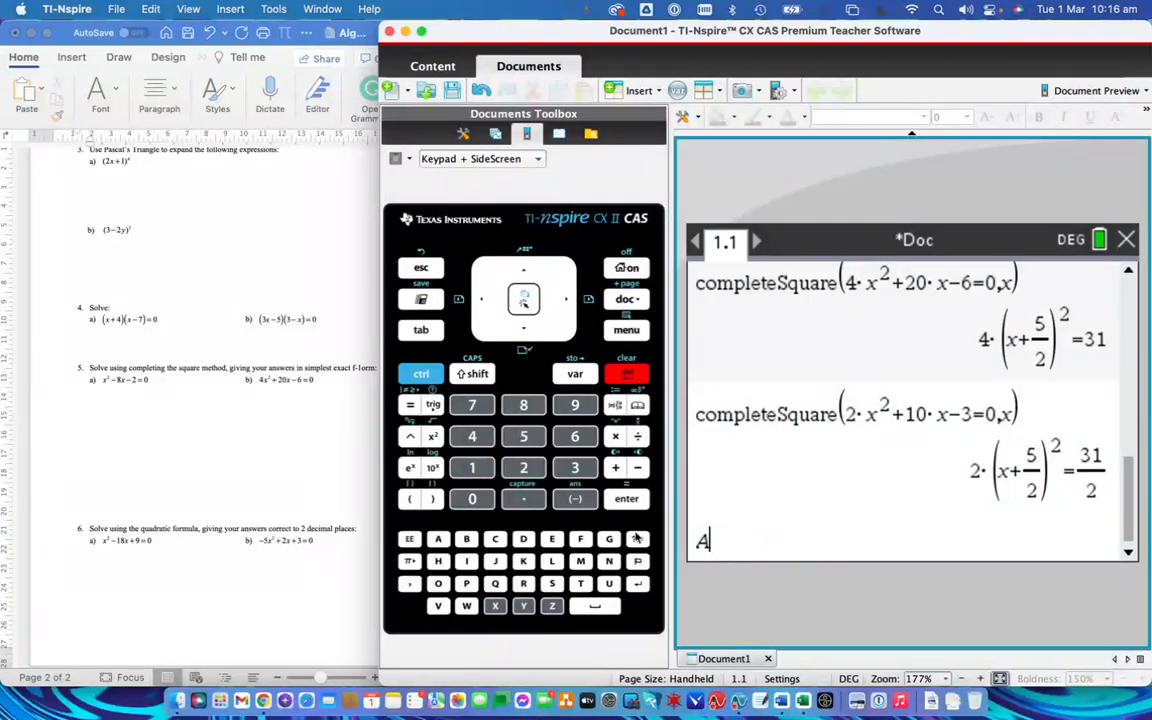
click(576, 498)
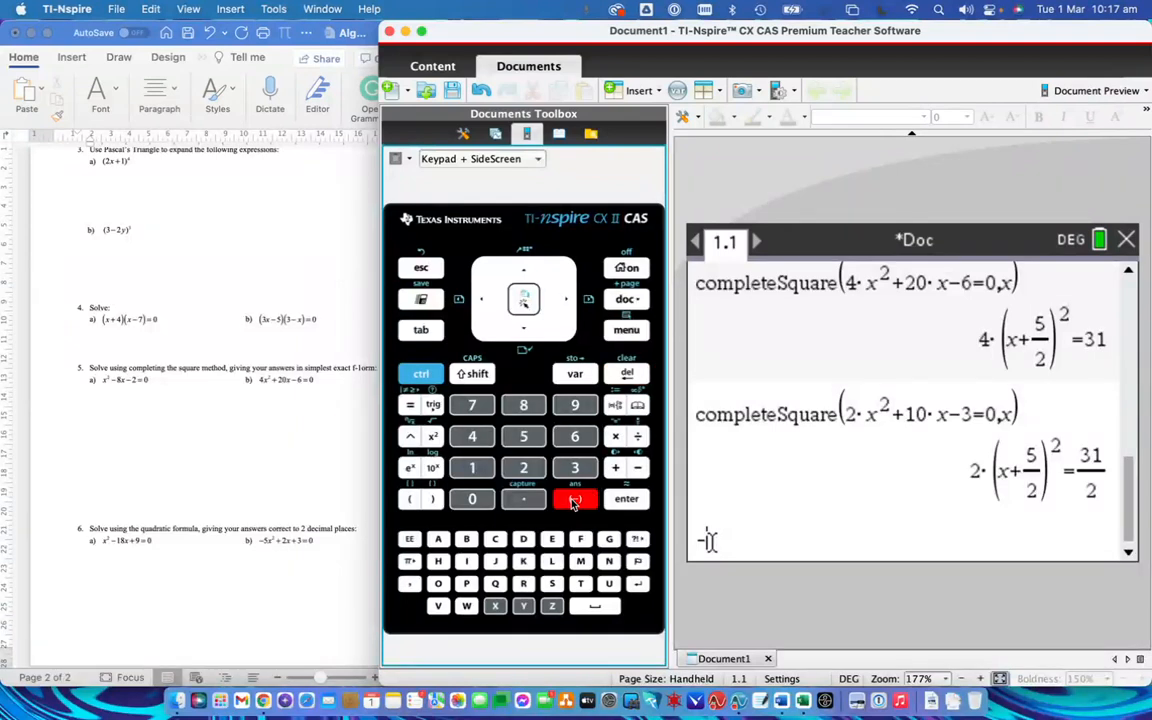
click(472, 468)
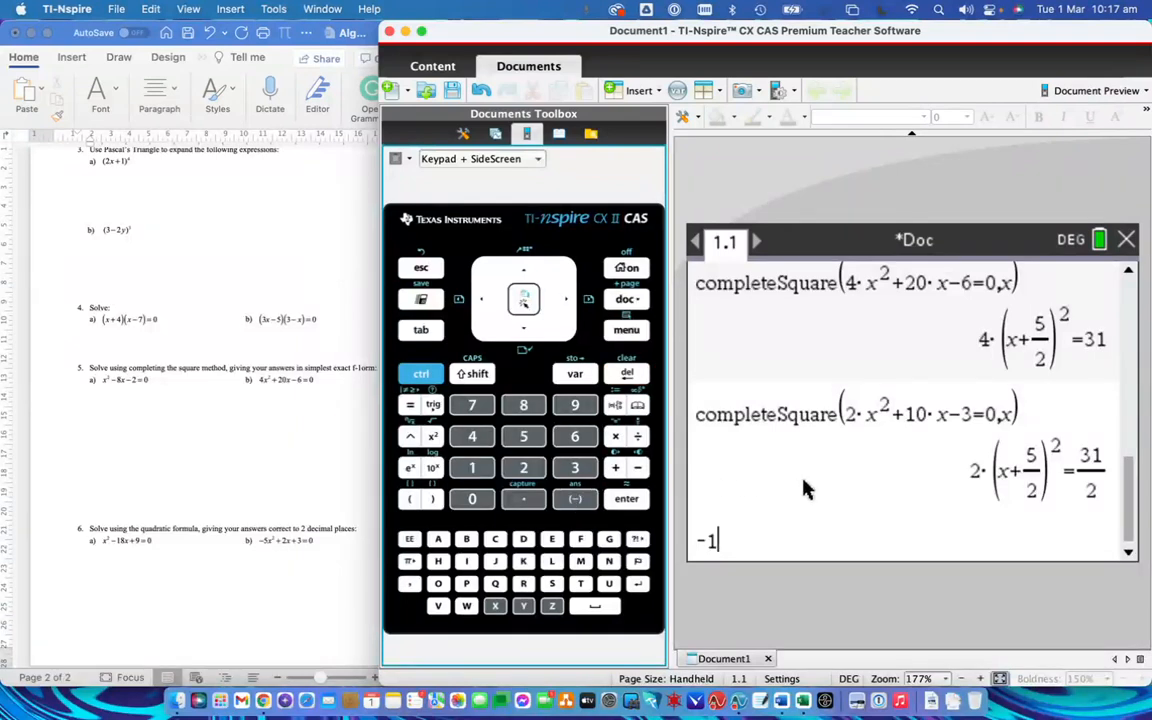
text(+sqrt)
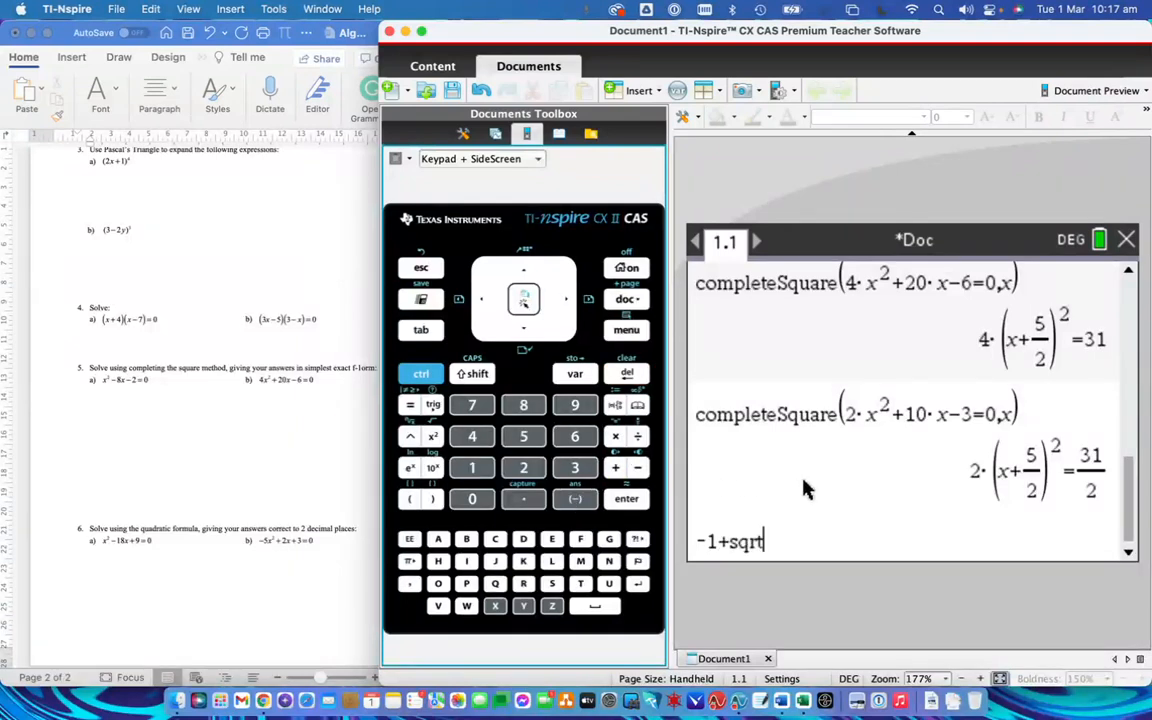
click(410, 498)
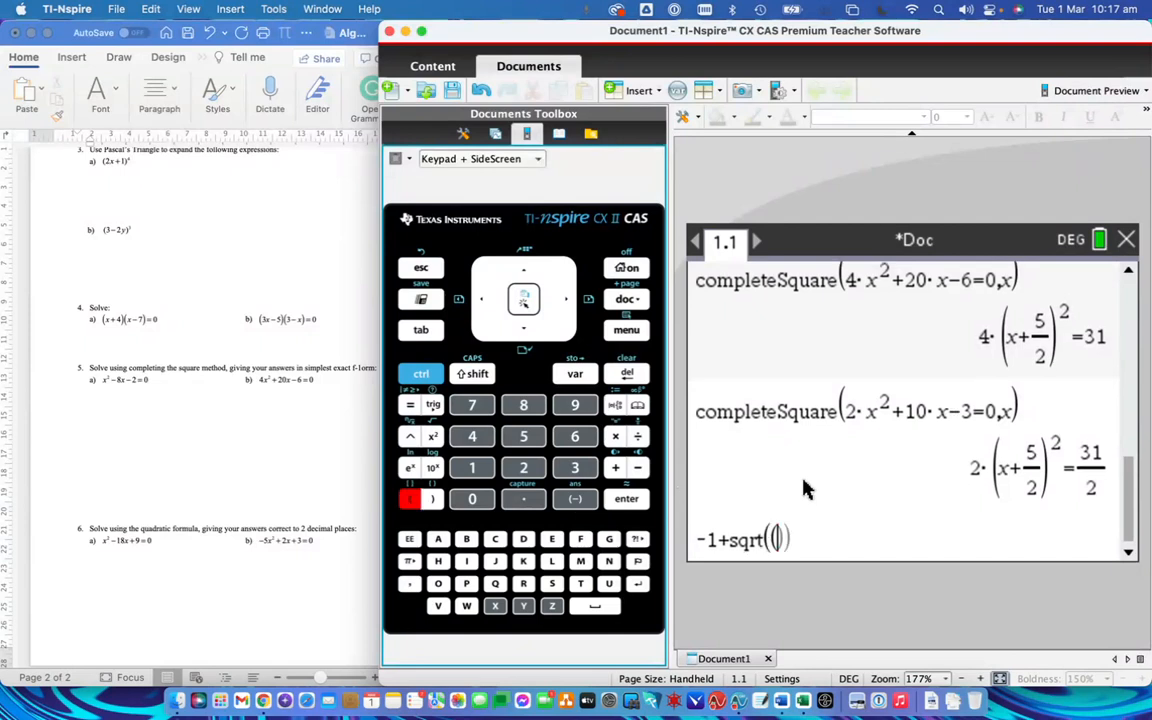
click(626, 374)
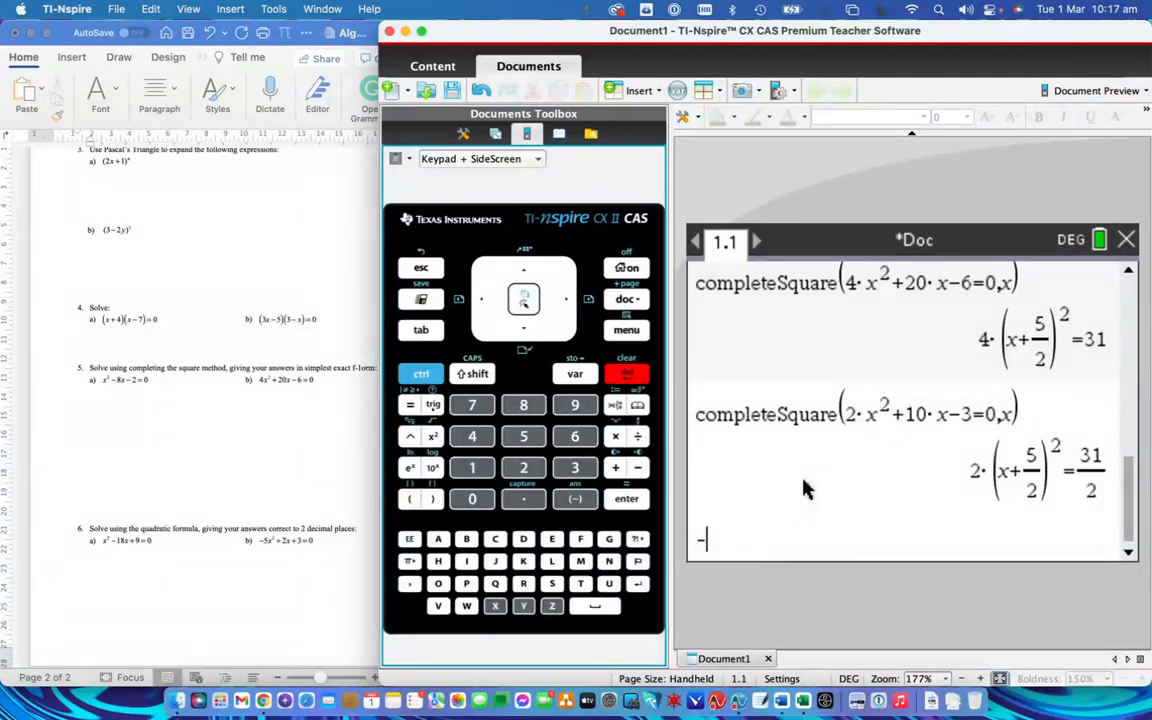
click(472, 468)
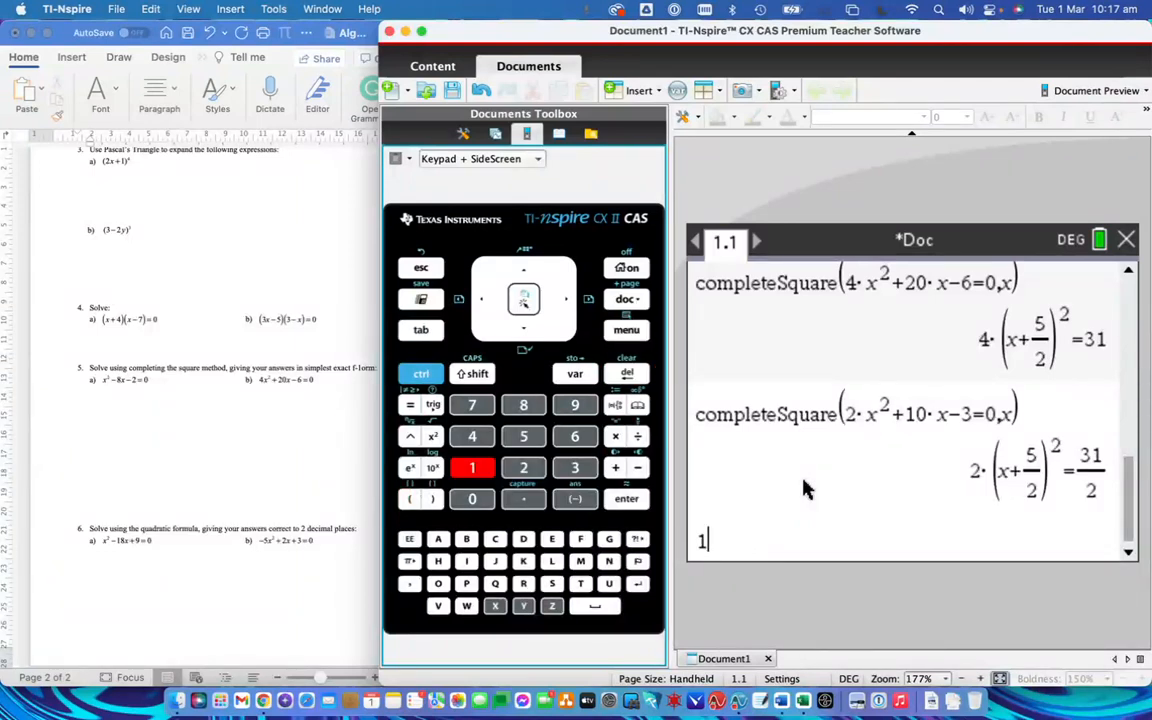
Enter the numerator 18+√((−18)²−4·1·9) with the keypad.
click(524, 404)
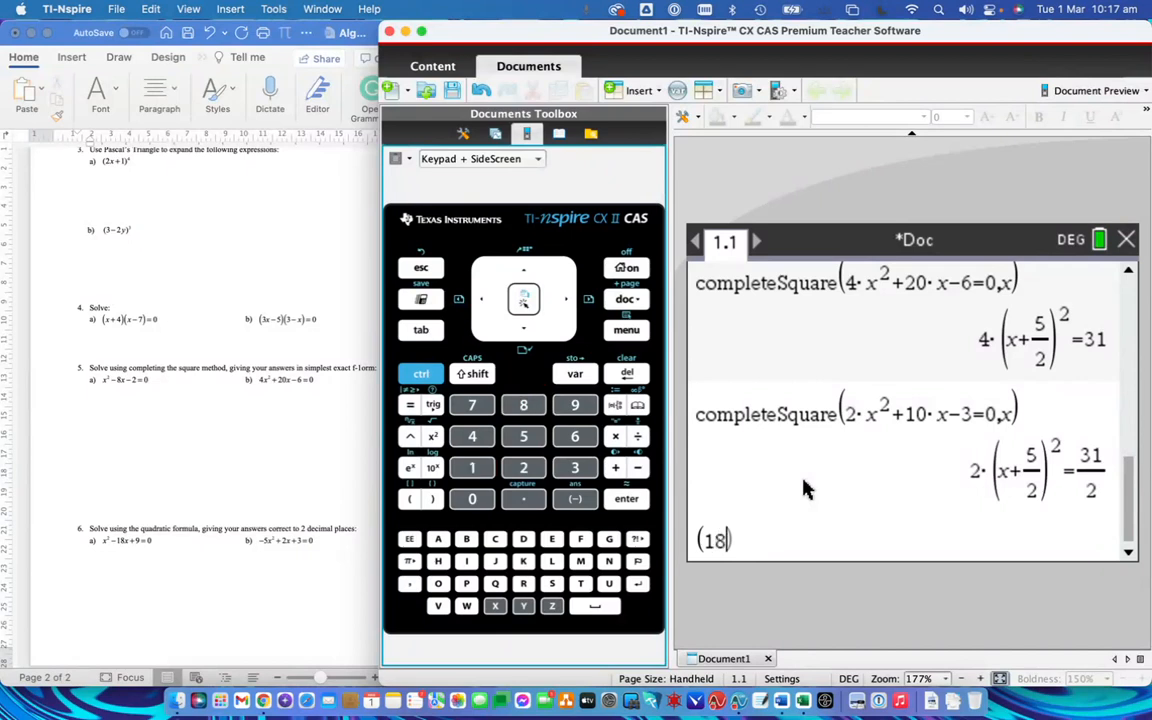
click(616, 468)
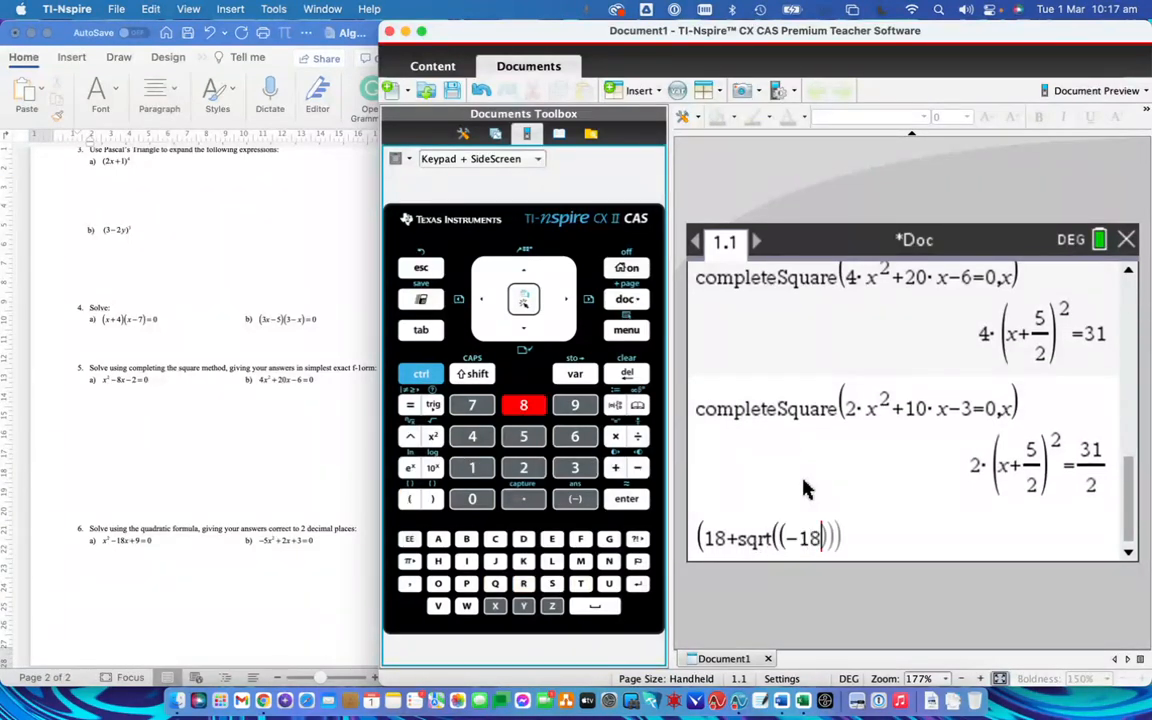
click(432, 436)
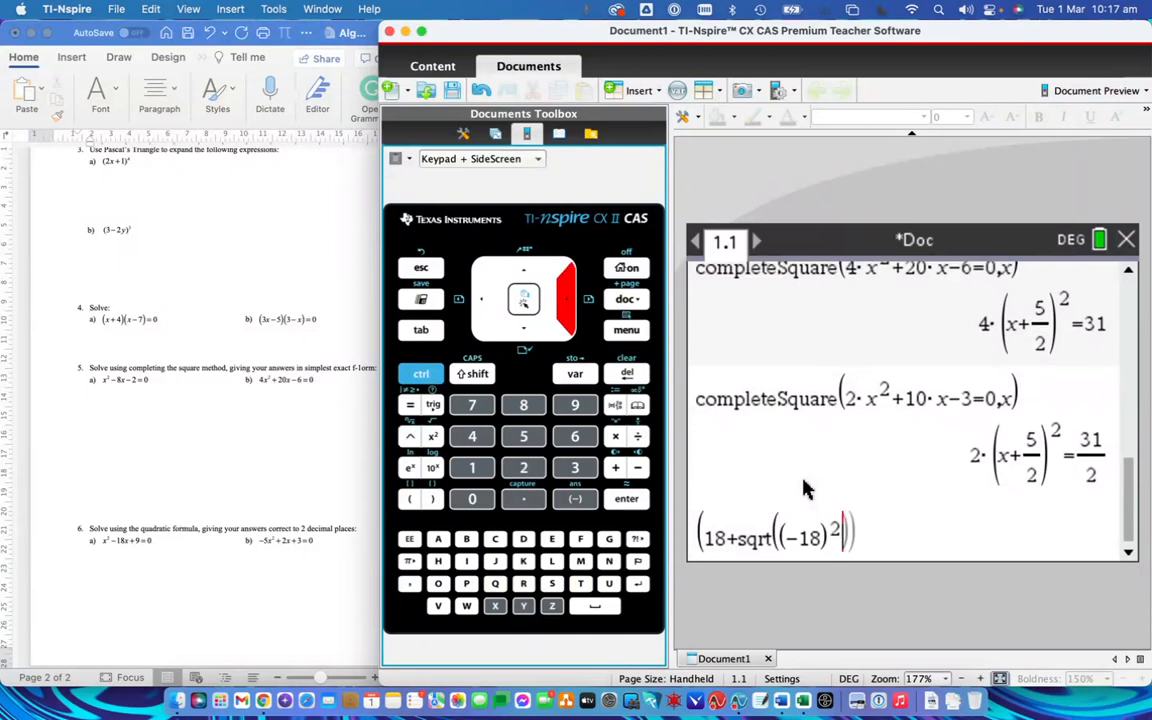
click(472, 436)
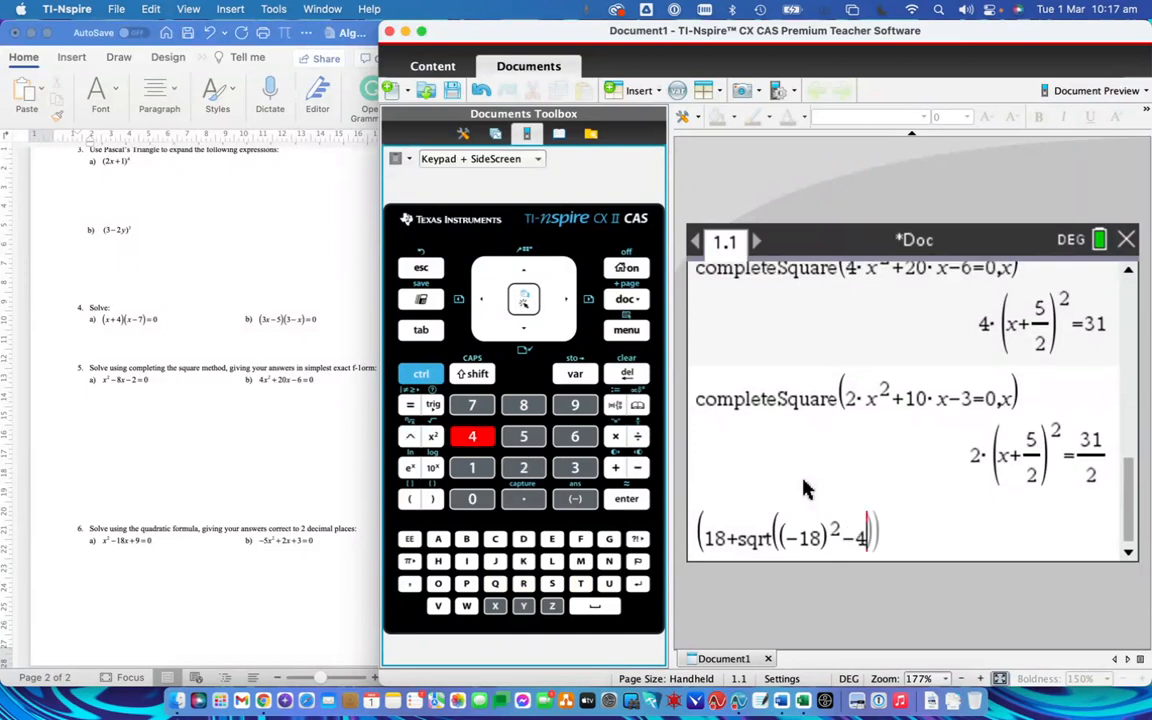
click(616, 436)
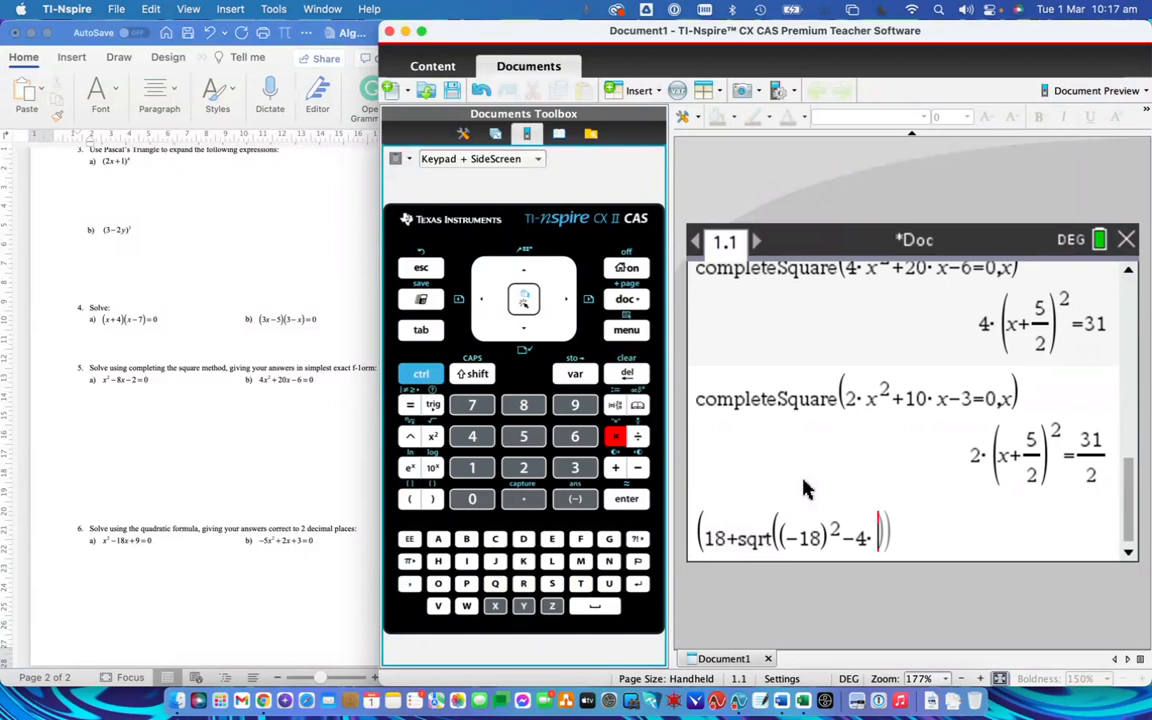
click(472, 468)
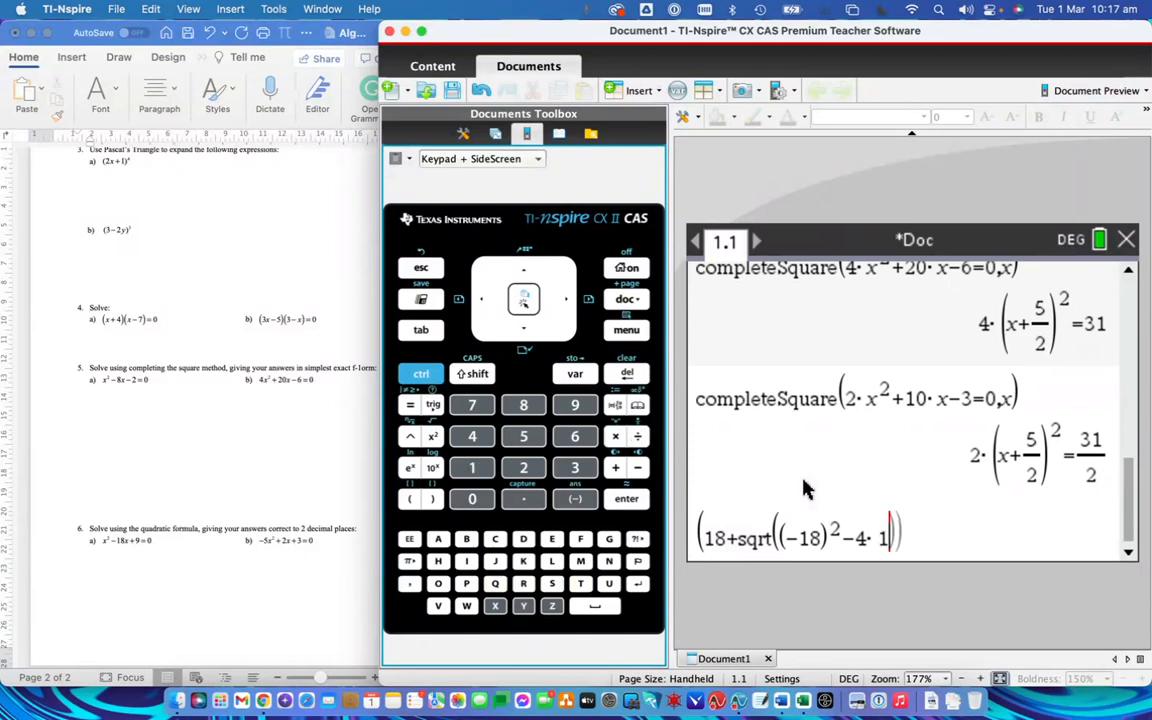
click(472, 498)
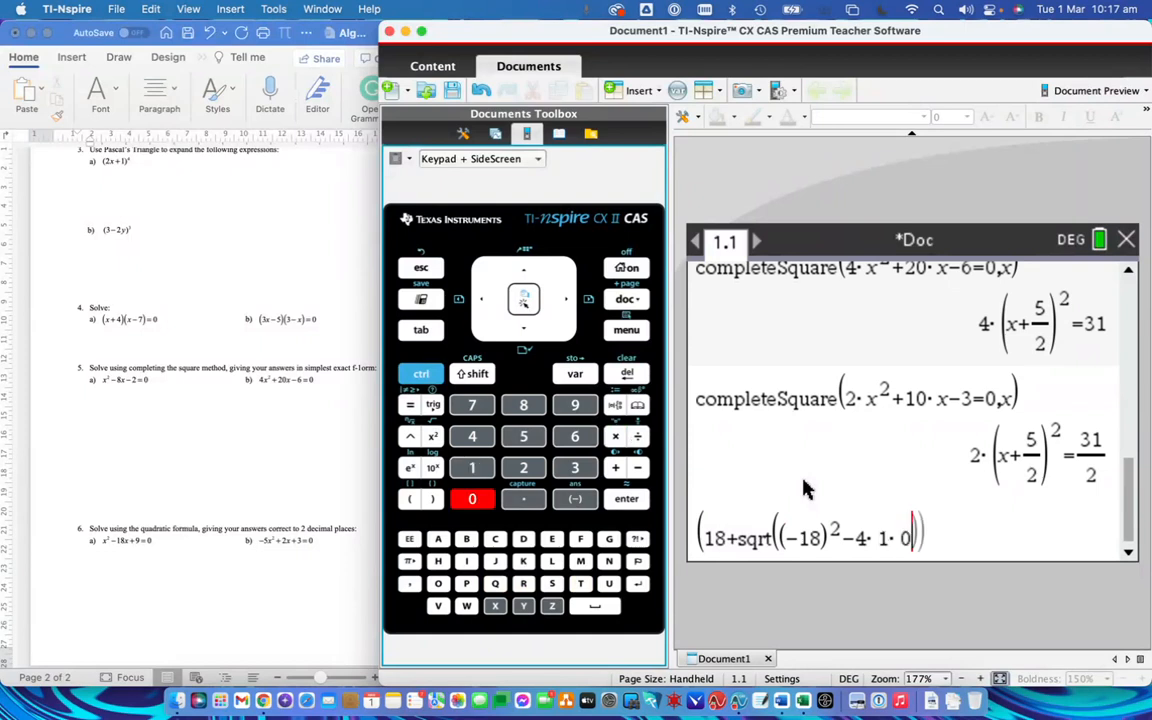
click(574, 404)
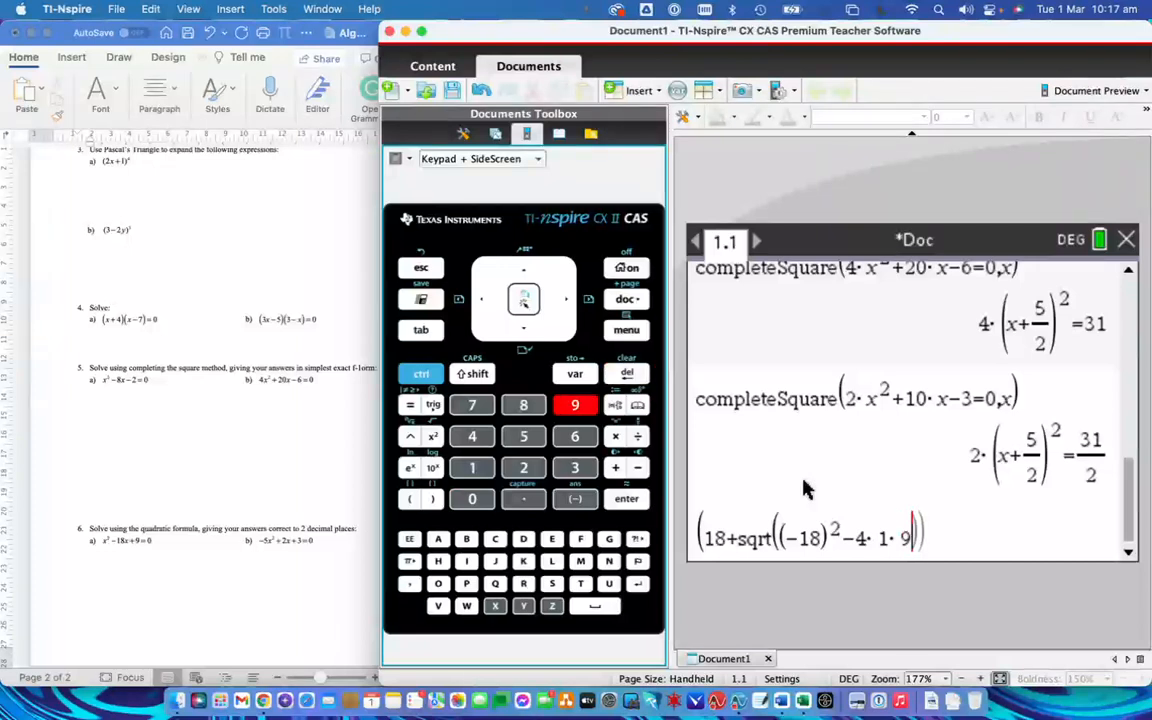
click(432, 498)
text(/)
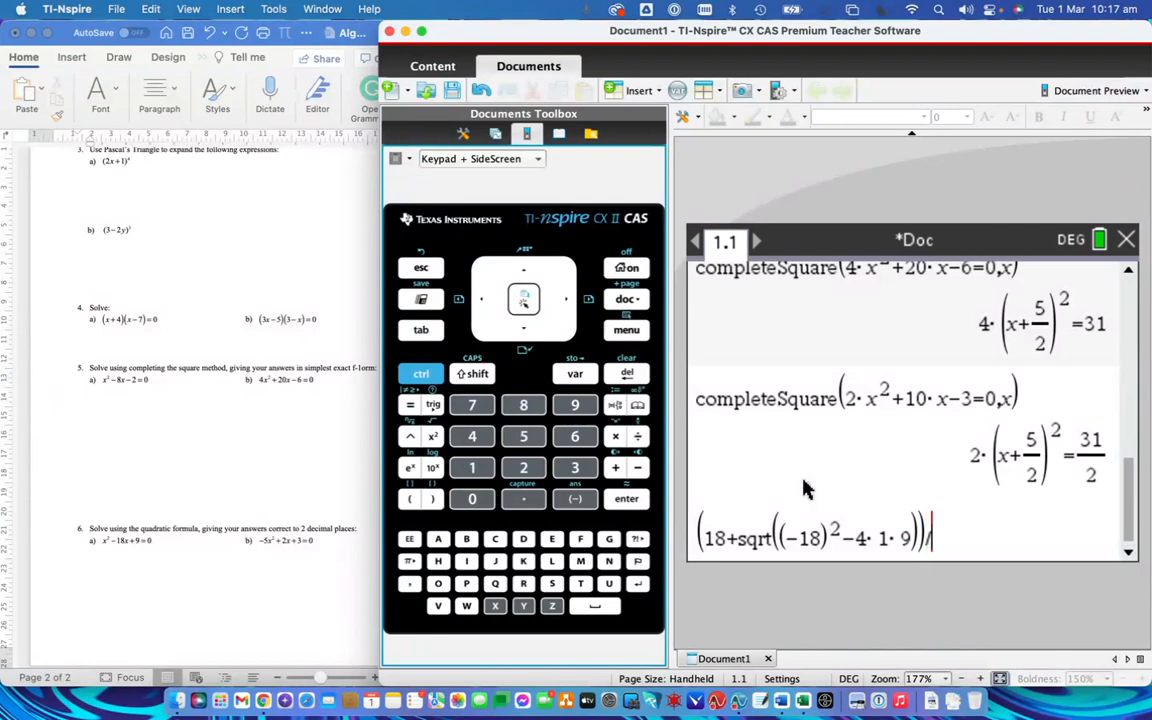
Divide by (2·1) and evaluate the plus-branch expression to 3(2√2+3).
click(524, 468)
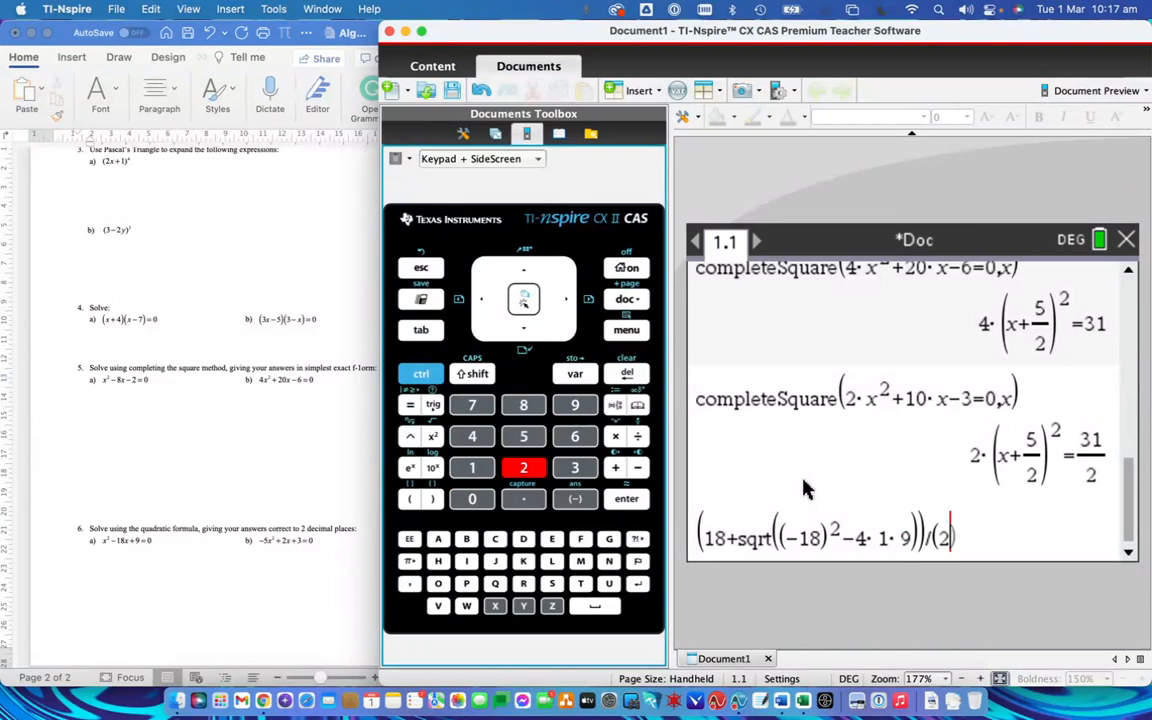
click(472, 468)
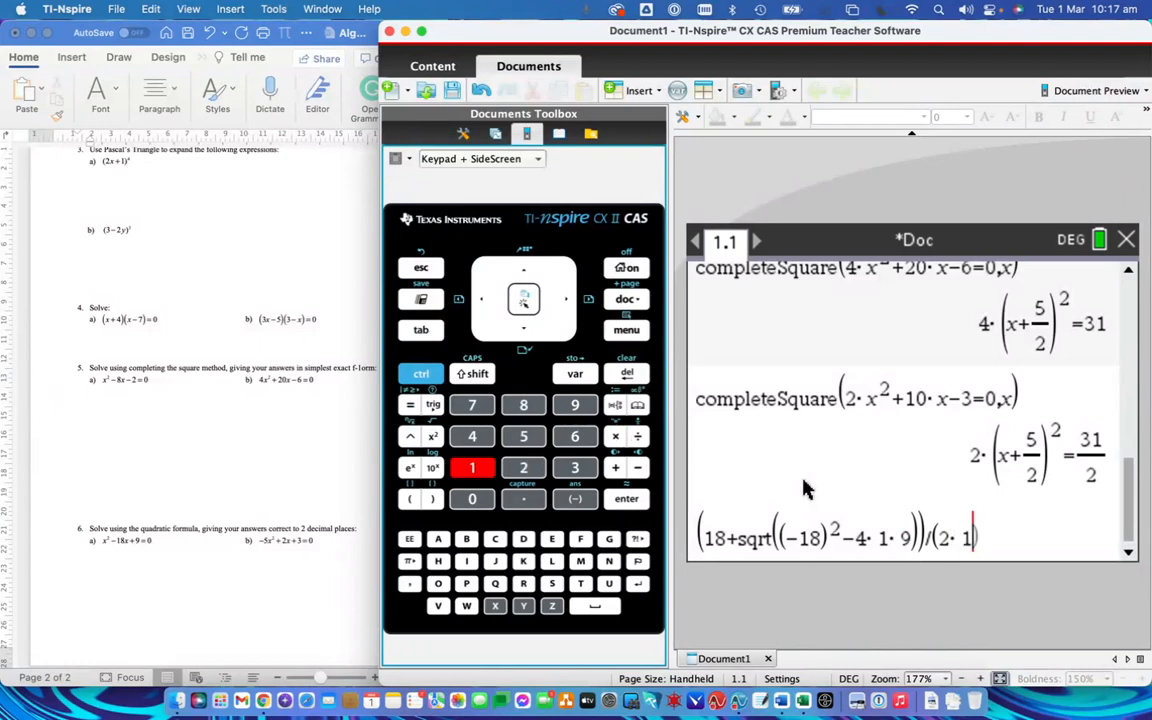
click(626, 498)
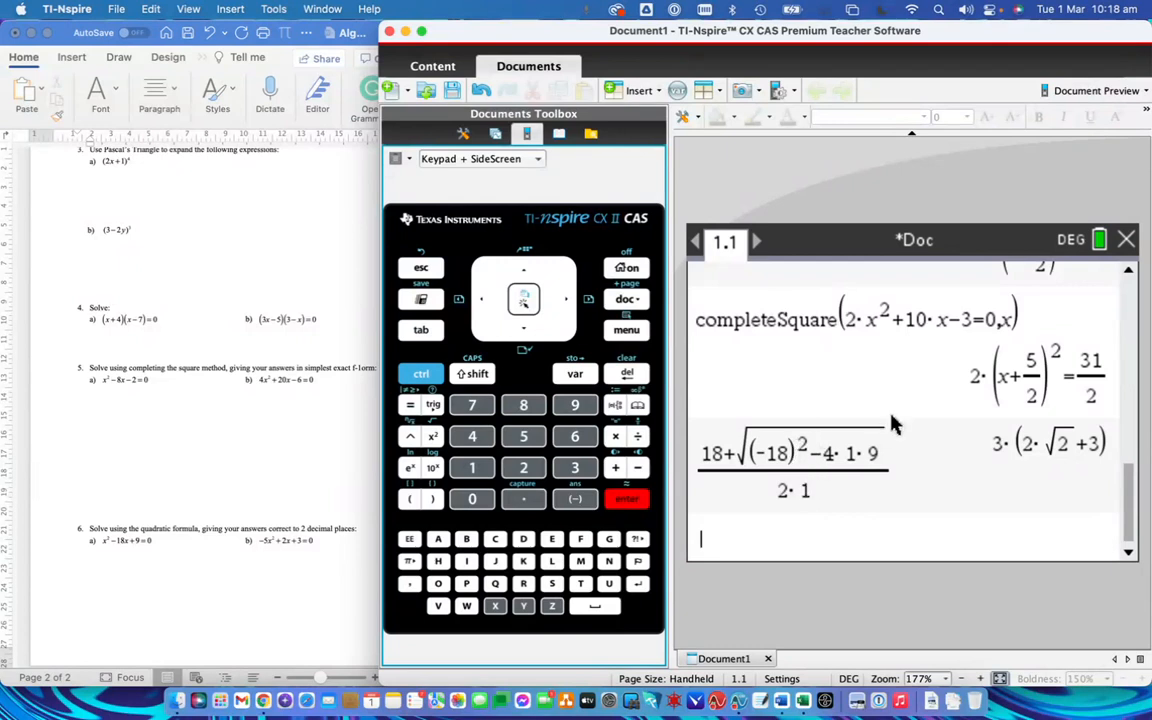
mouse_move(878, 424)
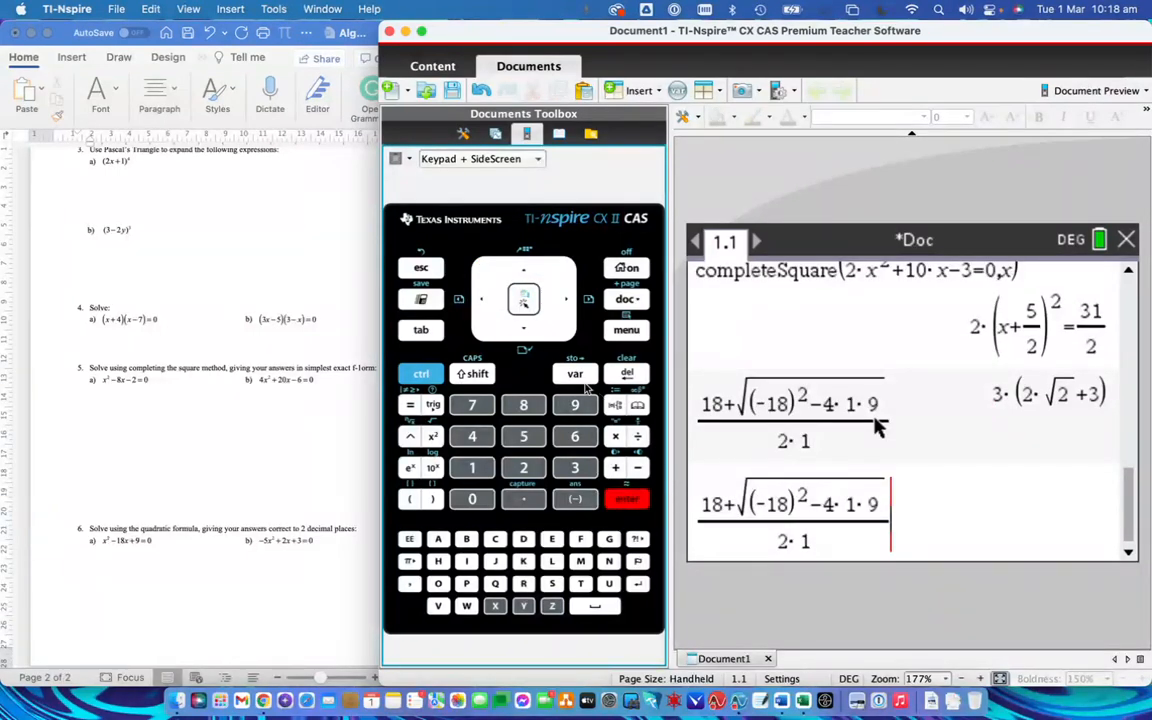
Change the + before the square root to − in the copied formula.
click(480, 300)
text(-)
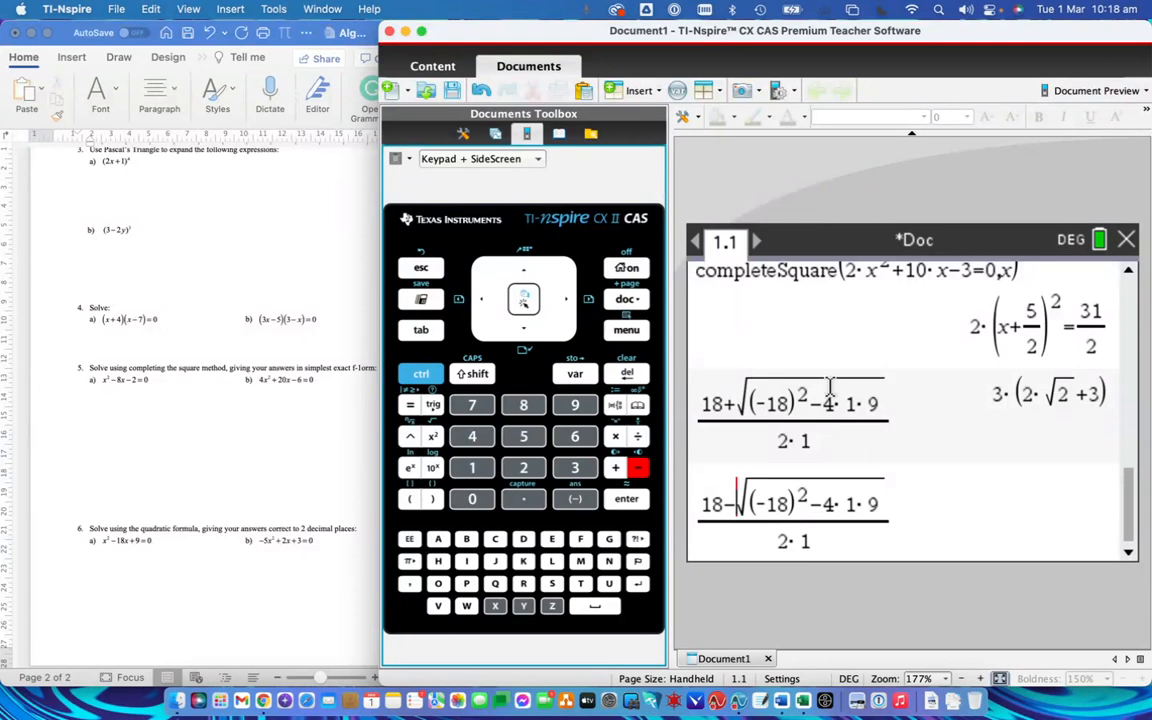
Evaluate (18−√((−18)²−4·1·9))/(2·1) to −3(2√2−3).
click(626, 498)
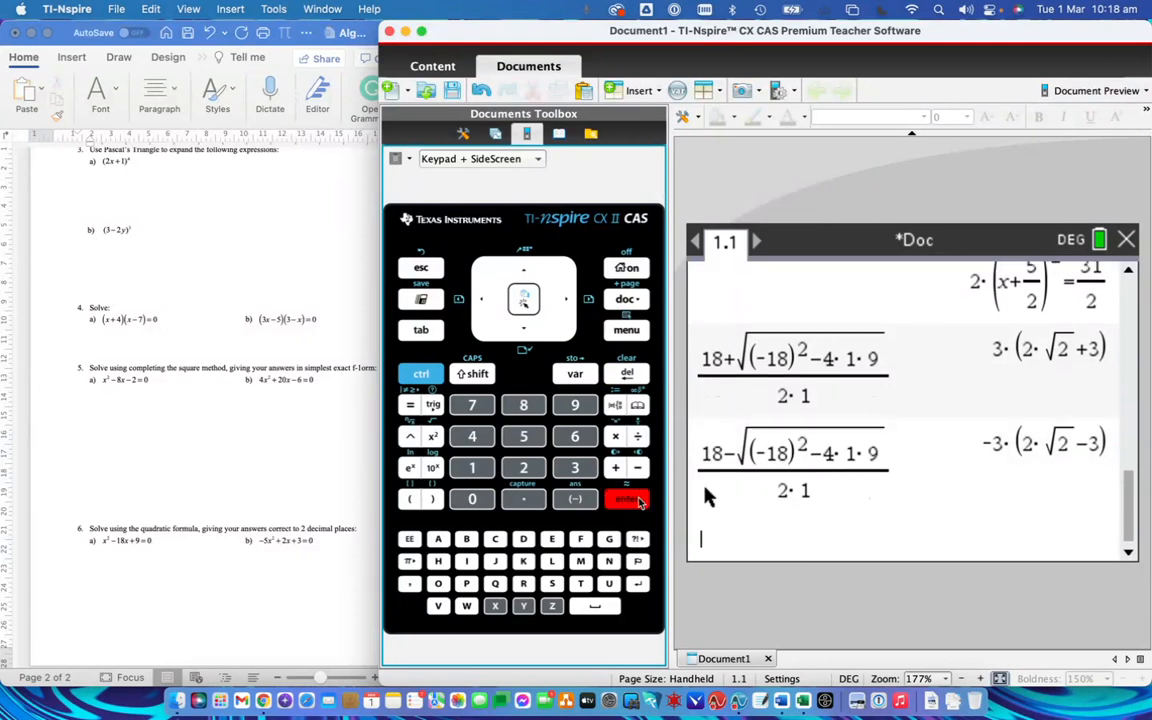
mouse_move(1030, 424)
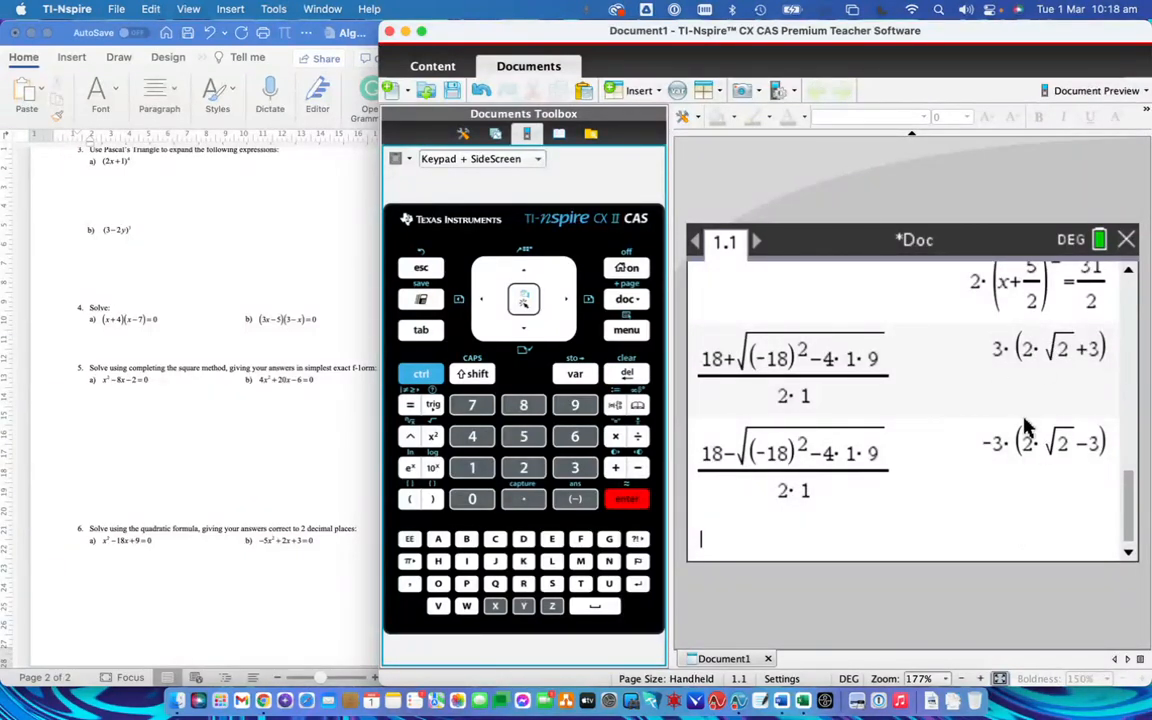
mouse_move(836, 430)
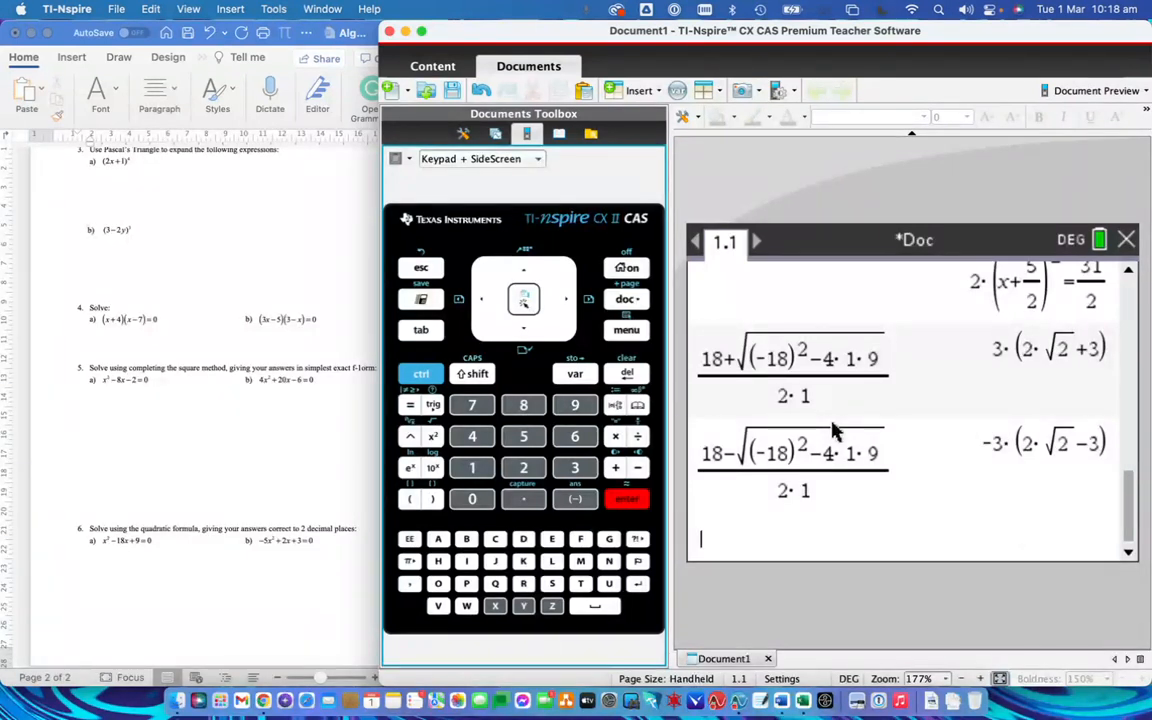
mouse_move(756, 524)
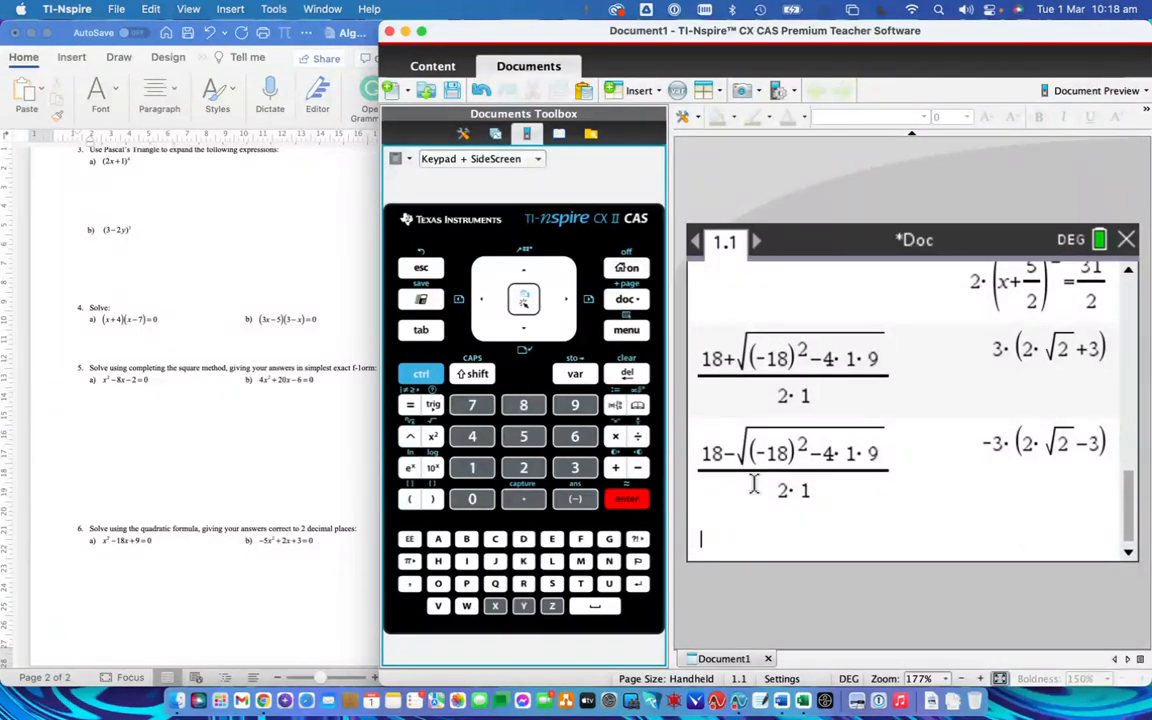
mouse_move(118, 552)
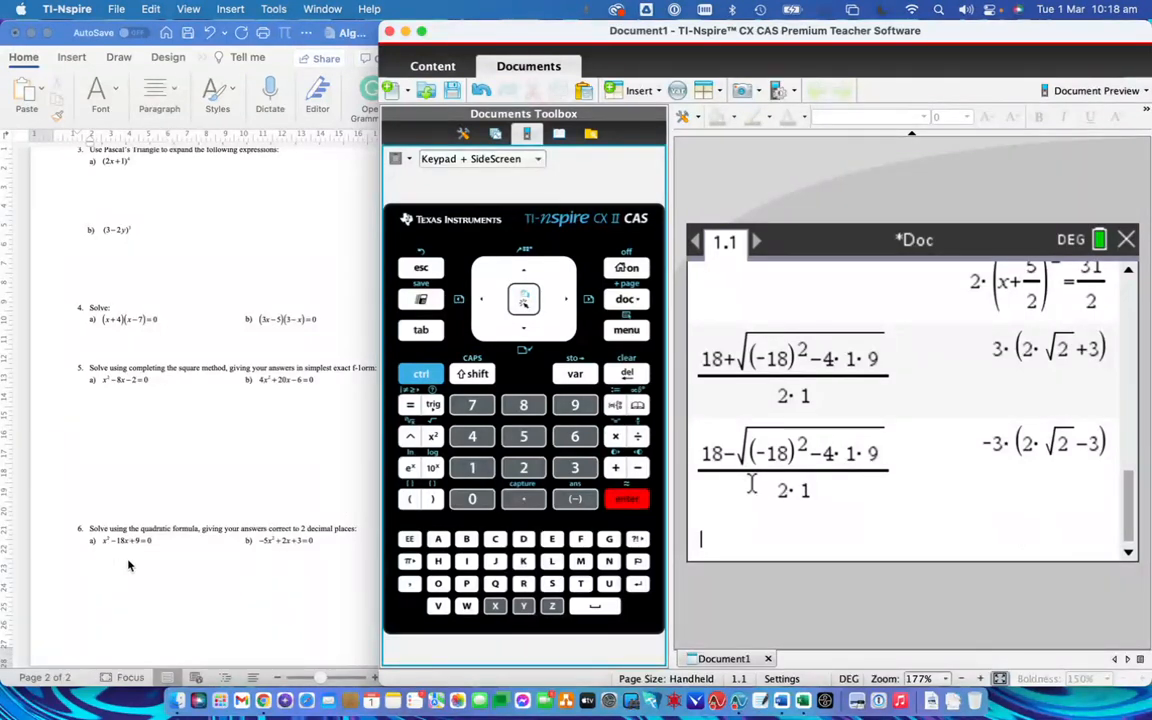
mouse_move(176, 568)
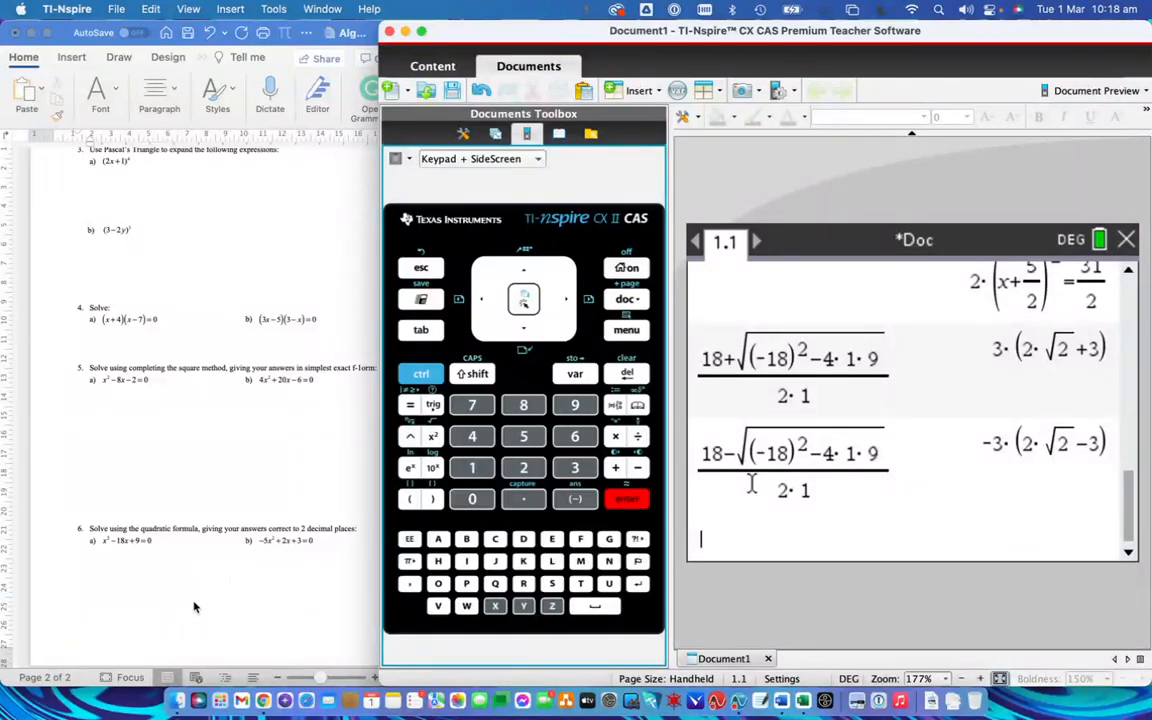
mouse_move(312, 588)
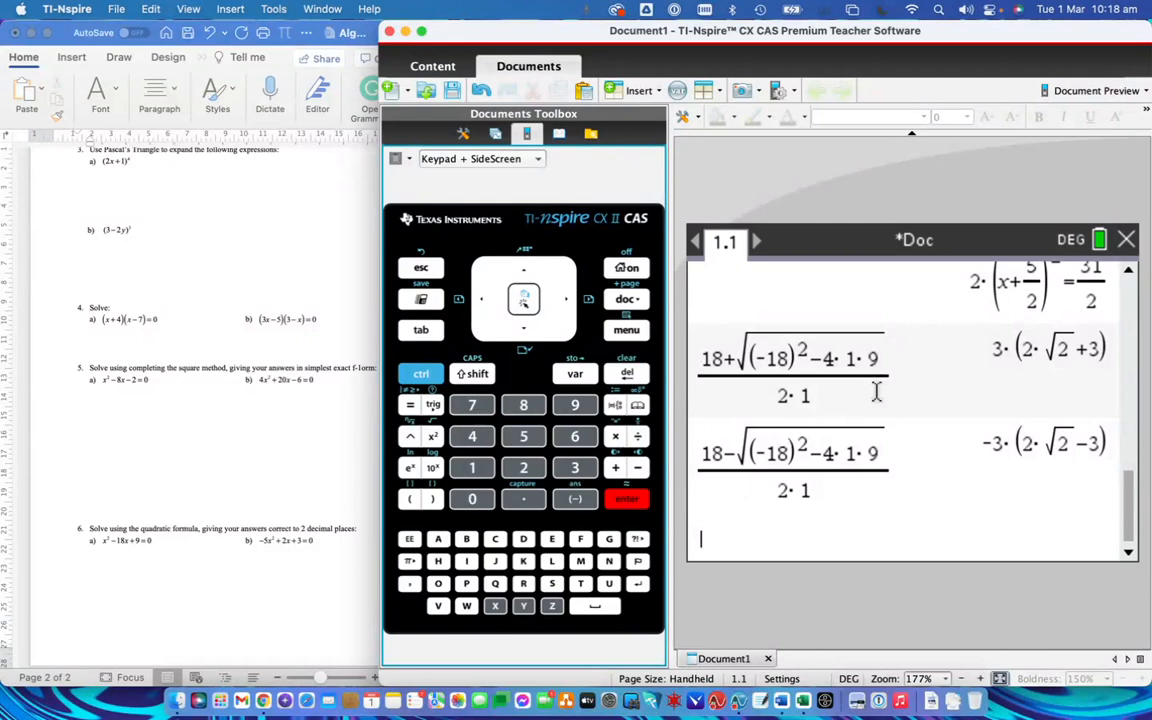
Evaluate solve(x²−18x+9=0,x), giving x=−3(2√2−3) or x=3(2√2+3).
text(solve(x²-18x+)
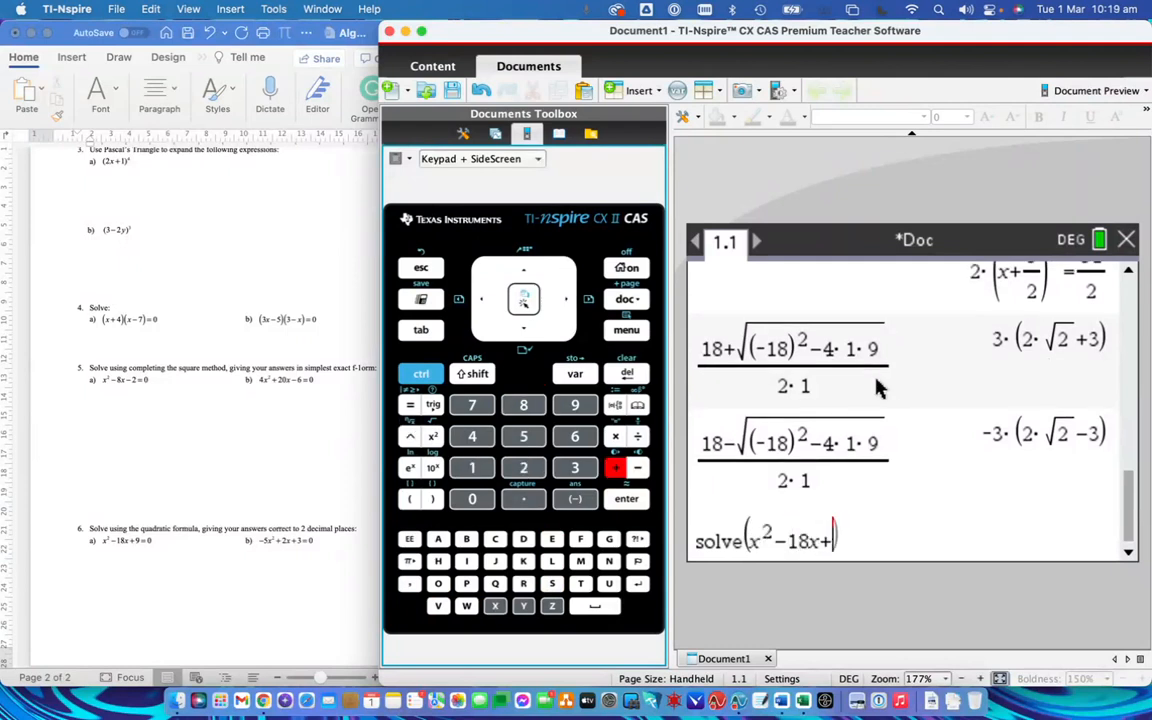
click(576, 404)
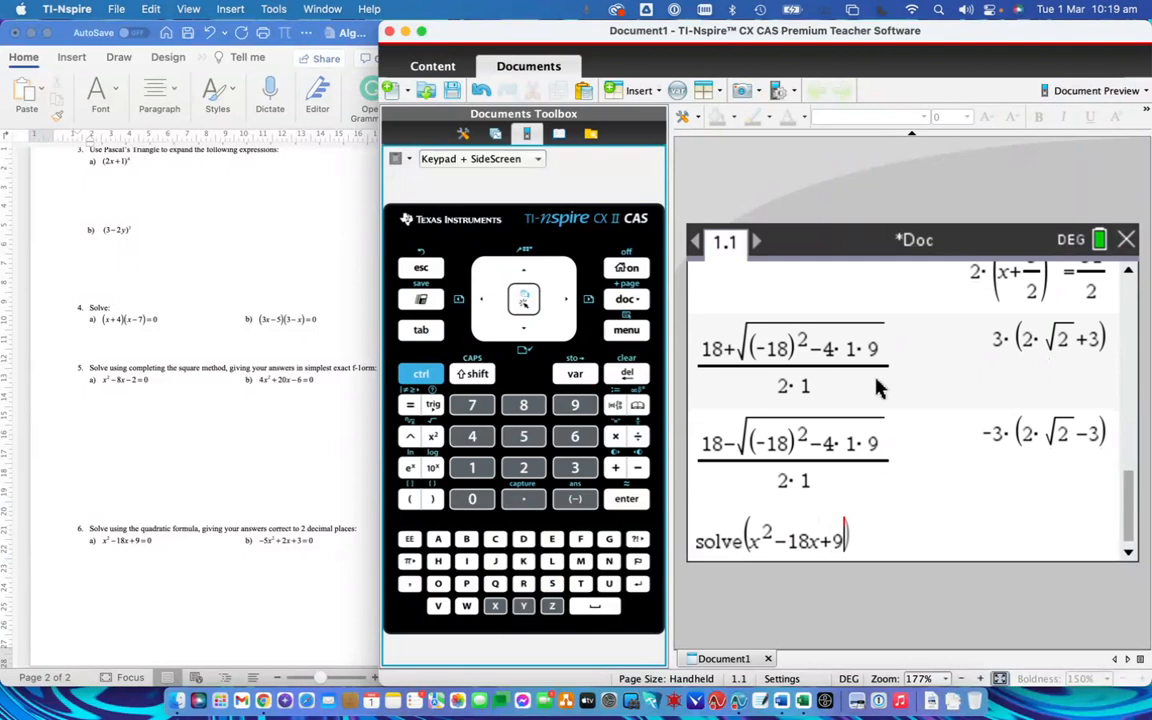
text(=0,x)
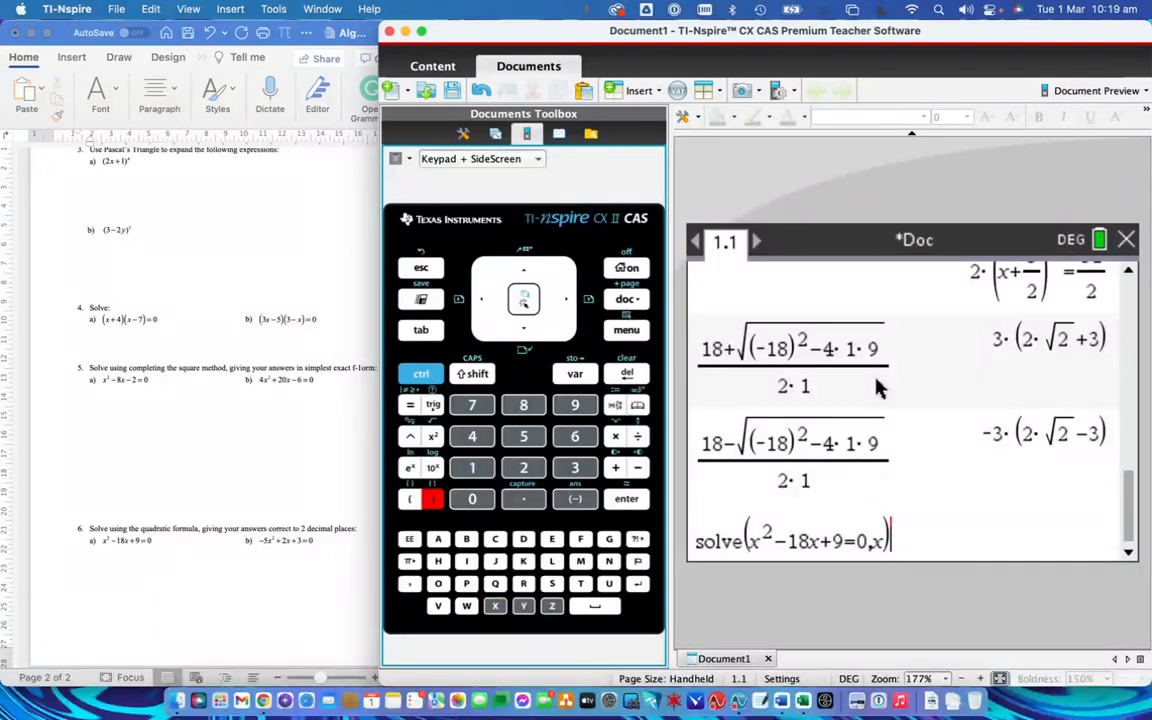
click(626, 498)
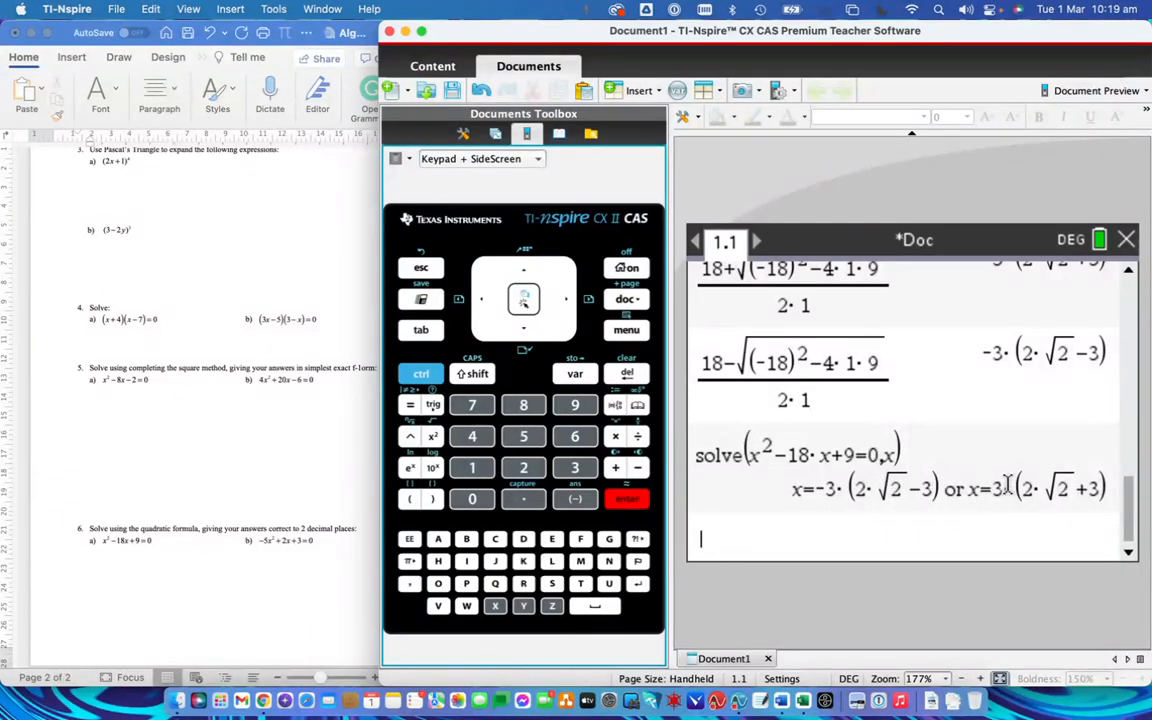
mouse_move(848, 512)
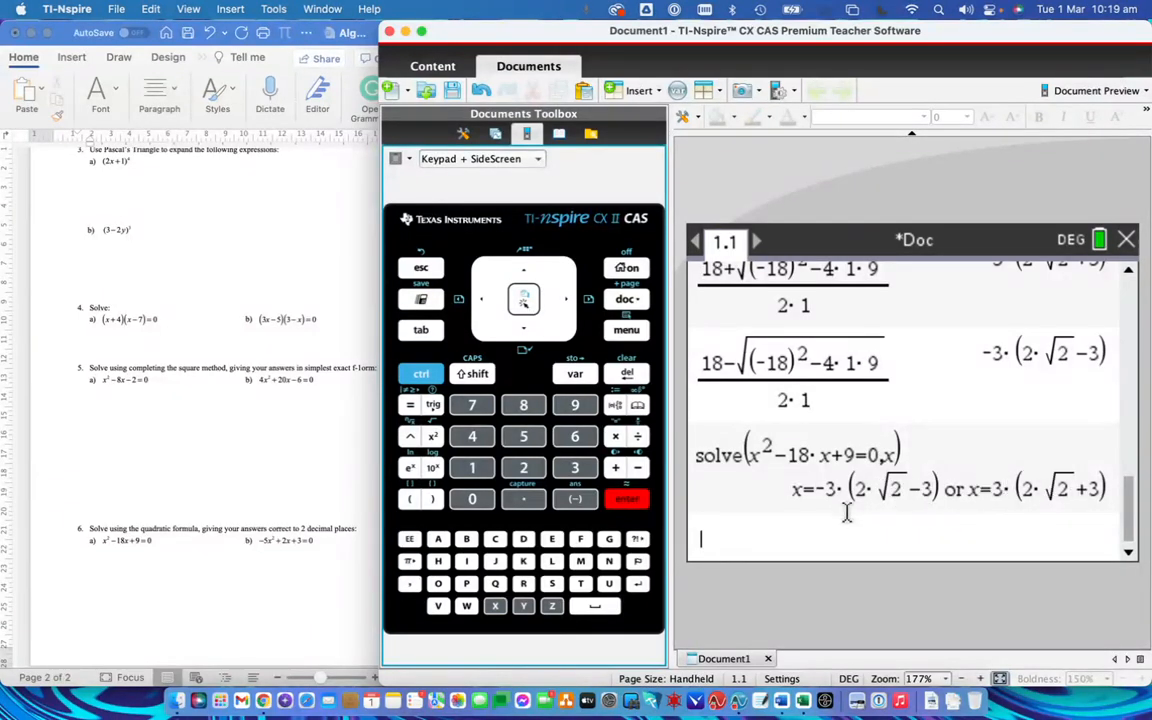
mouse_move(810, 498)
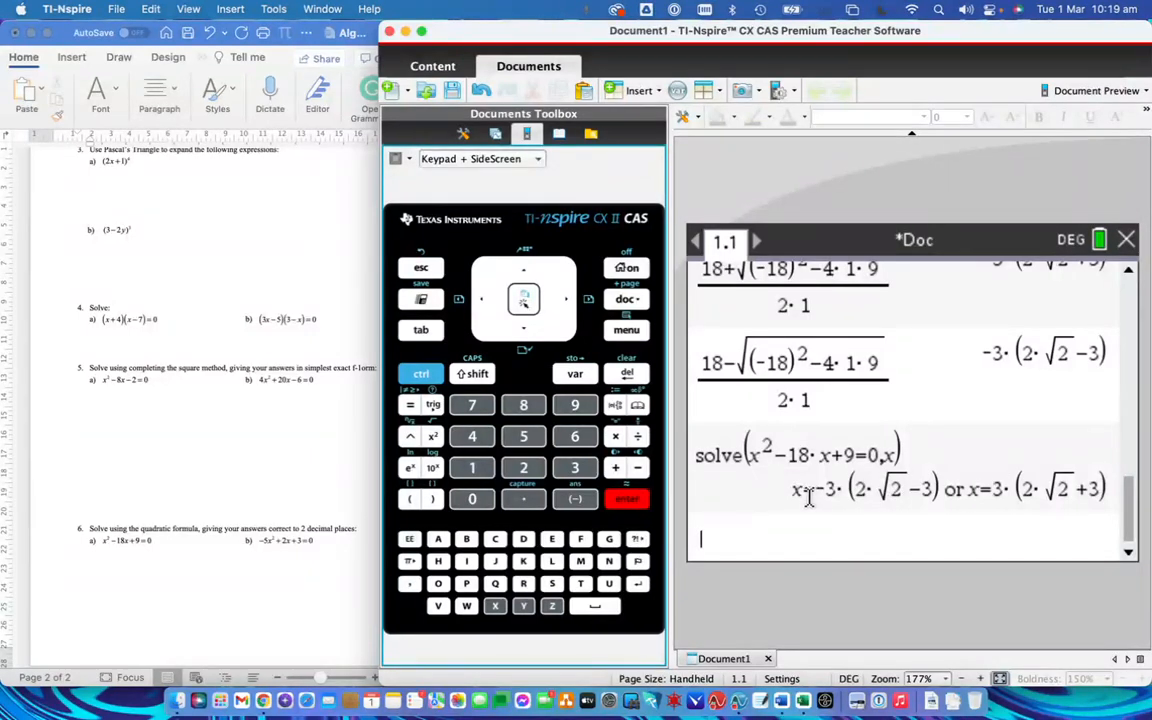
mouse_move(880, 492)
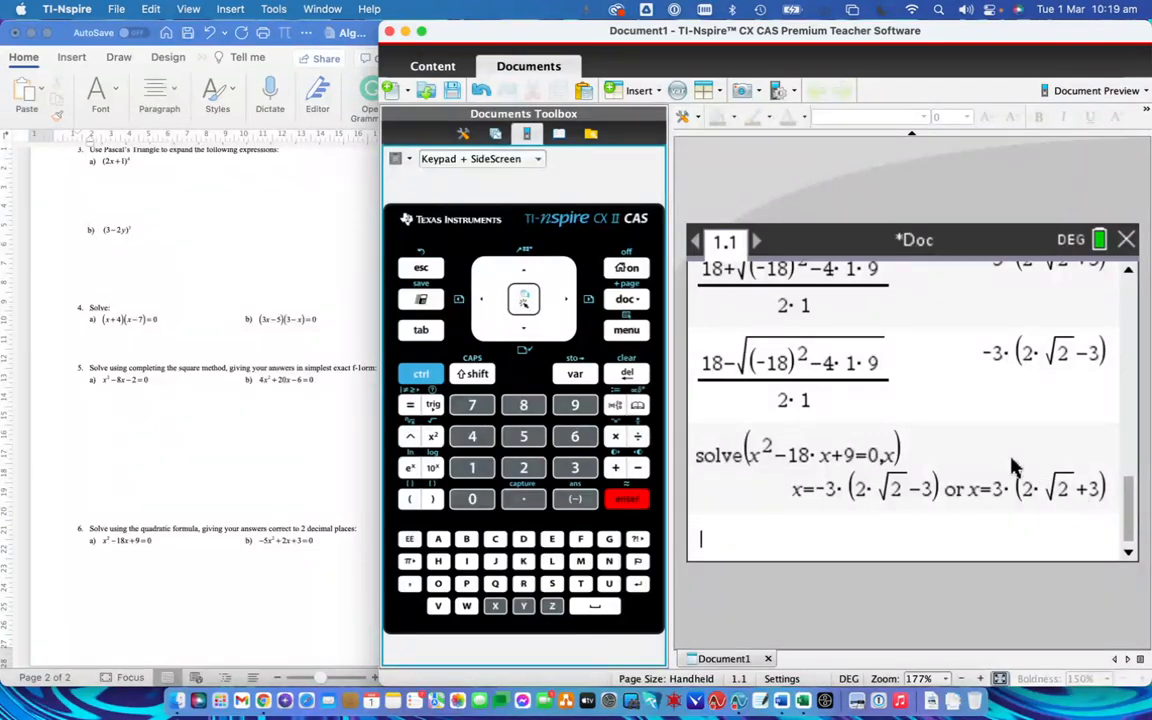
mouse_move(884, 472)
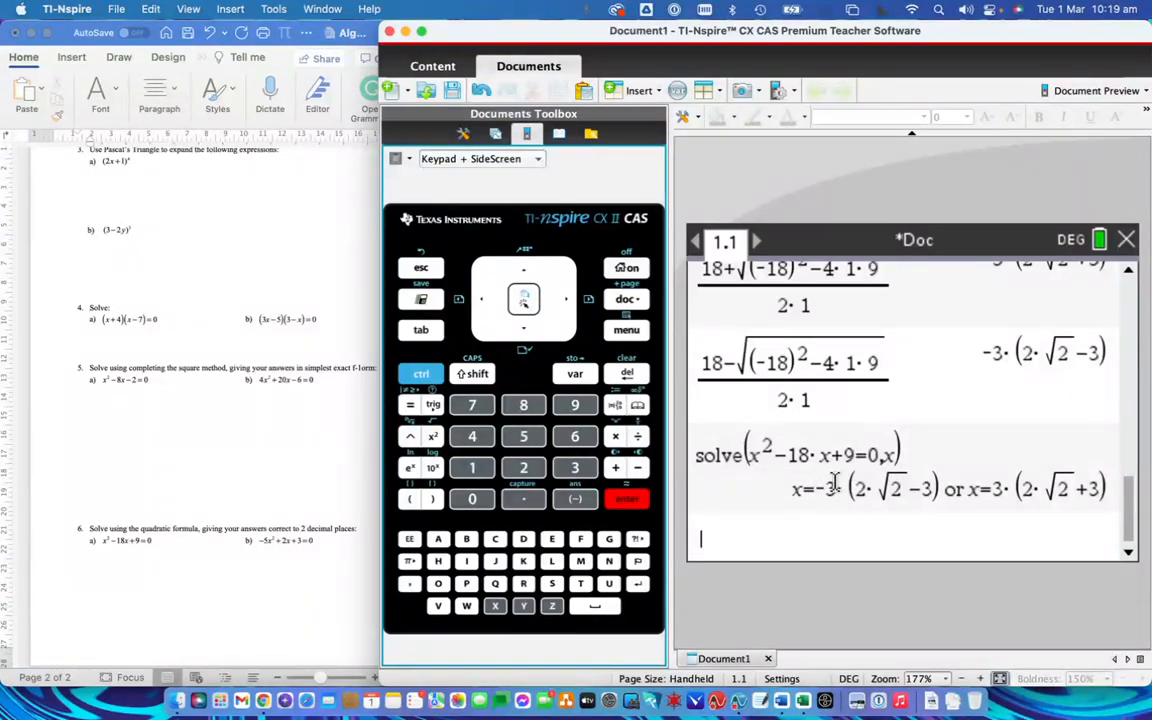
mouse_move(790, 424)
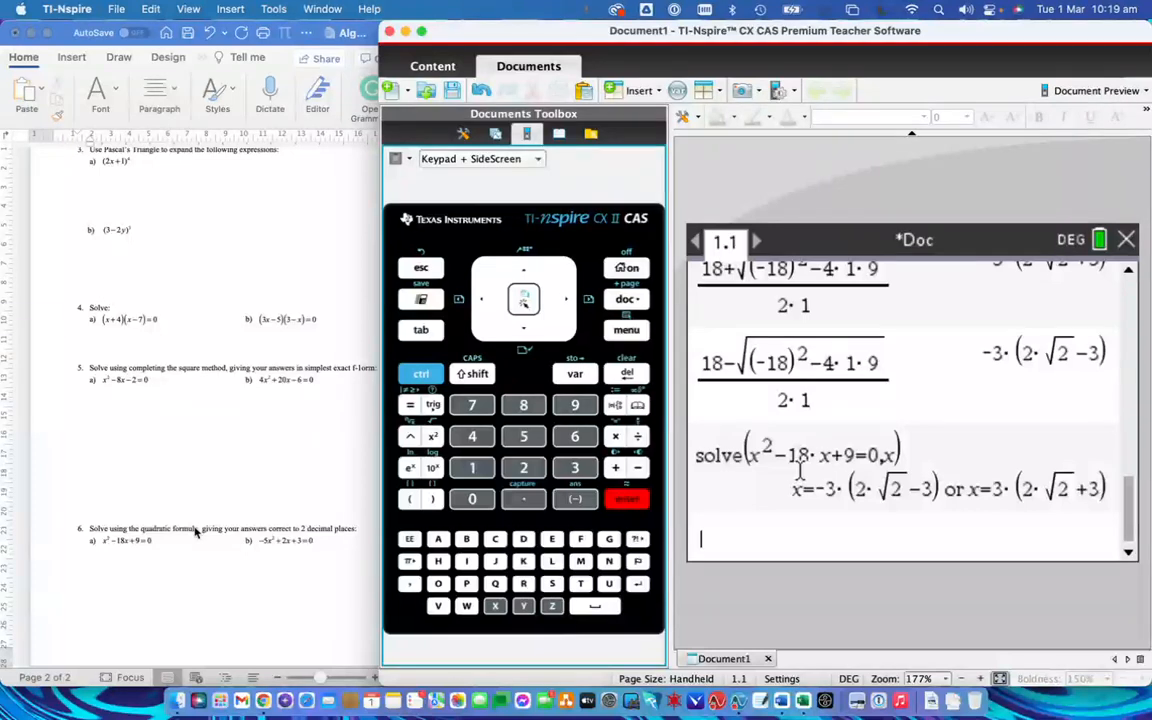
mouse_move(112, 570)
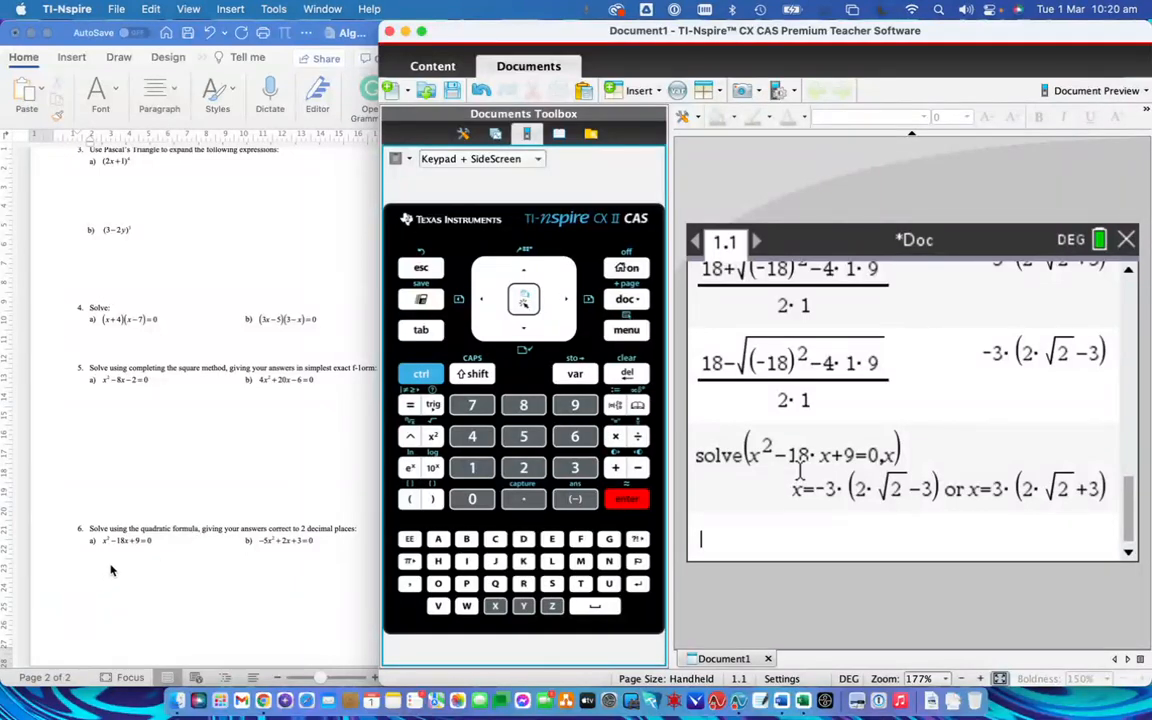
mouse_move(124, 572)
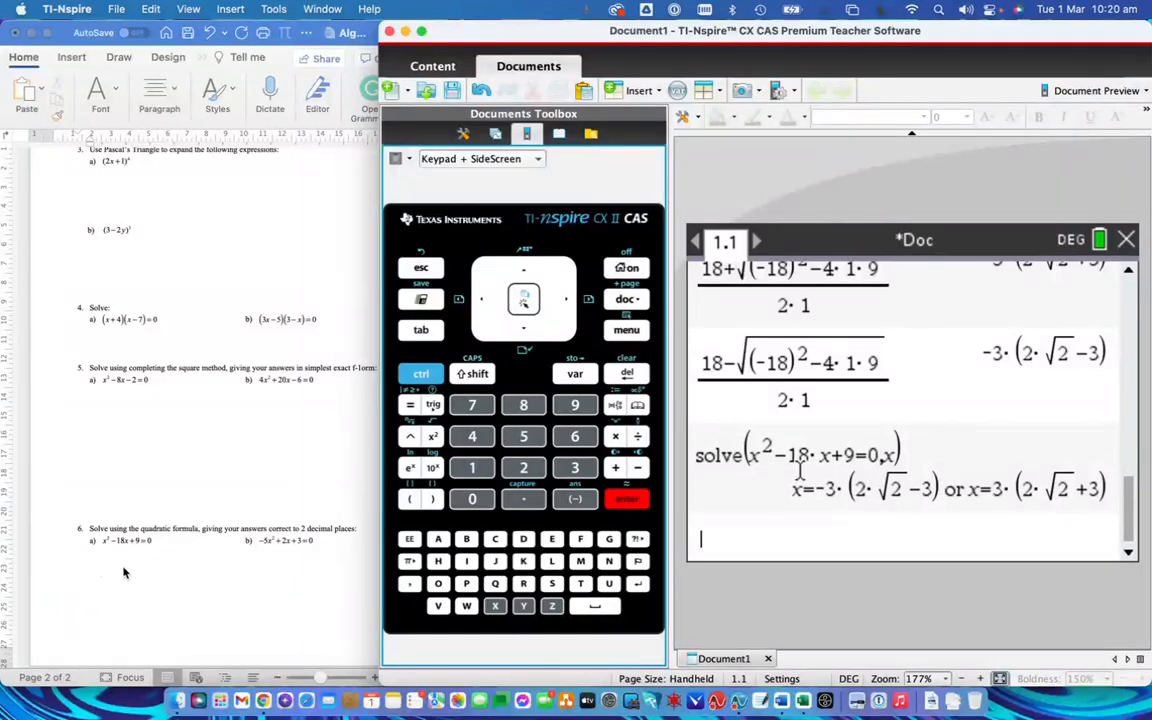
mouse_move(220, 570)
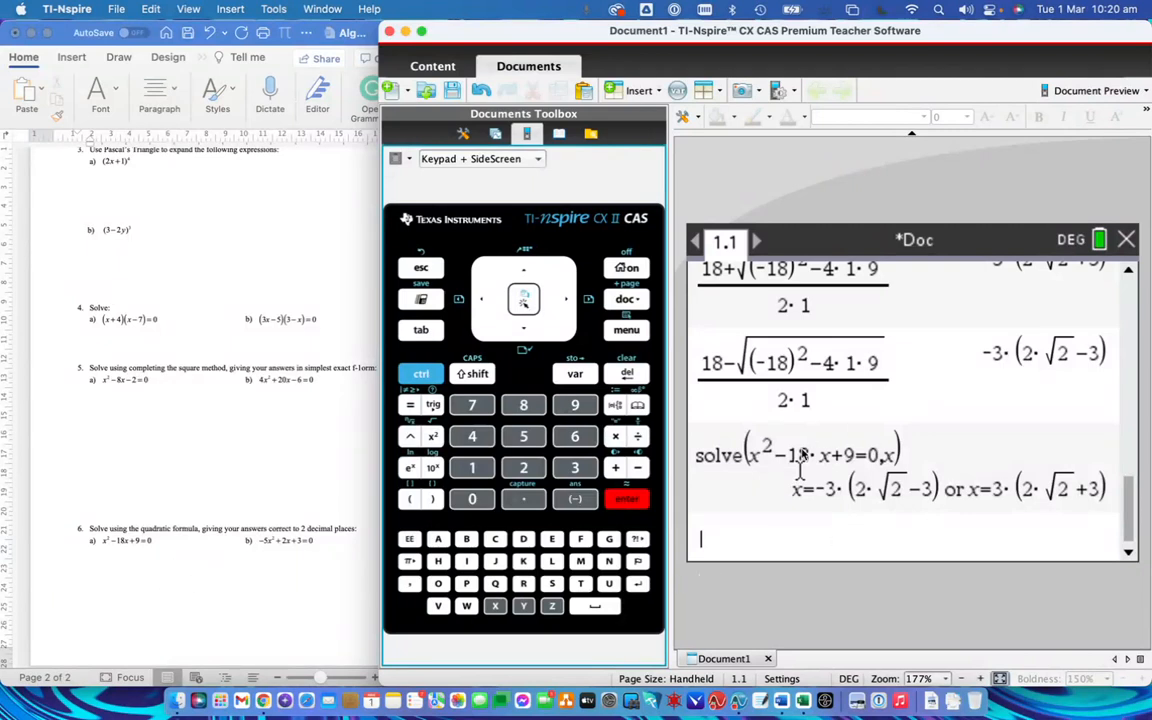
mouse_move(738, 378)
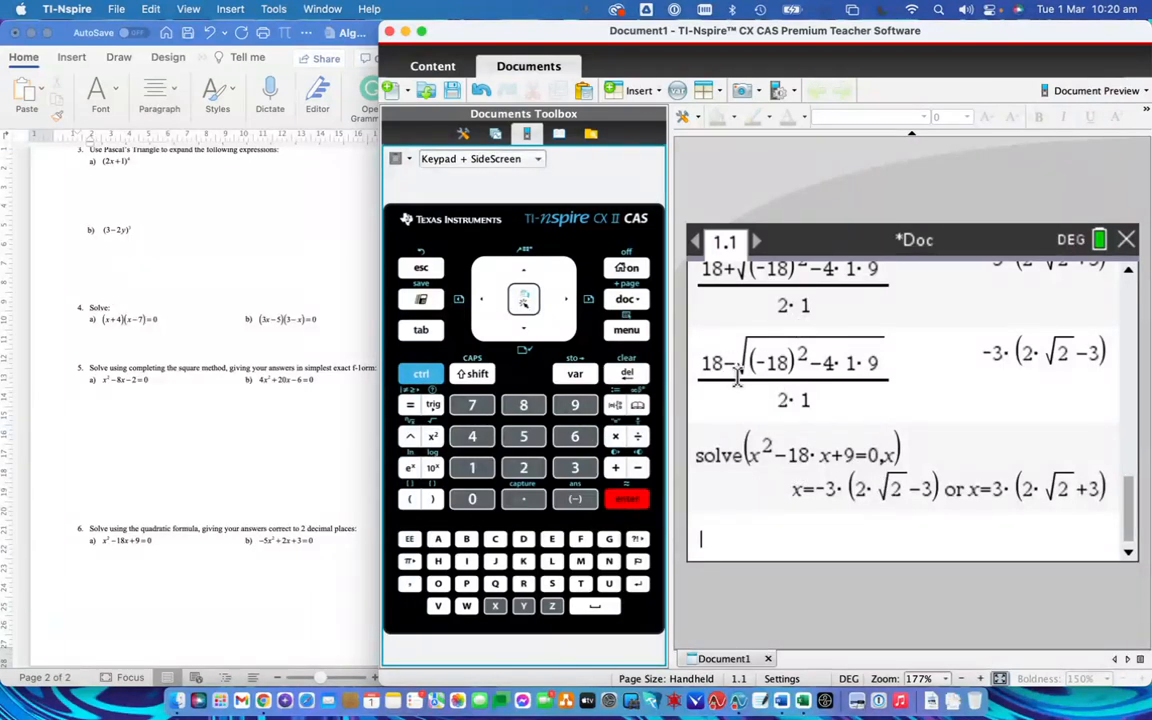
mouse_move(1070, 476)
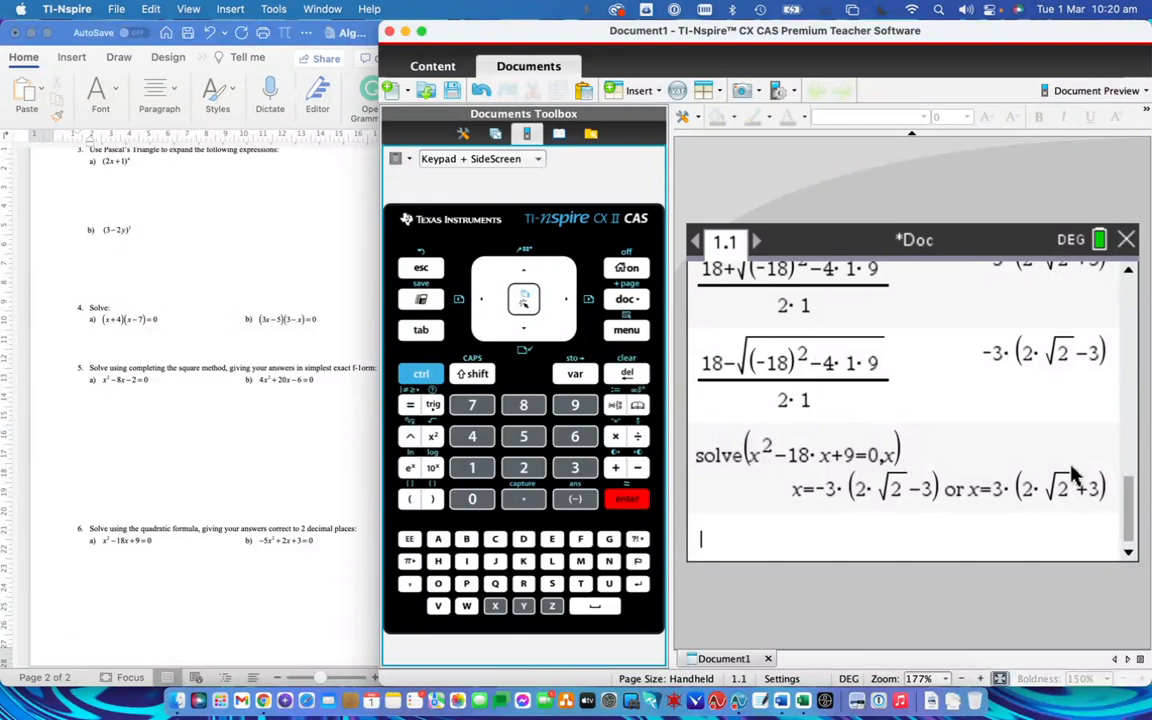
mouse_move(130, 586)
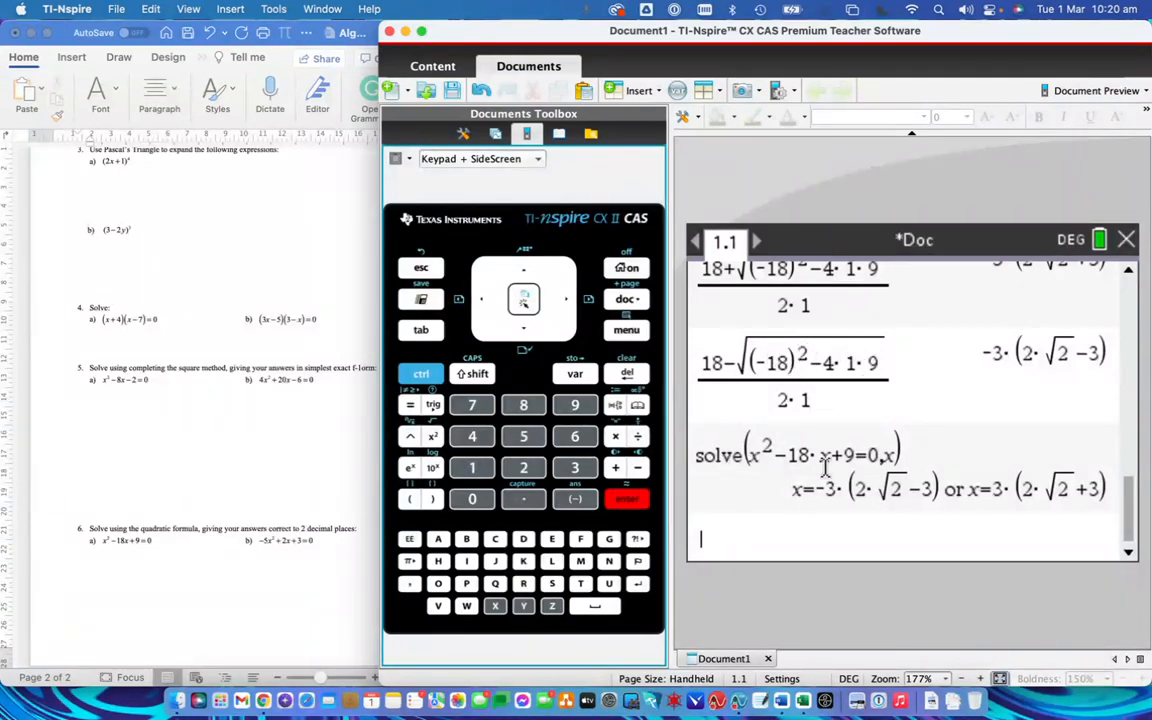
mouse_move(364, 444)
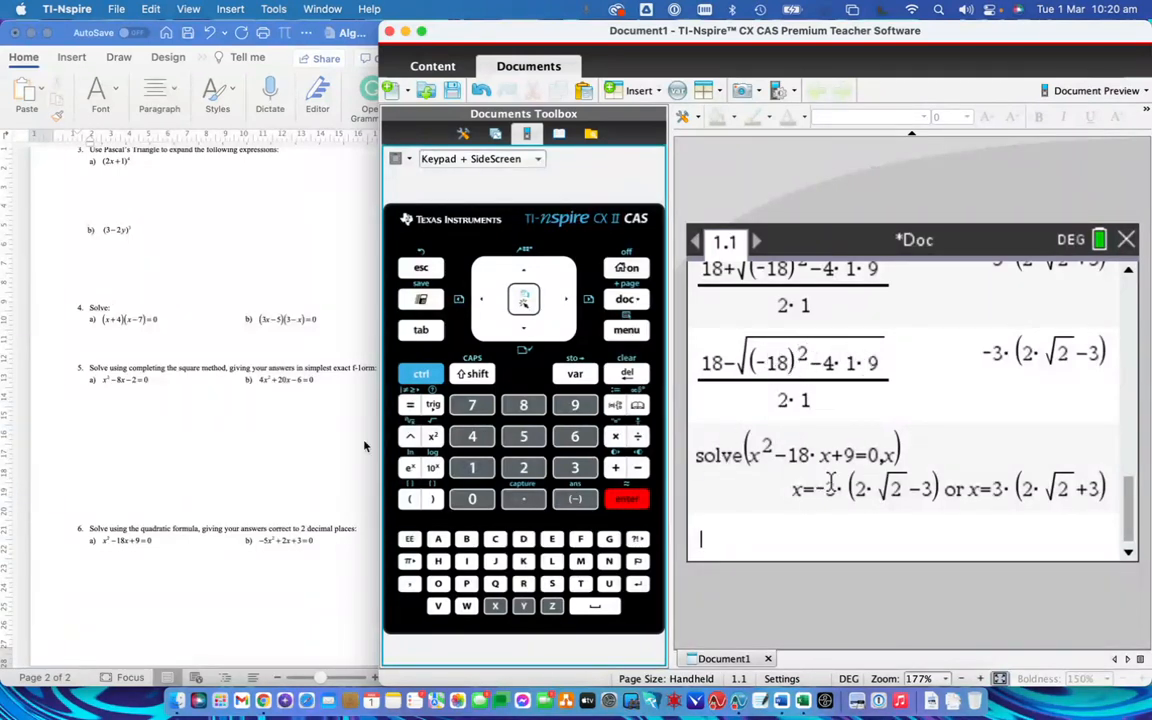
mouse_move(350, 450)
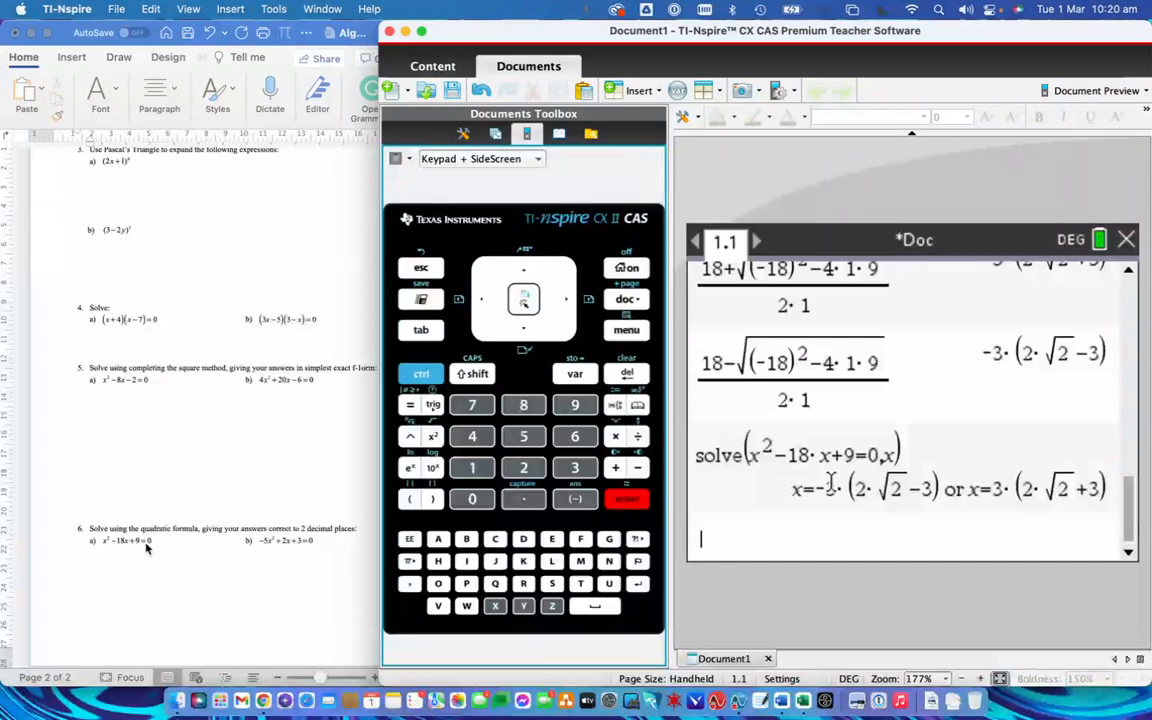
mouse_move(130, 556)
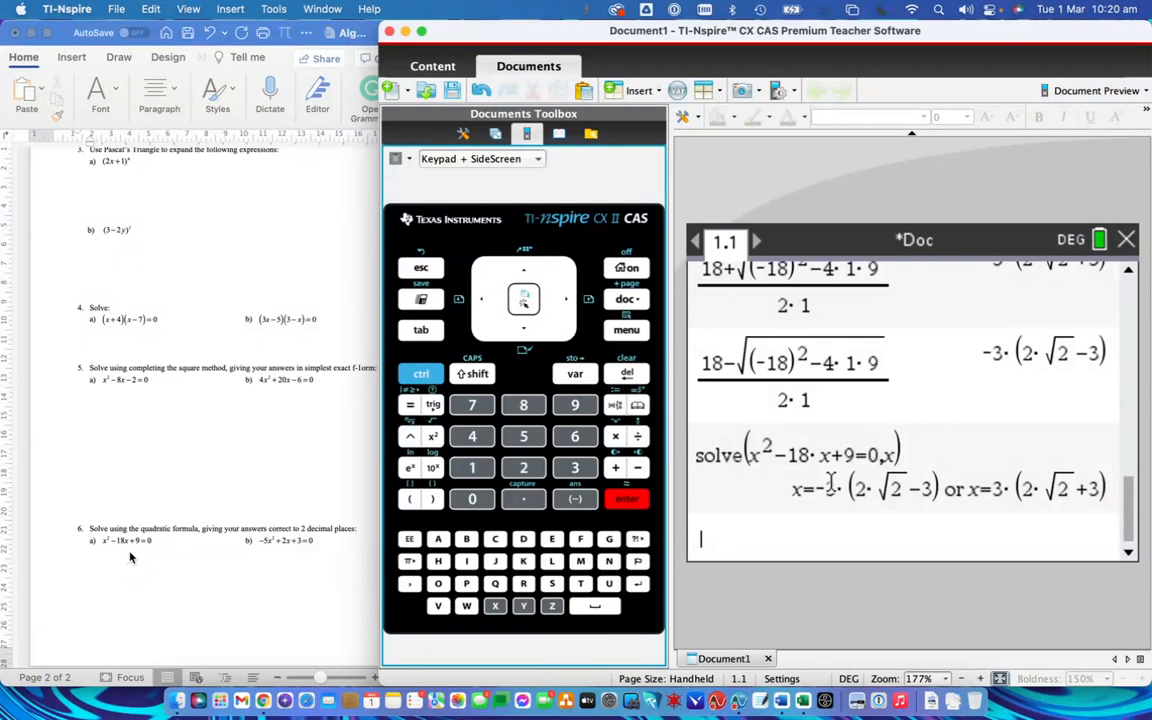
mouse_move(152, 502)
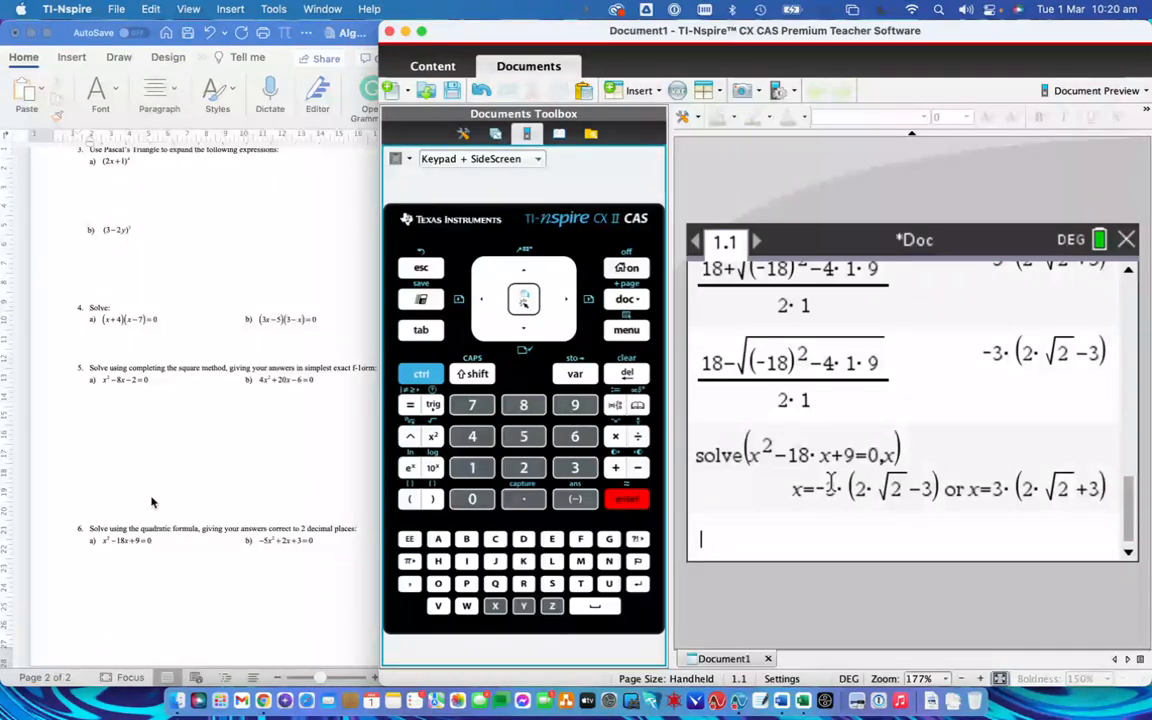
mouse_move(288, 544)
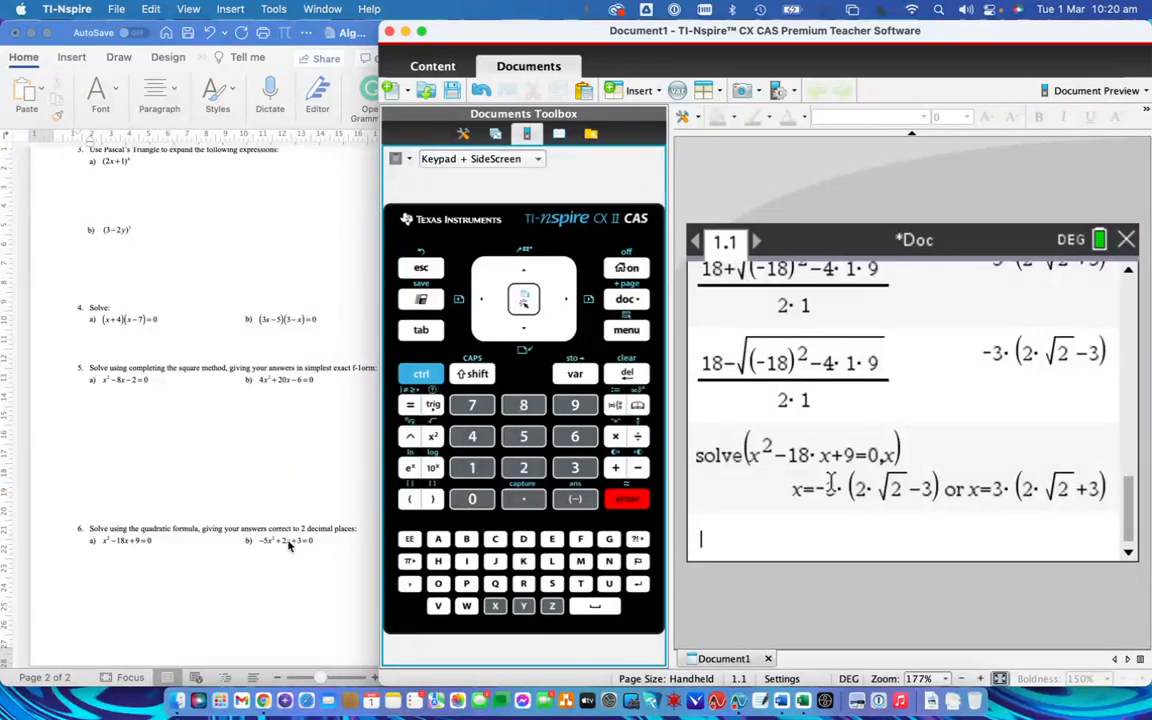
mouse_move(470, 644)
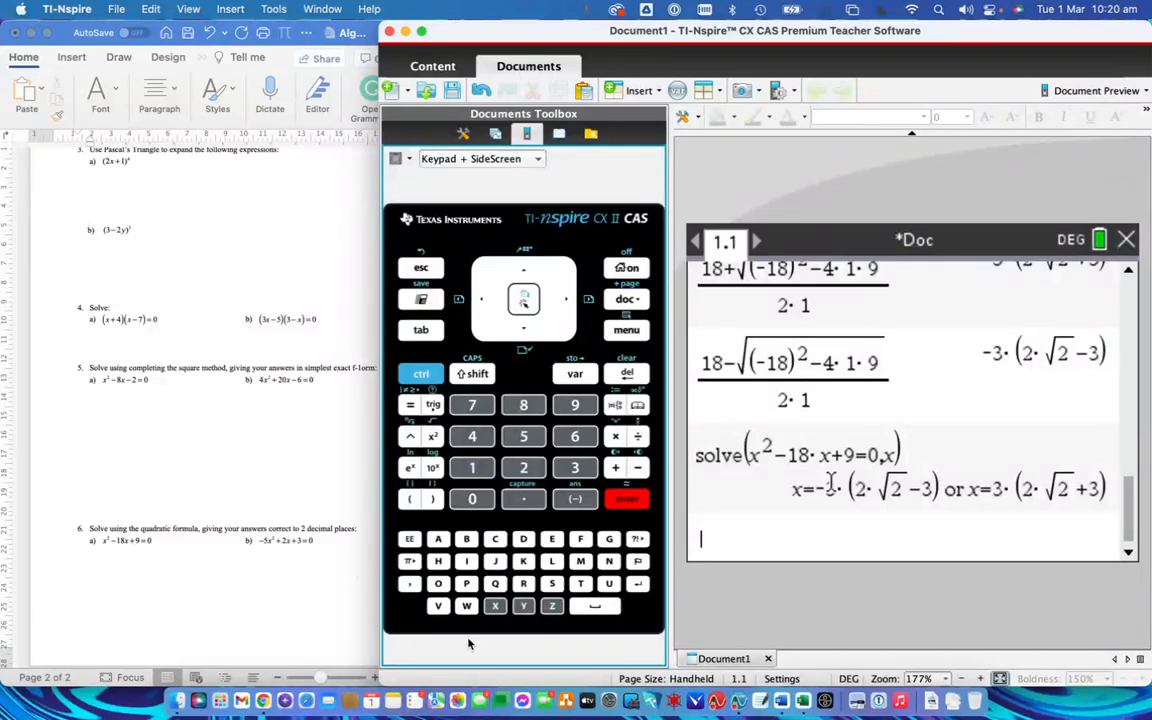